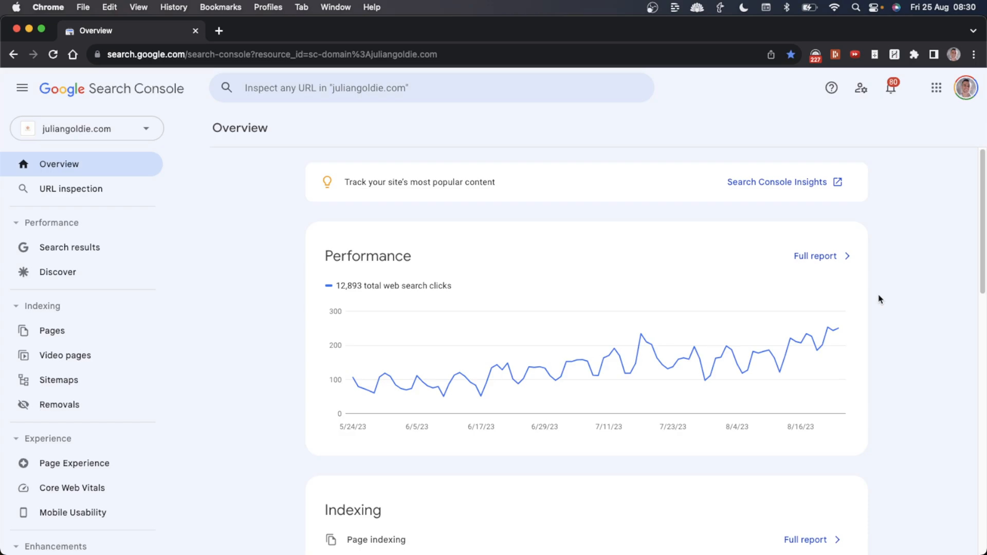
mouse_move(834, 332)
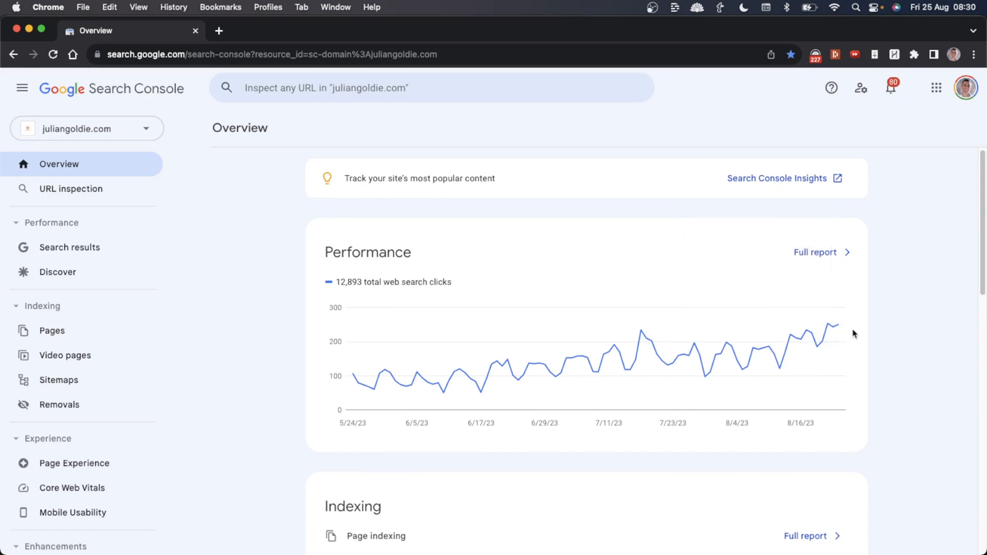
mouse_move(484, 291)
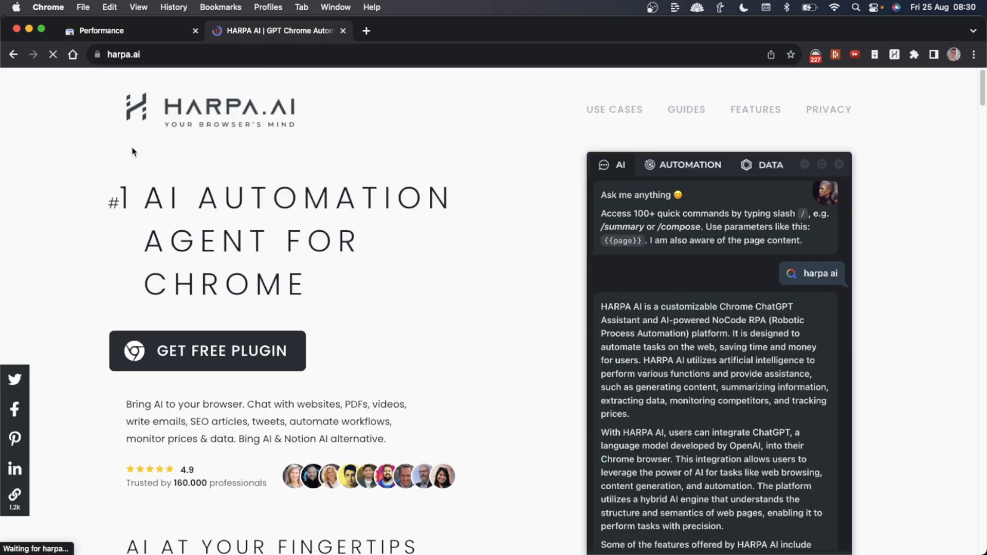
mouse_move(133, 184)
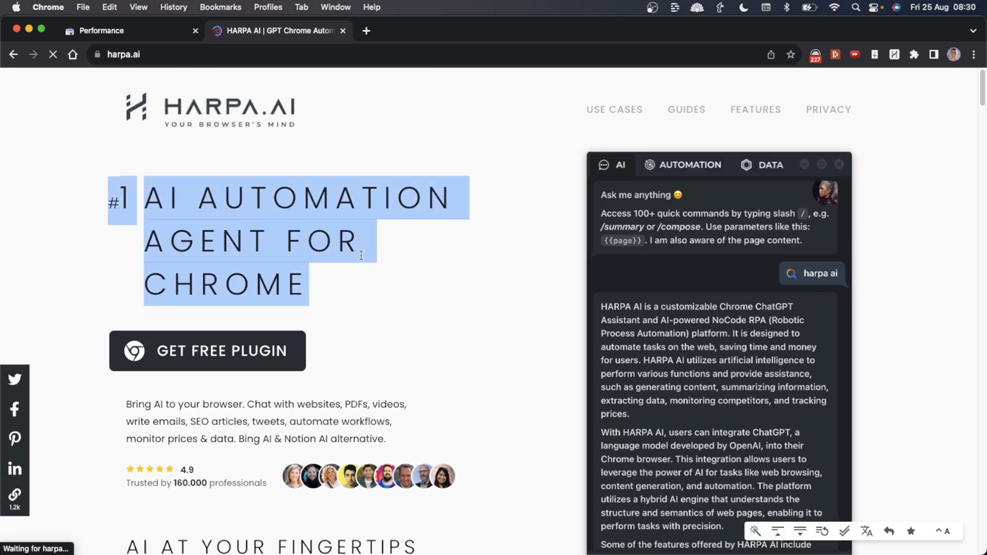
Return to the Performance on Search results report and scroll to the Queries table.
click(414, 266)
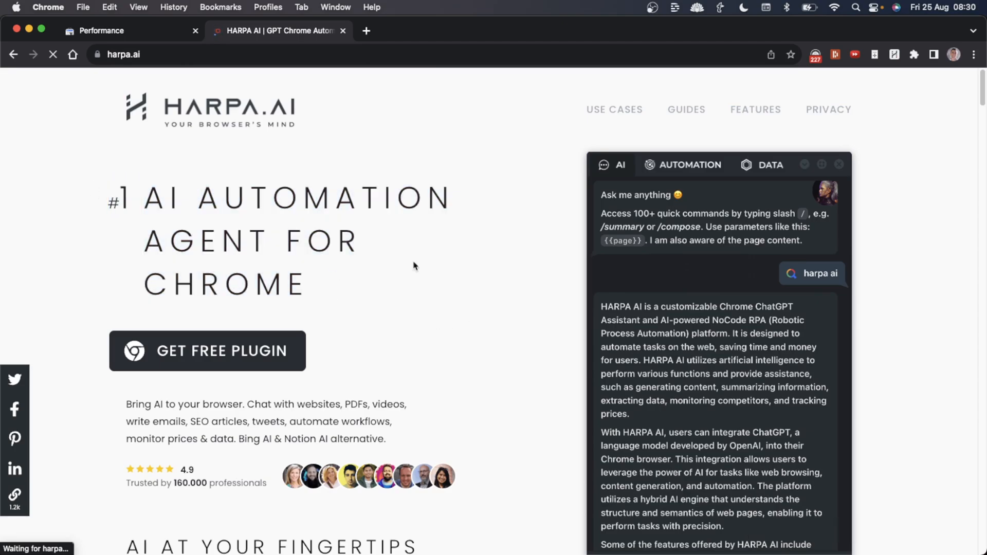
click(98, 29)
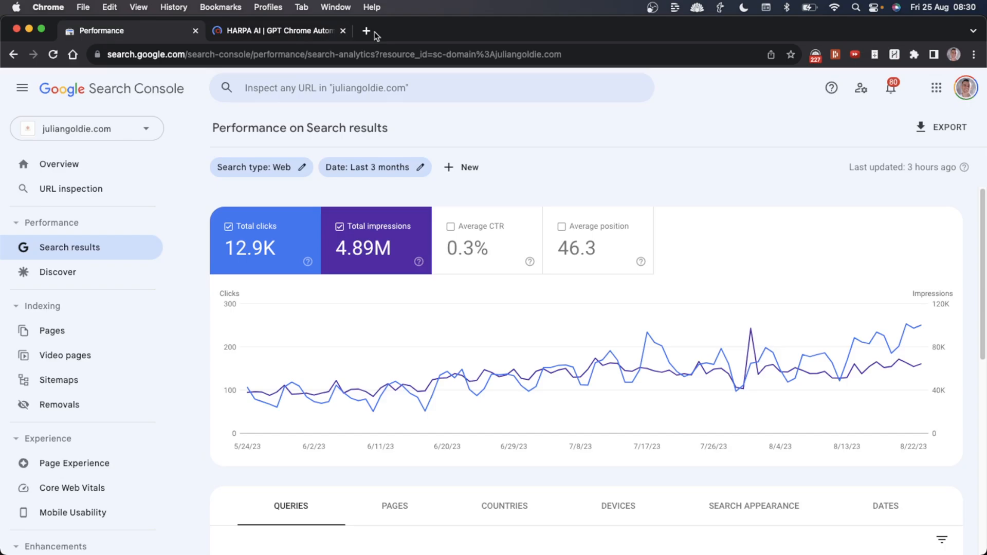
mouse_move(277, 30)
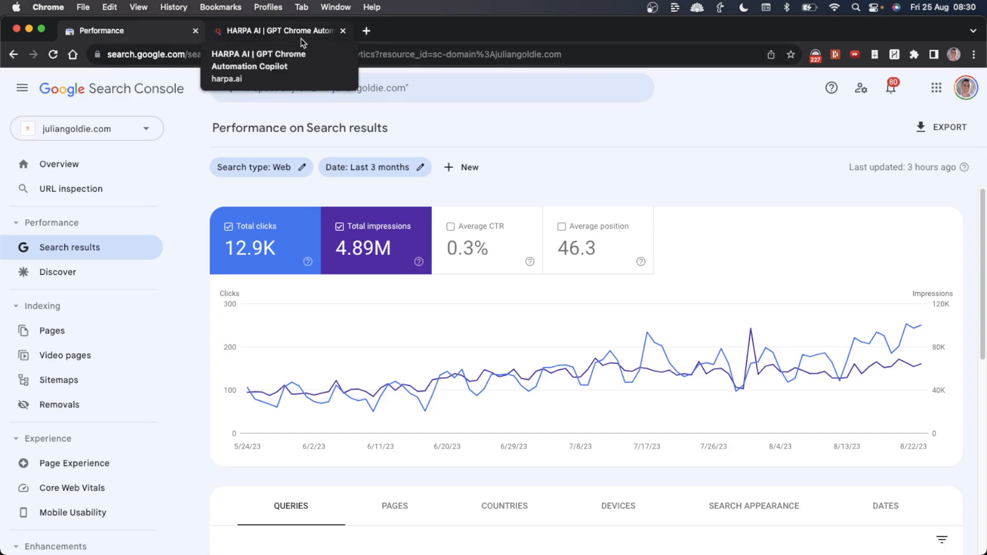
scroll(down, 3)
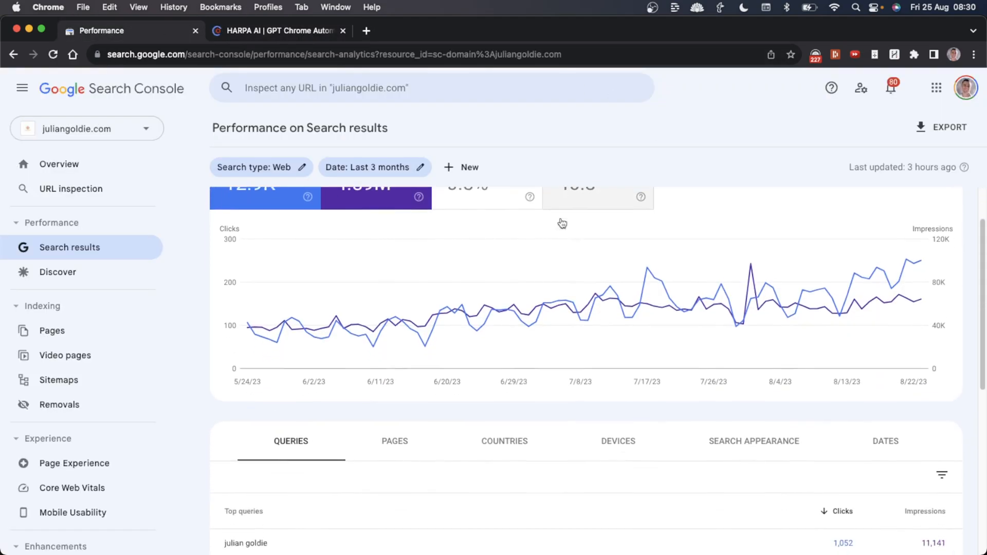
scroll(up, 3)
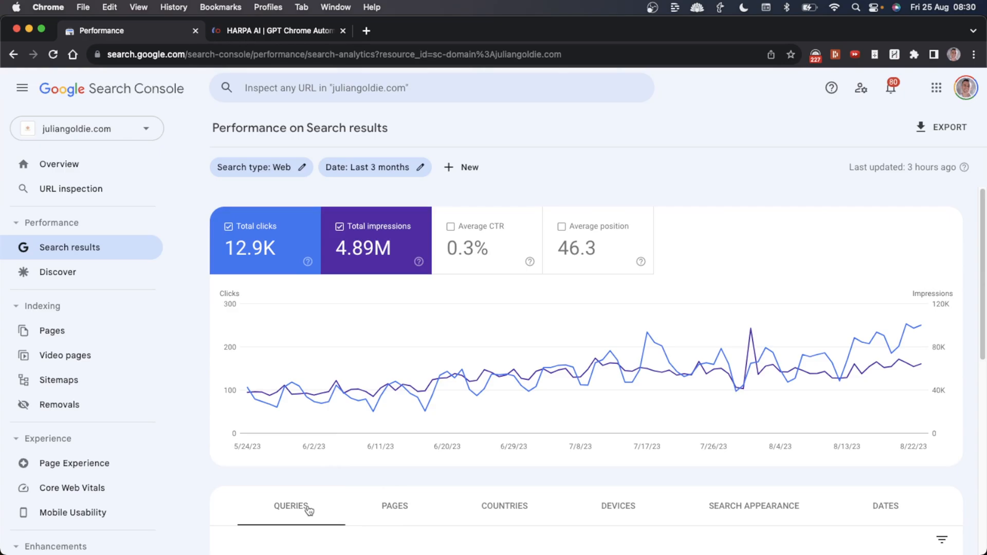
scroll(down, 3)
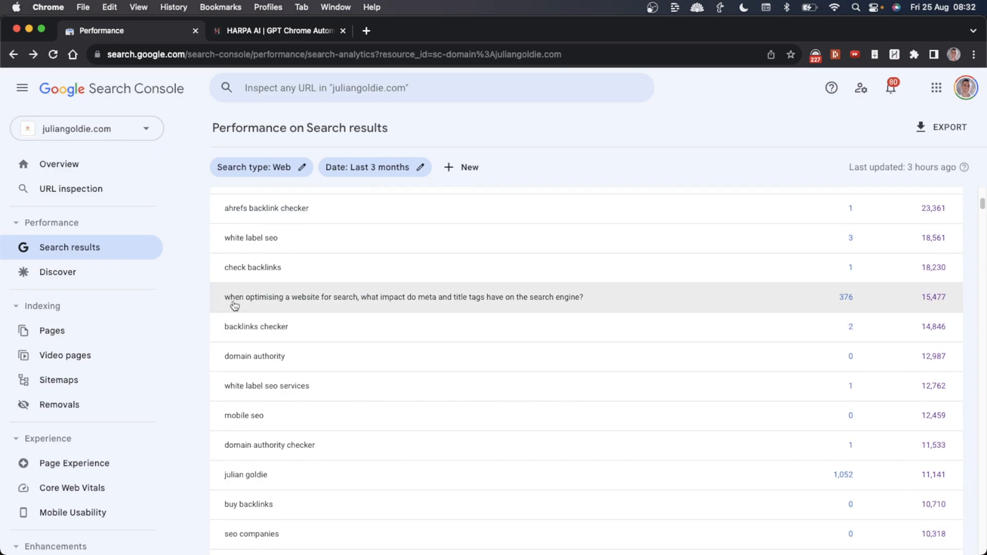
scroll(up, 3)
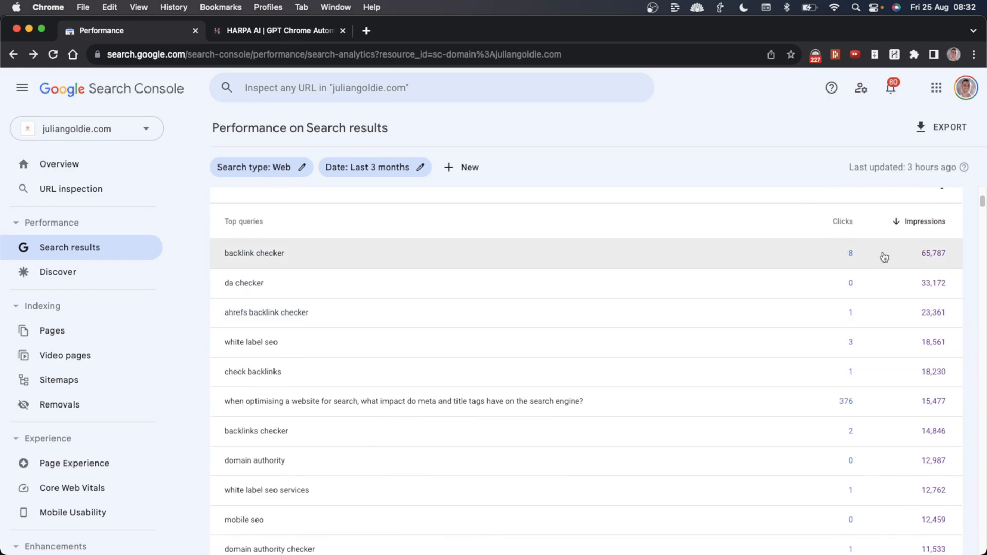
mouse_move(871, 241)
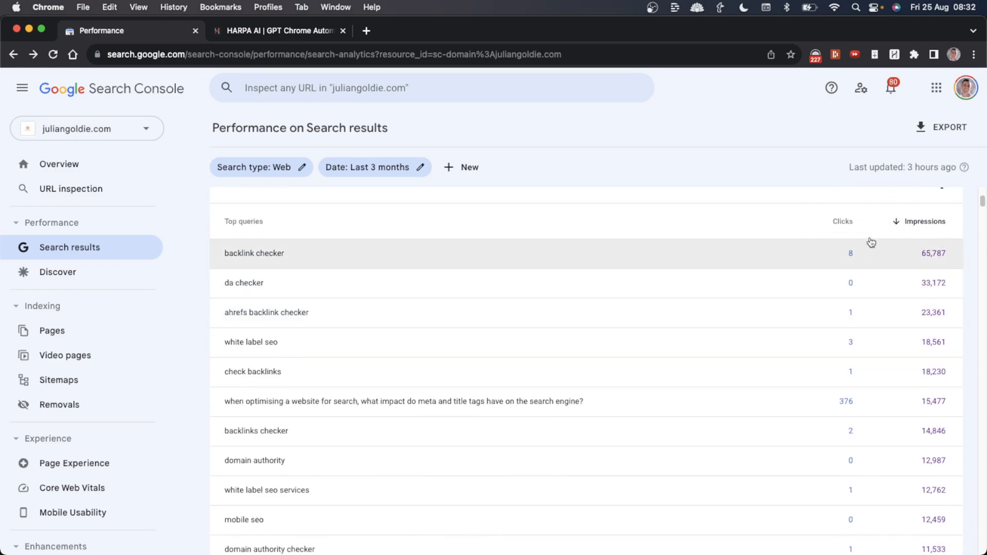
Sort the top queries by Impressions, highest first, and review the ranked list.
click(843, 221)
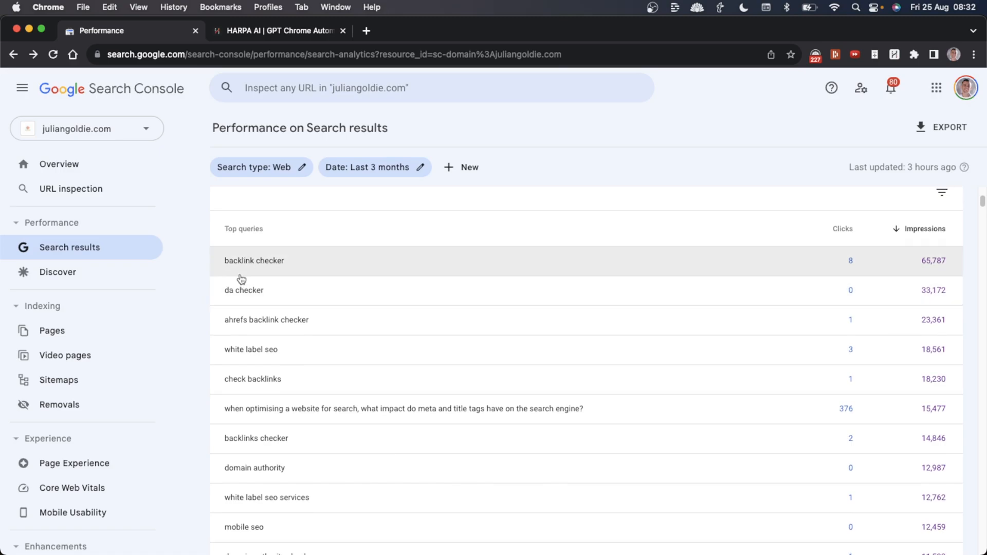
scroll(up, 3)
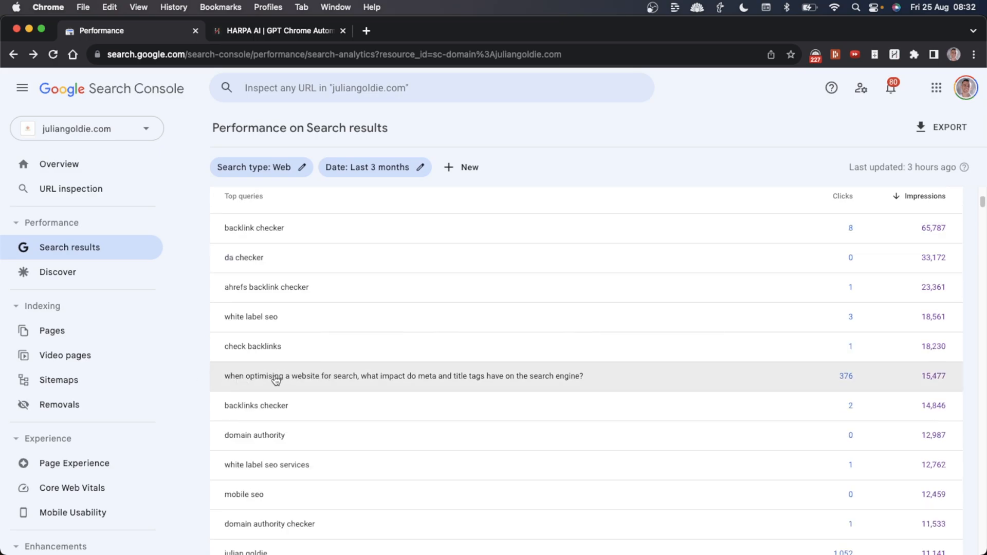
mouse_move(858, 377)
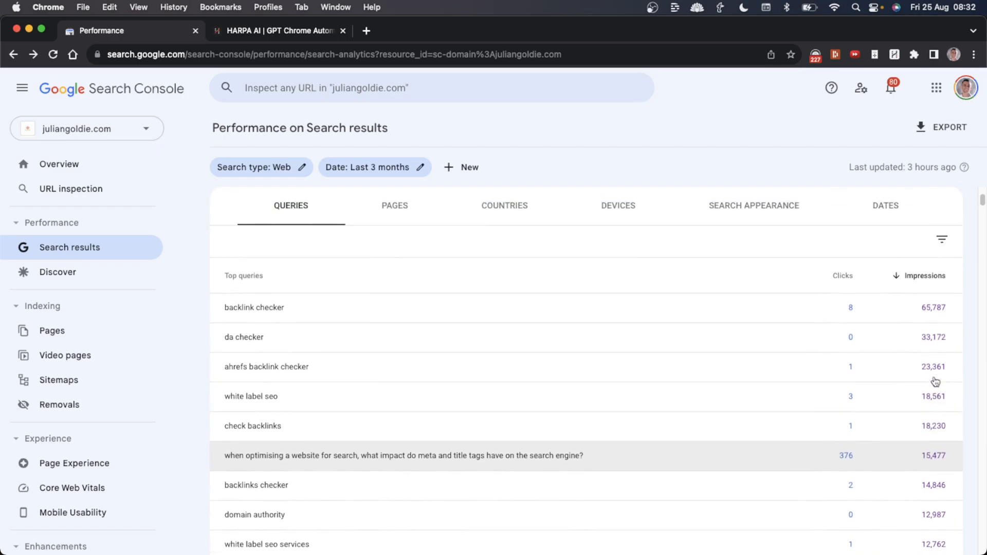
scroll(up, 3)
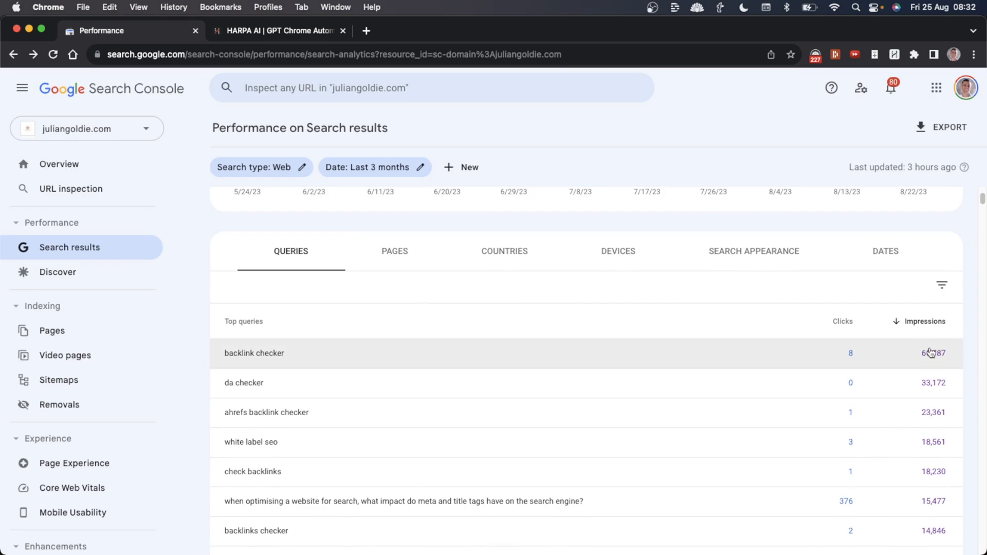
mouse_move(780, 366)
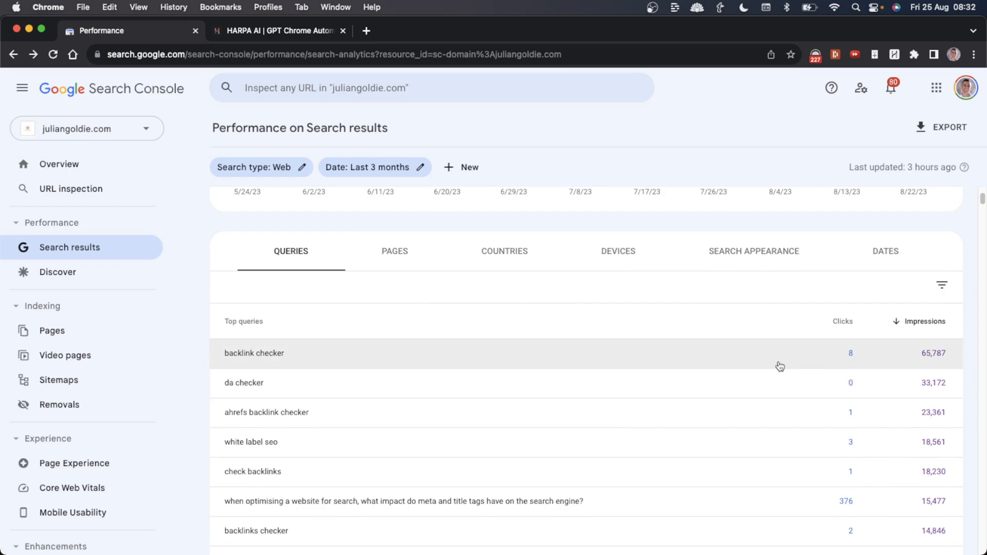
mouse_move(753, 363)
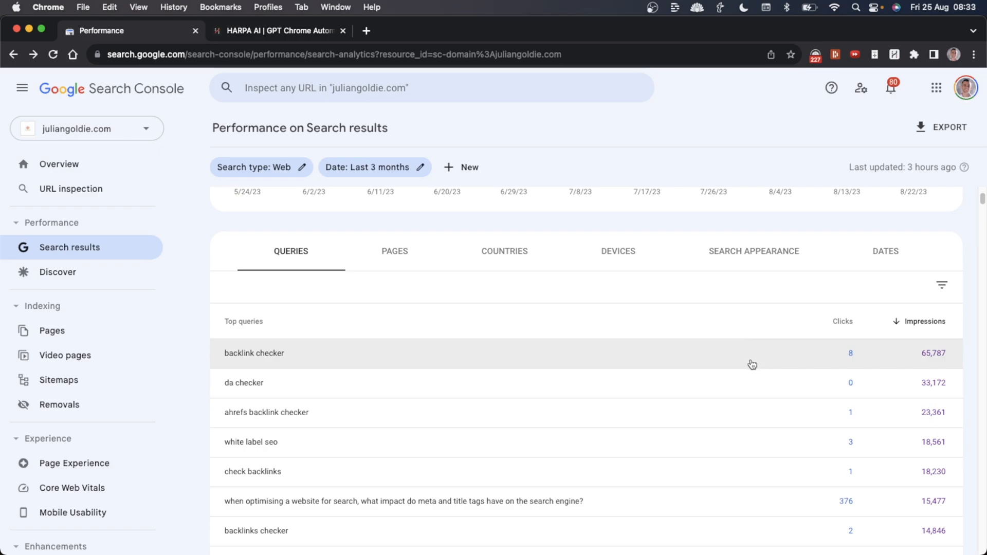
scroll(down, 3)
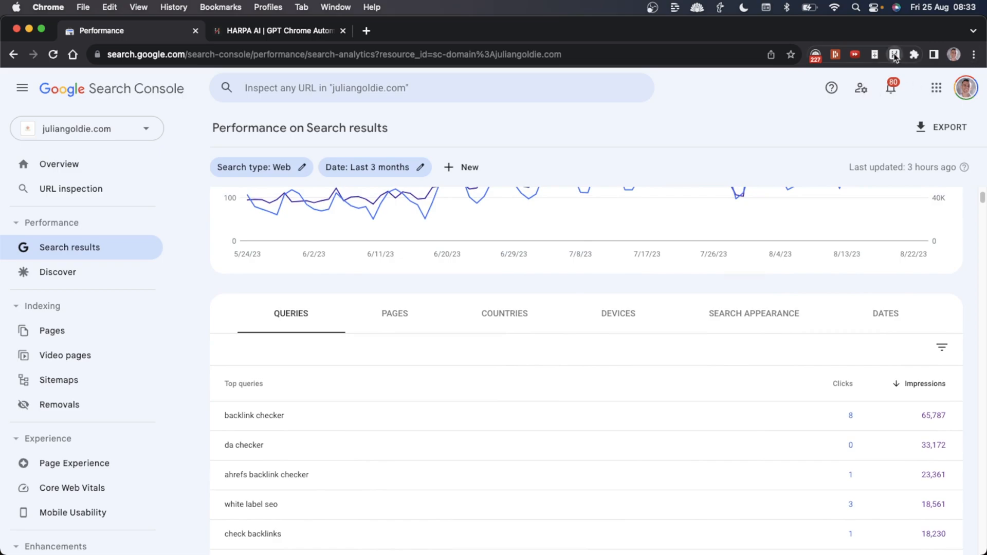
Ask HARPA AI for affiliate article ideas based on the search performance page text.
click(855, 55)
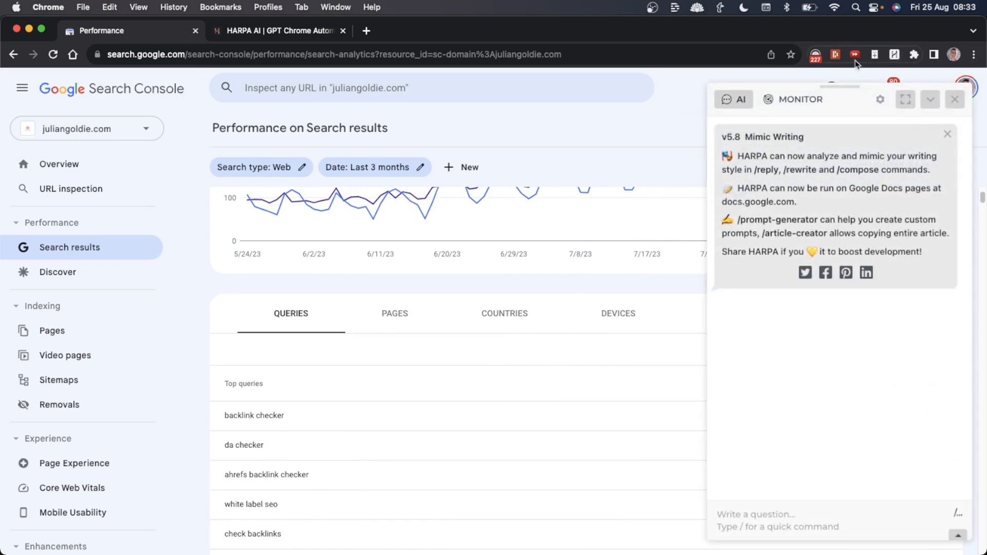
text(Based on page text, give me a list of affiliate articles I could create for my website)
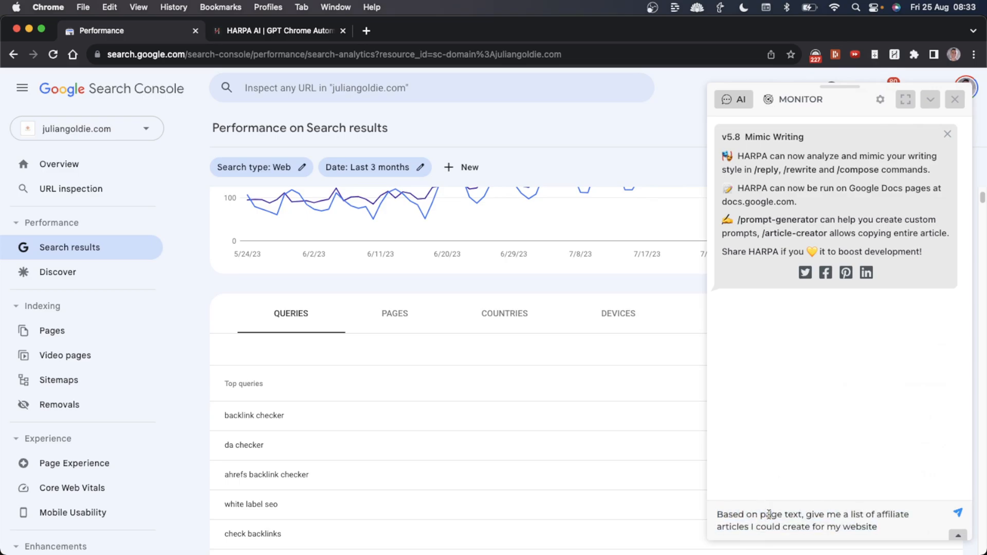
click(957, 513)
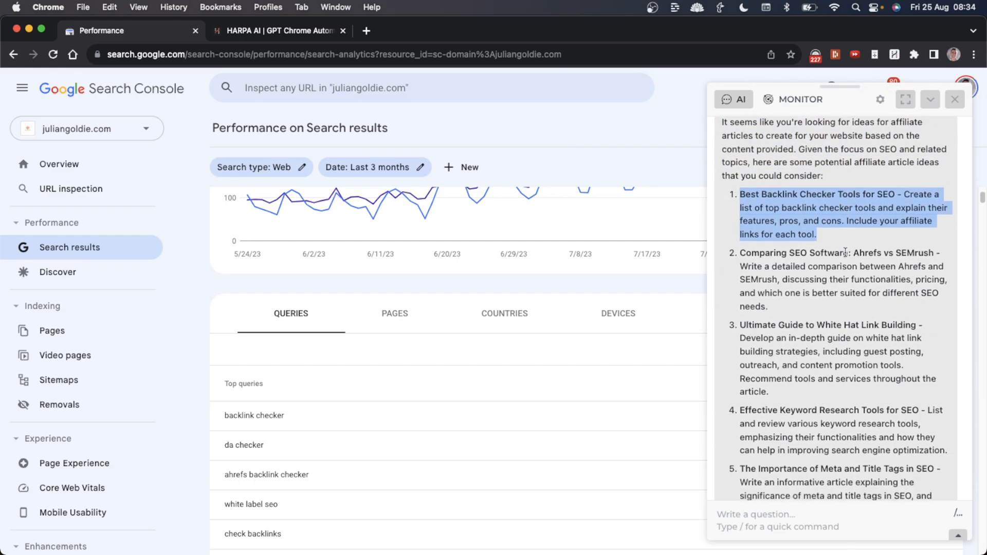
Read through HARPA's numbered list of SEO affiliate article ideas.
scroll(down, 3)
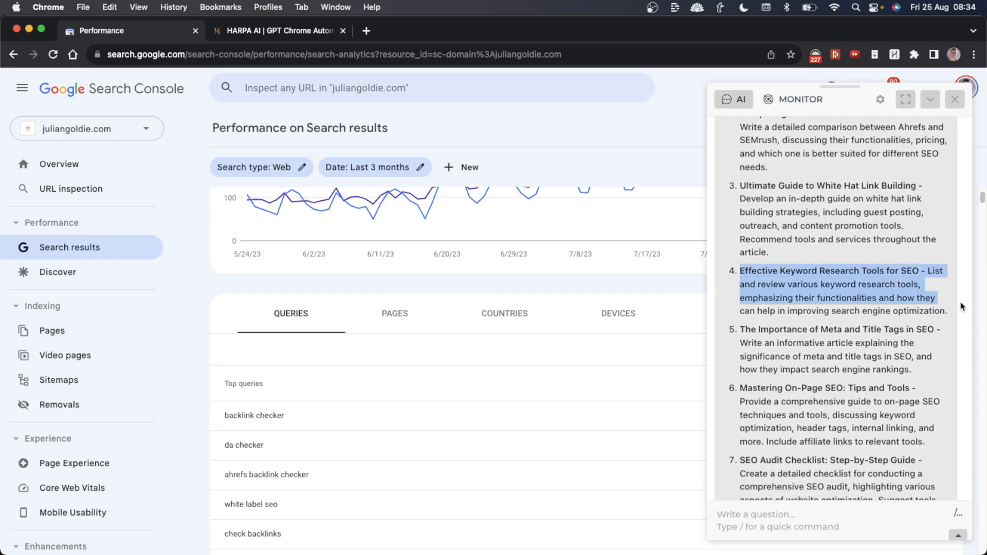
scroll(up, 3)
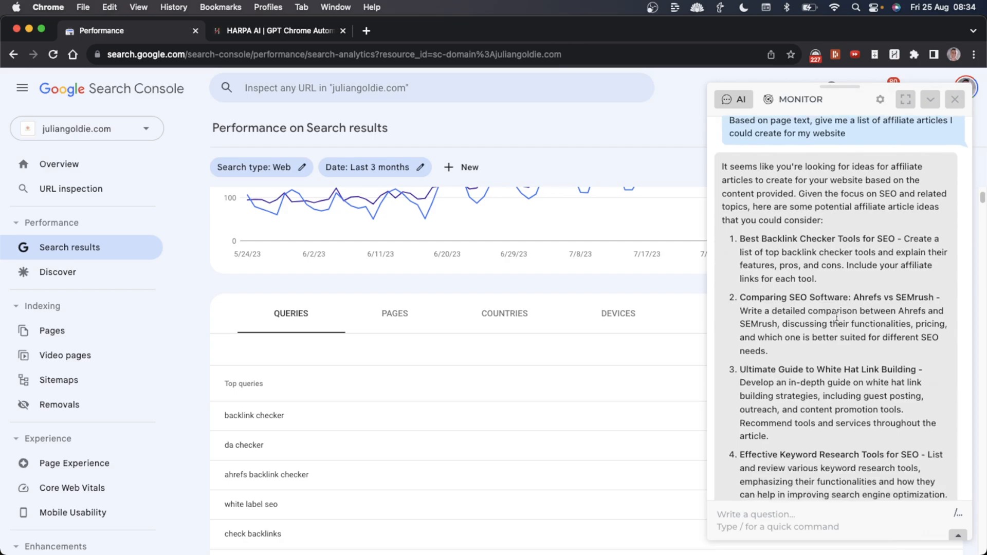
scroll(down, 3)
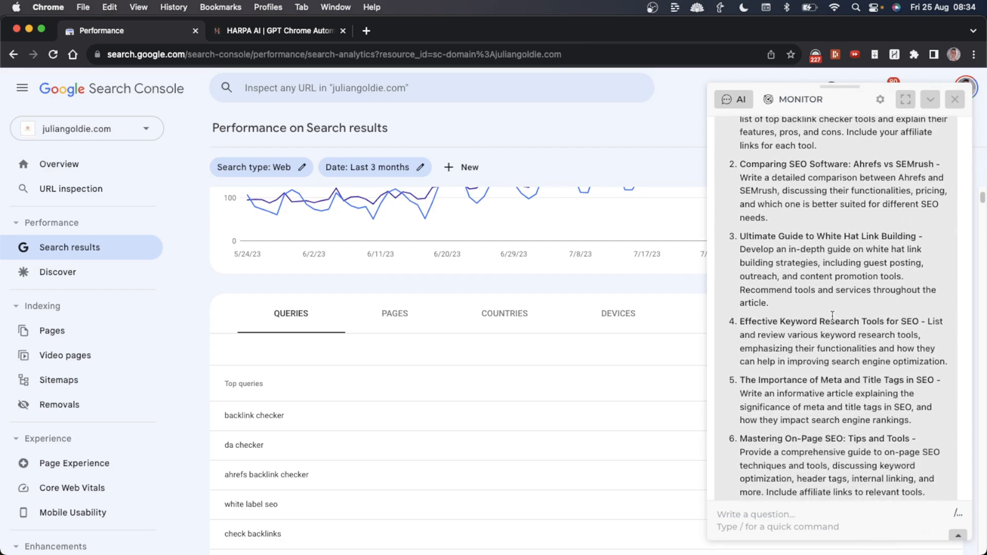
mouse_move(854, 420)
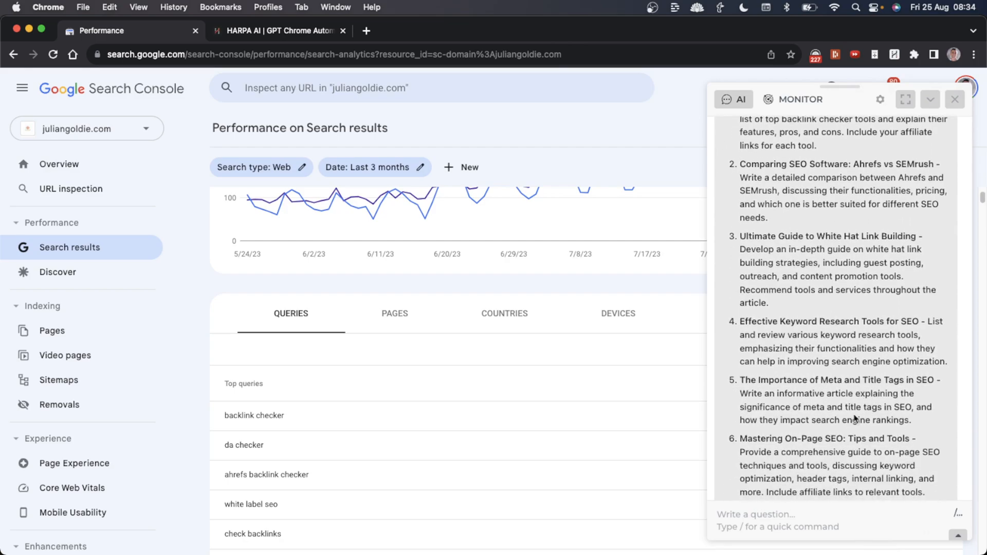
scroll(up, 3)
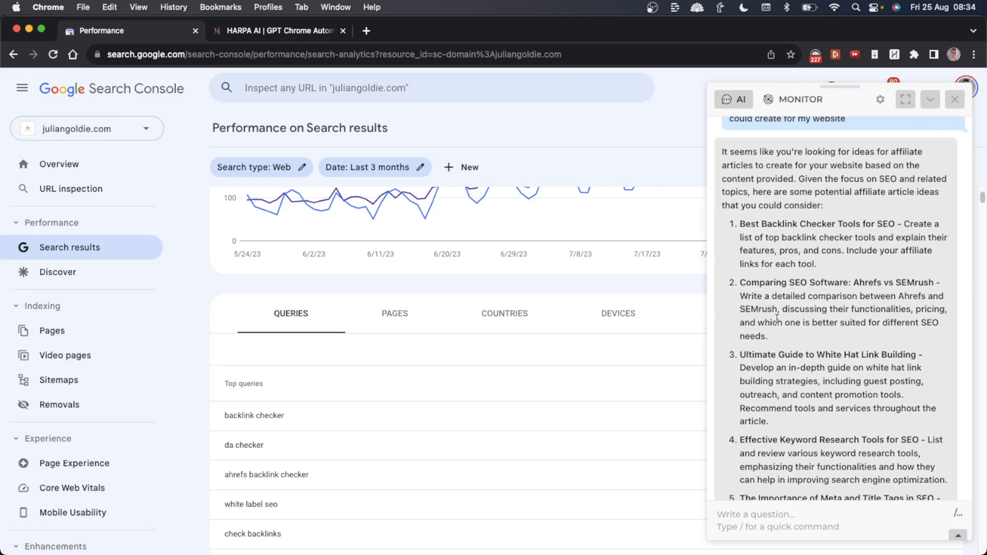
mouse_move(736, 287)
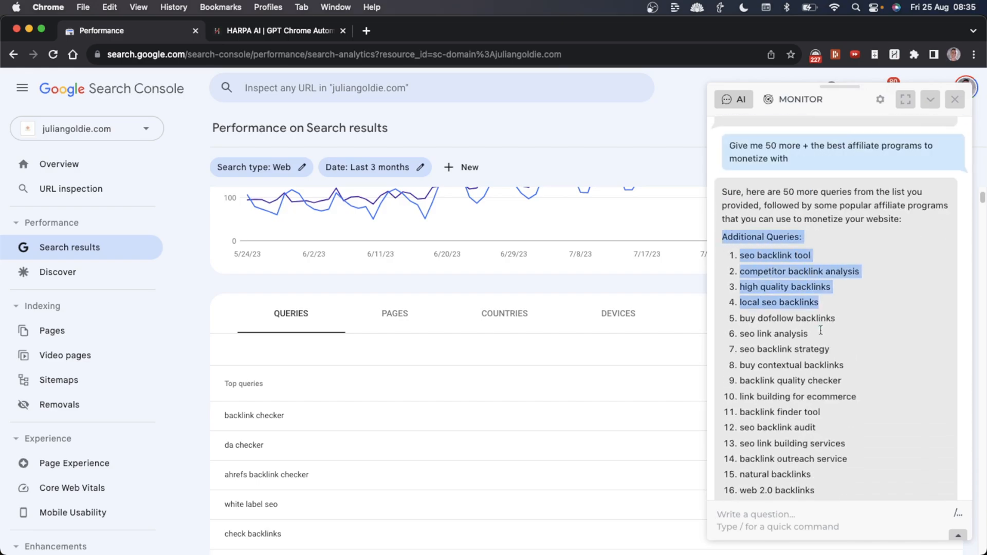
Scroll HARPA's reply listing 50 more backlink queries and affiliate programs.
scroll(down, 3)
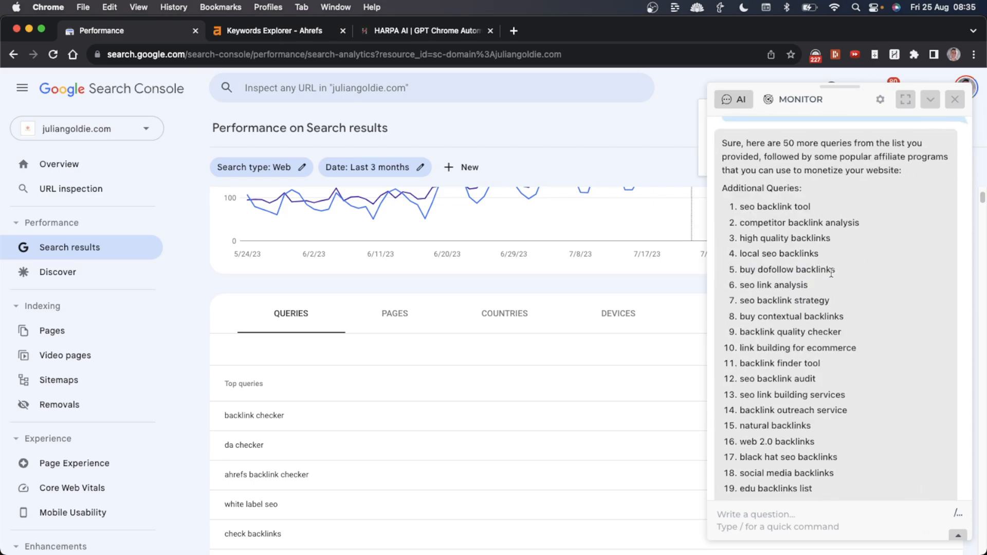
View the Ahrefs overview for 'buy dofollow backlinks' down to the Position history chart.
double_click(787, 270)
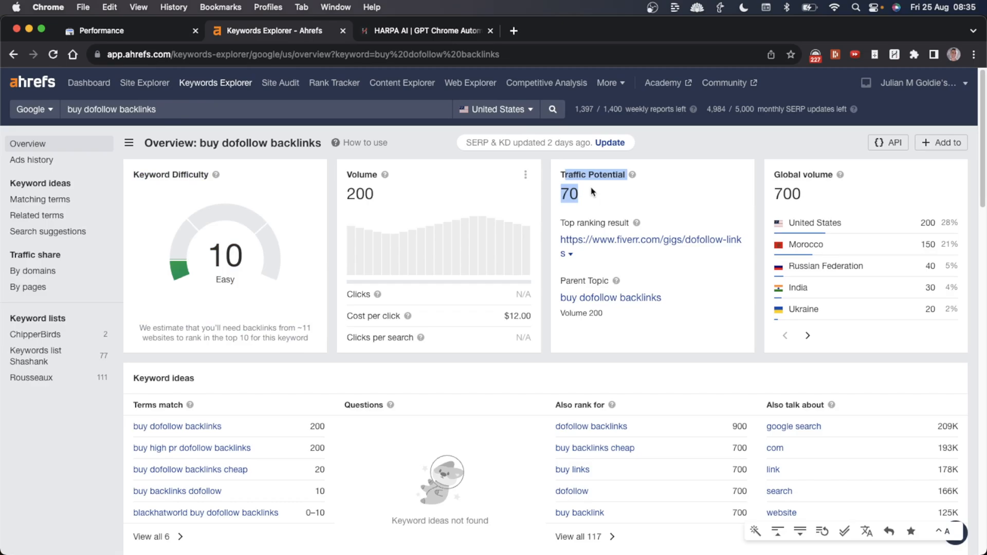
scroll(down, 3)
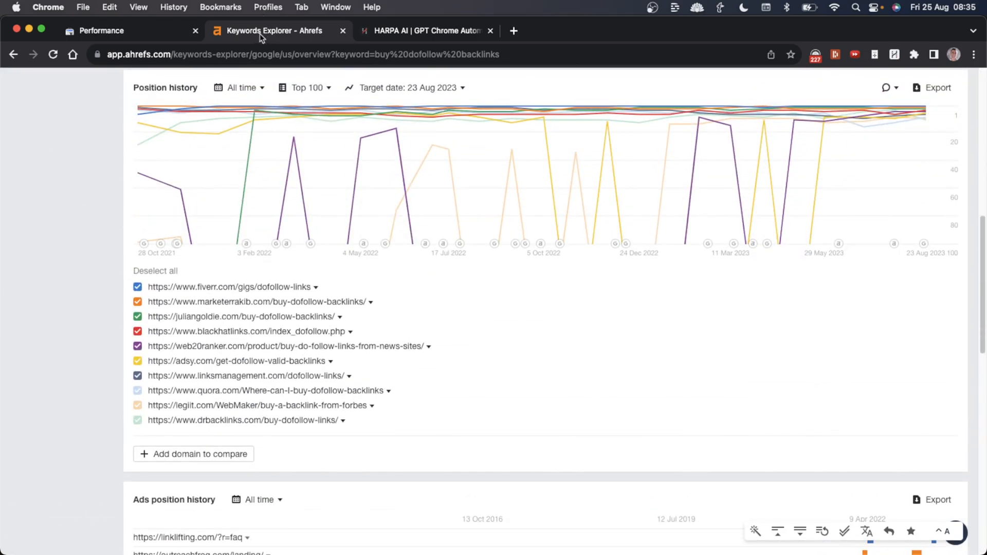
Return to the Search Console report and scroll HARPA's list of 50 additional backlink queries.
click(101, 30)
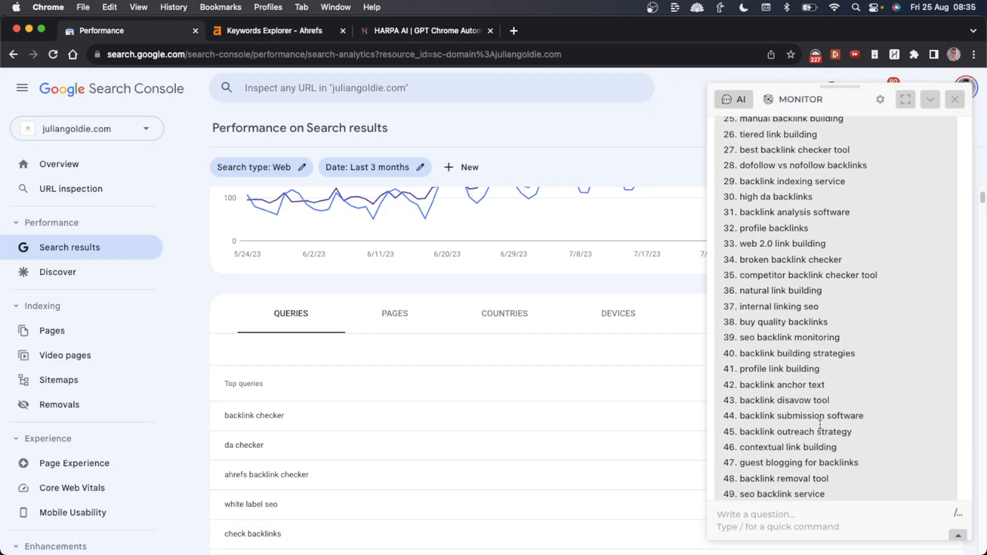
scroll(up, 3)
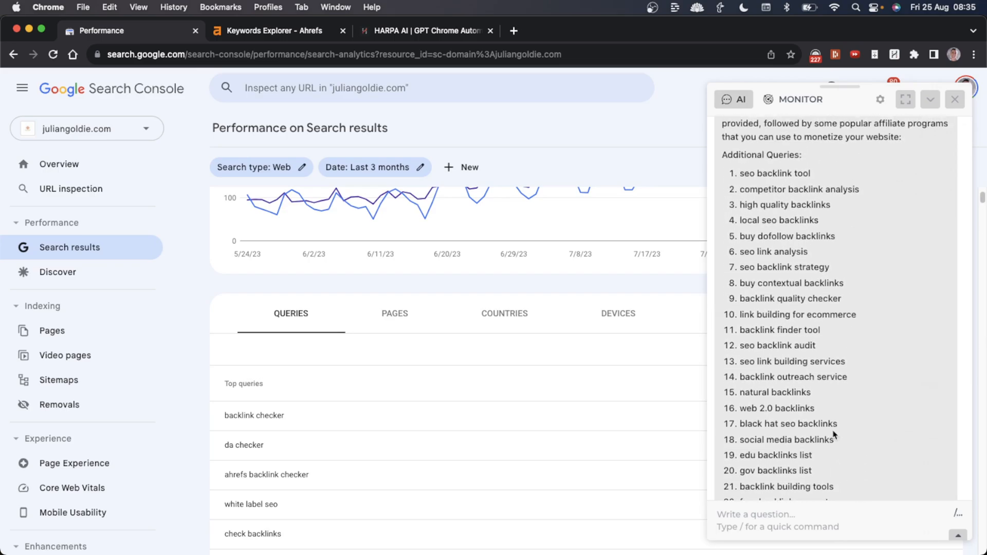
scroll(up, 3)
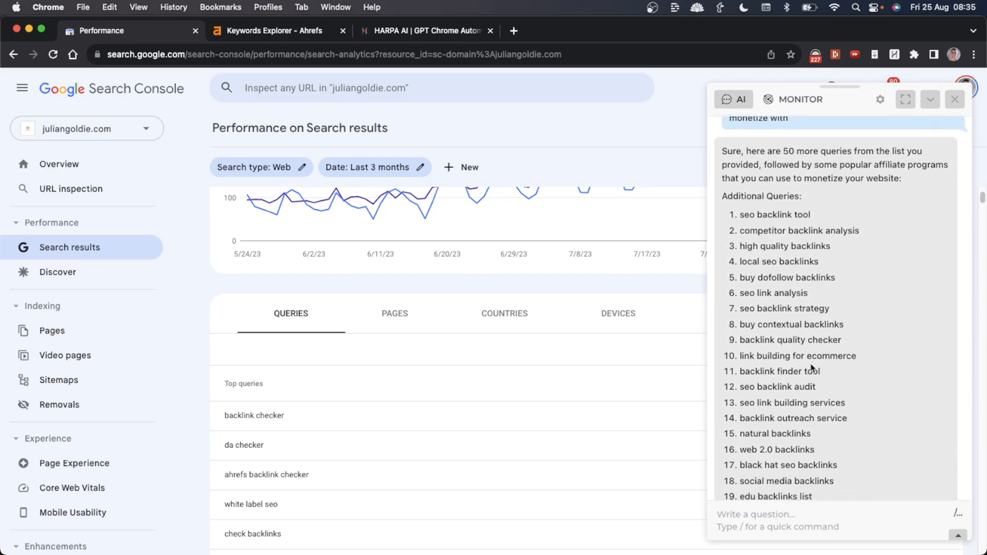
scroll(down, 3)
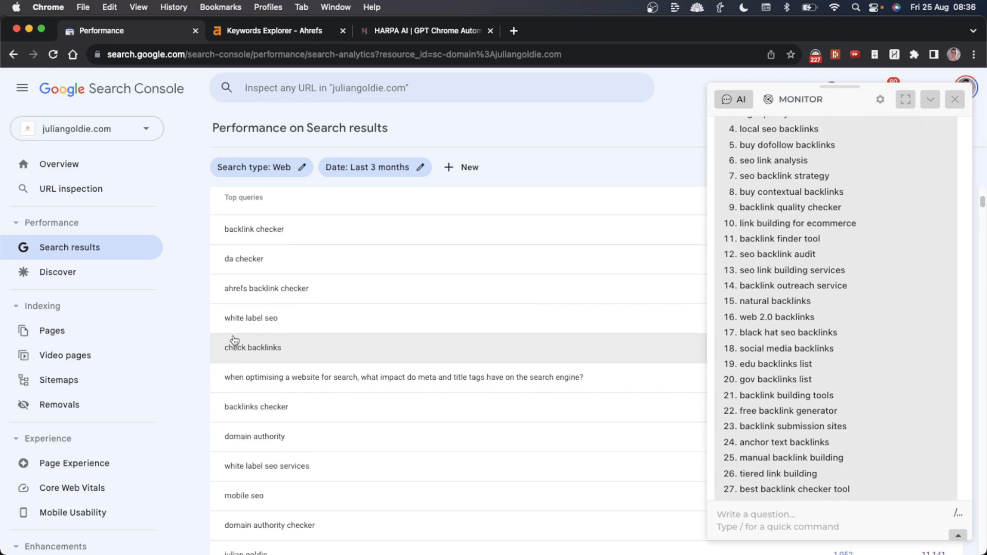
Open the Page indexing report and drill into 'Discovered - currently not indexed' URLs.
click(59, 164)
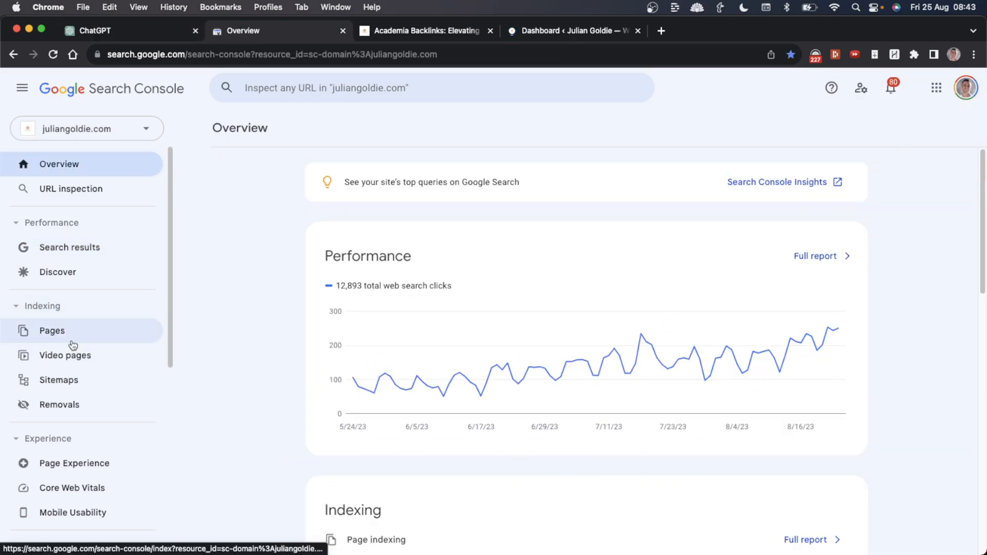
mouse_move(268, 328)
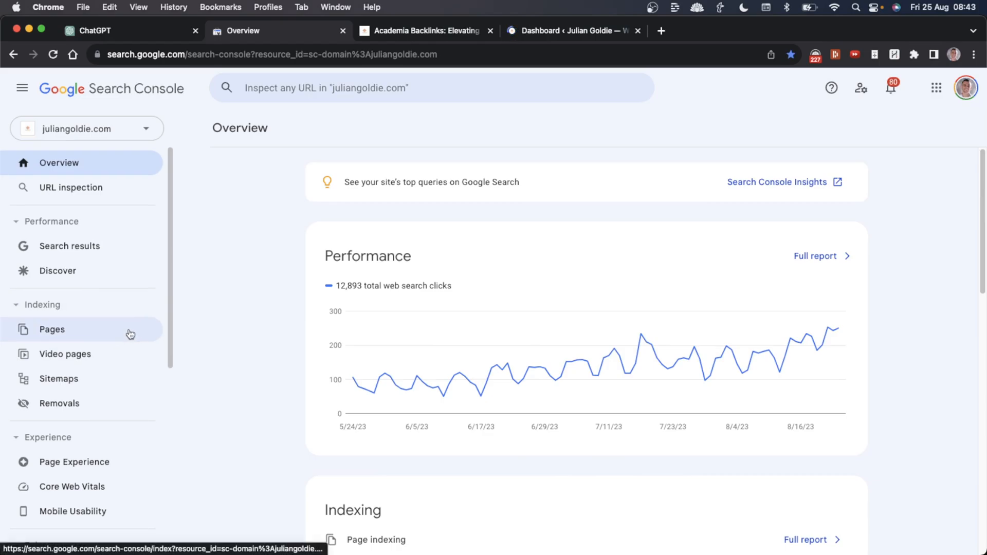
click(52, 329)
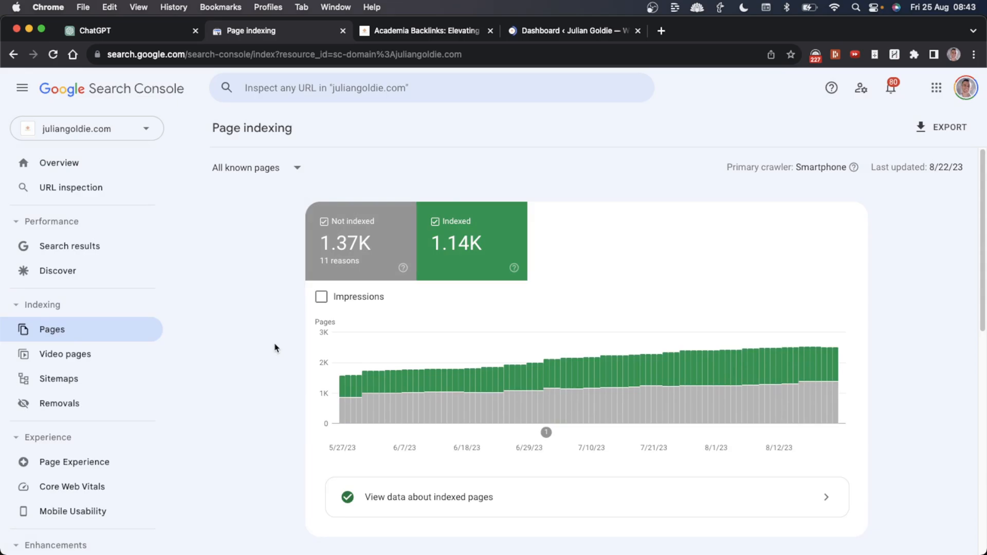
scroll(down, 3)
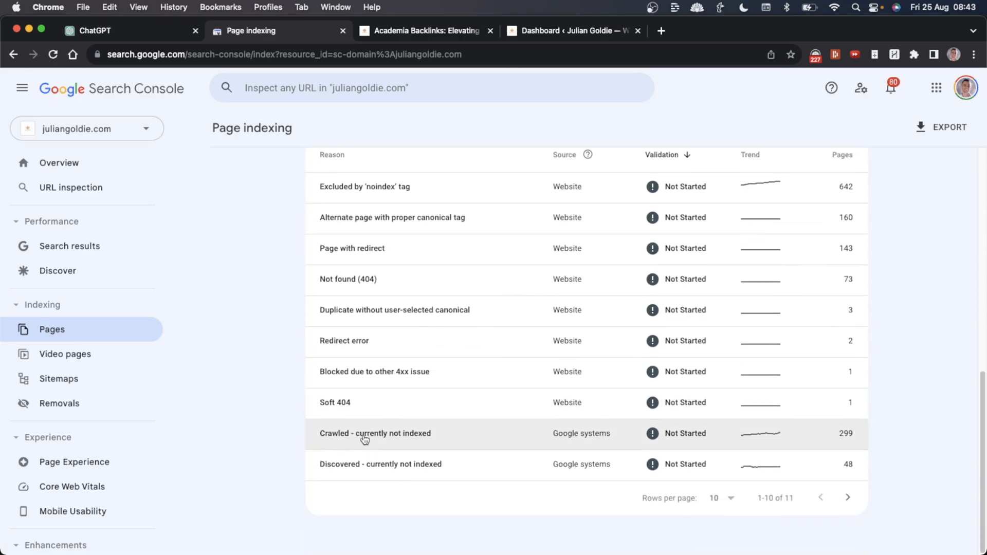
click(381, 464)
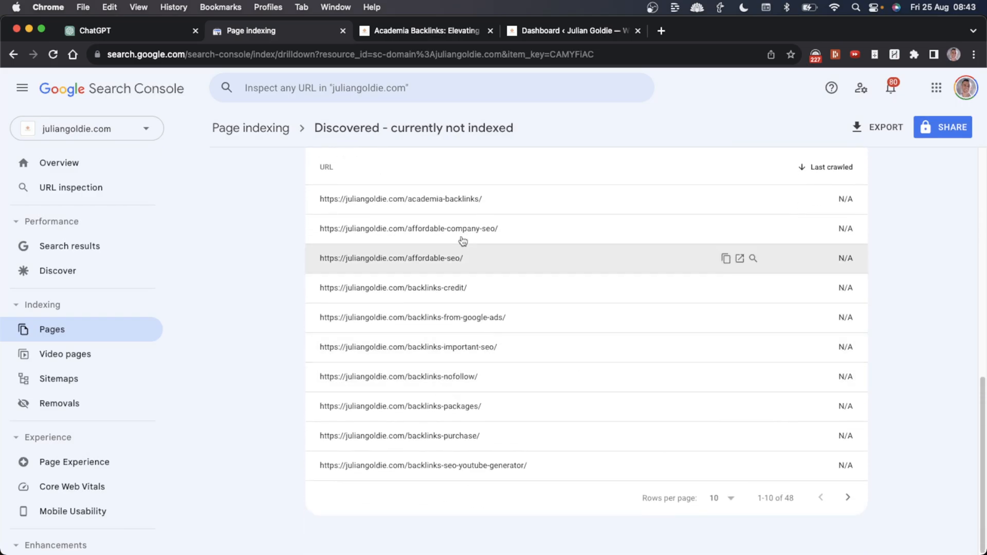
mouse_move(493, 293)
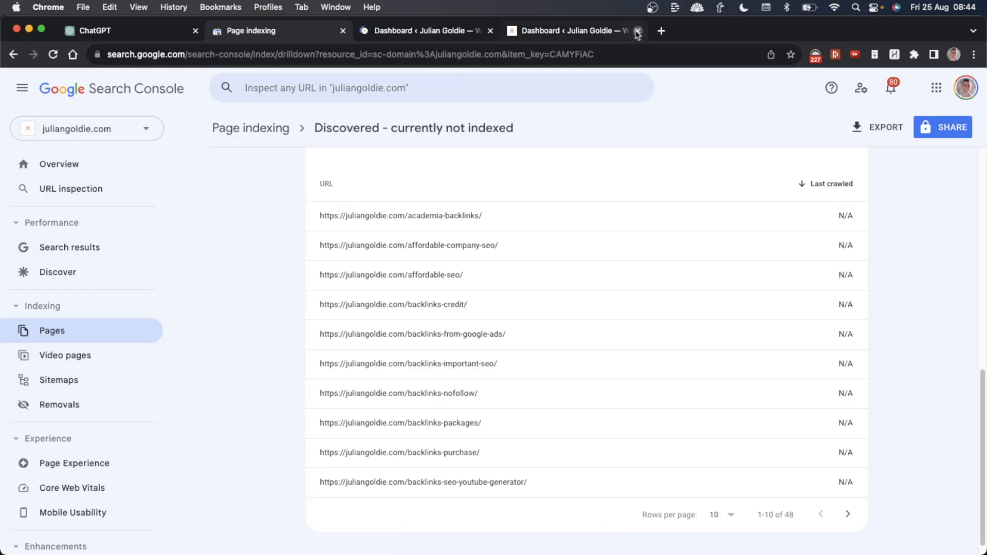
Search Link Whisper's Internal Links Report in WordPress for 'academia-backlinks'.
click(638, 30)
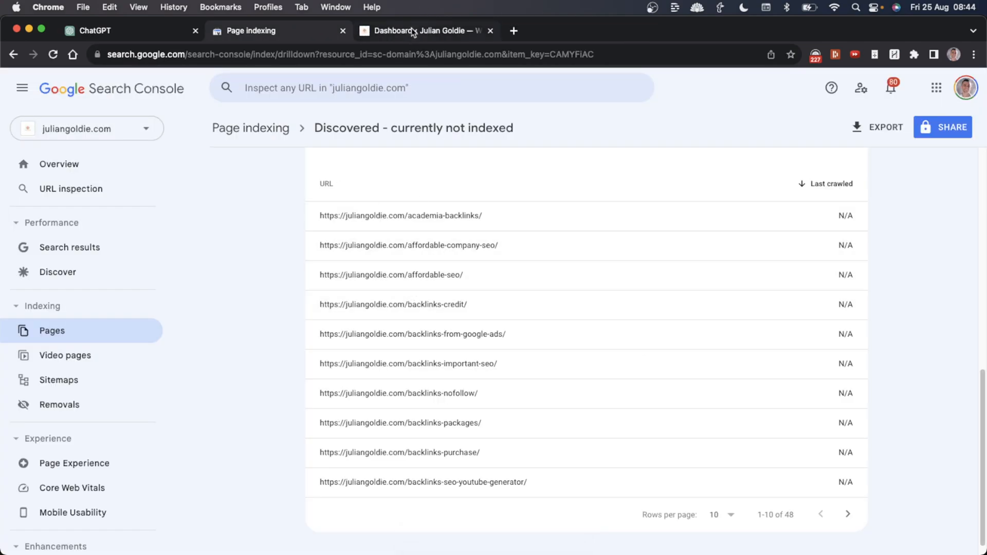
click(421, 30)
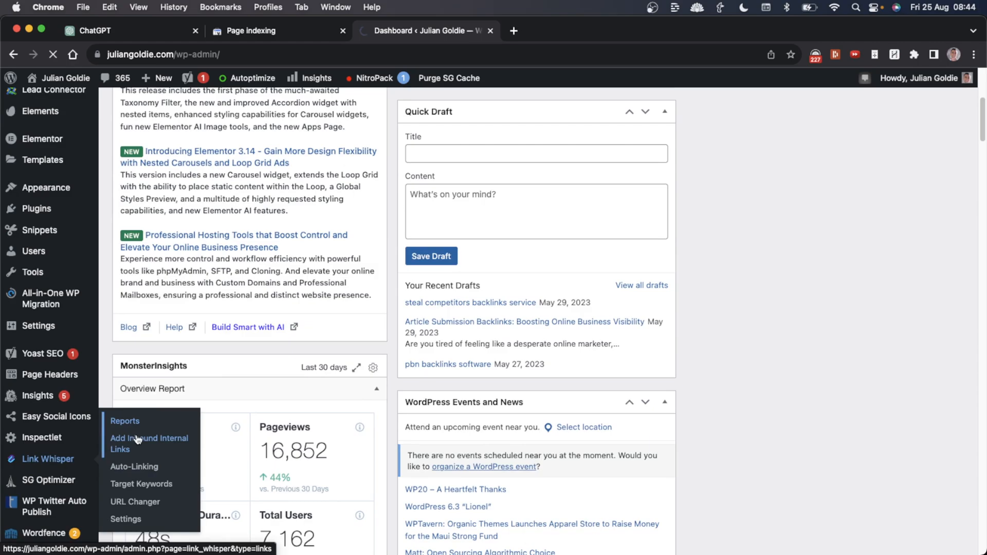
click(124, 421)
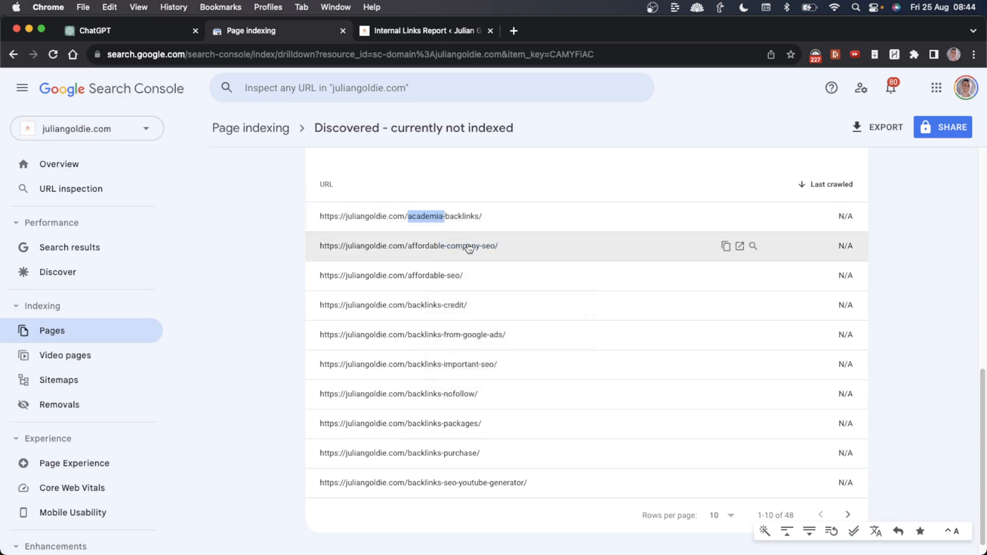
click(425, 30)
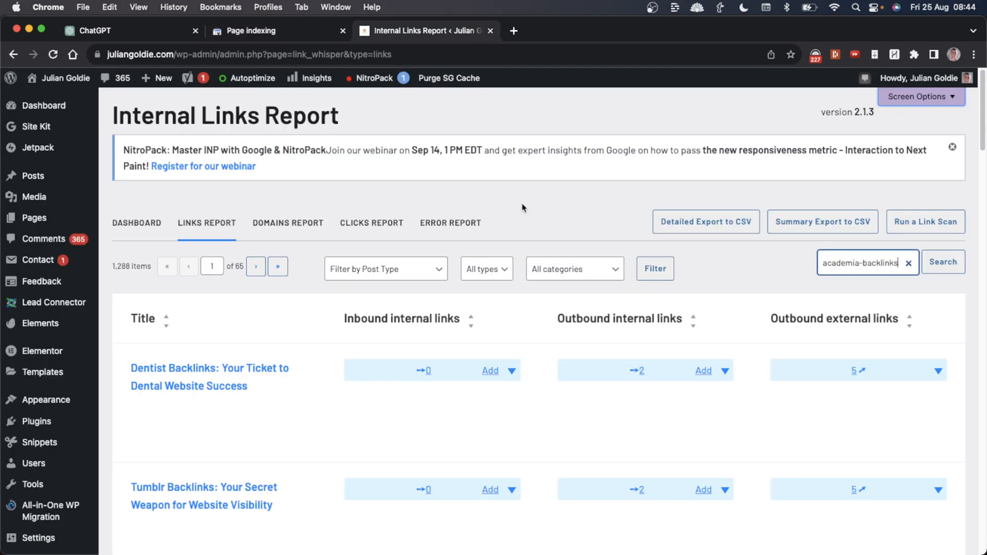
click(943, 262)
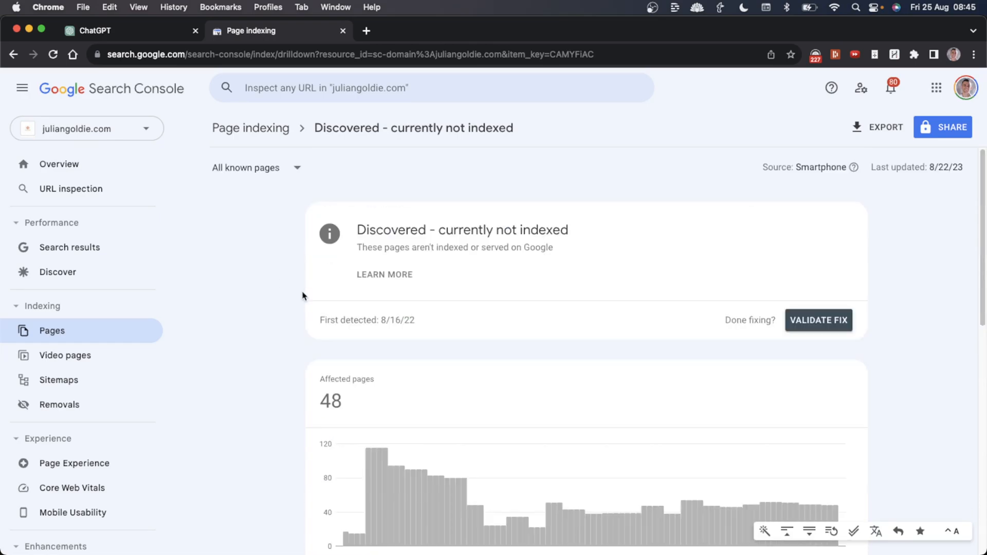
Run a Google site: search for juliangoldie.com and scroll its roughly 1,210 results.
scroll(down, 3)
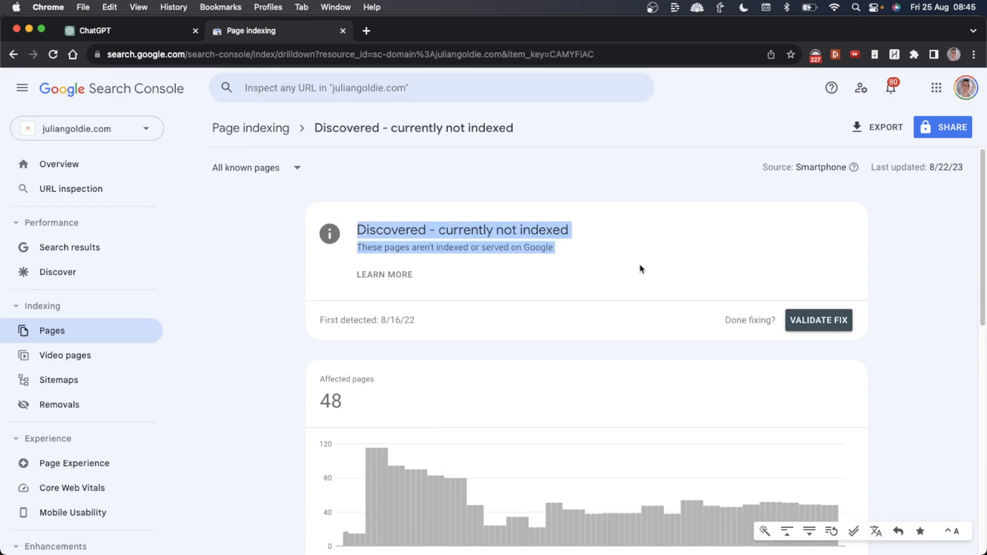
click(538, 280)
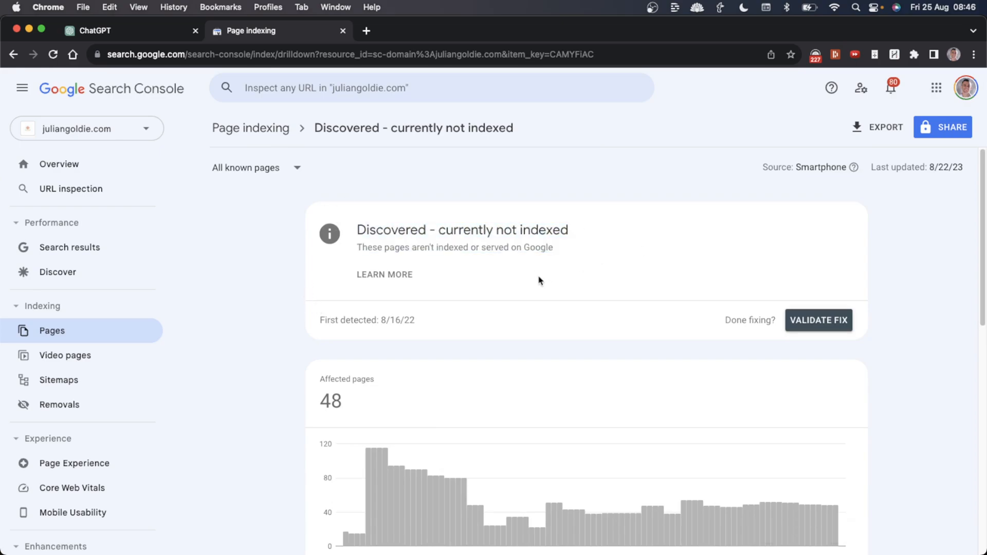
scroll(down, 3)
text(site:)
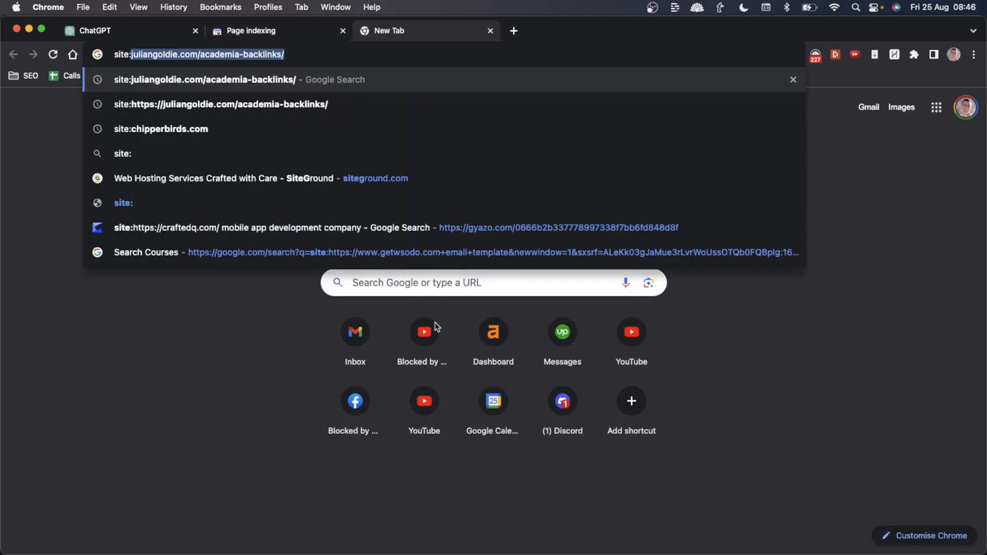
key(Return)
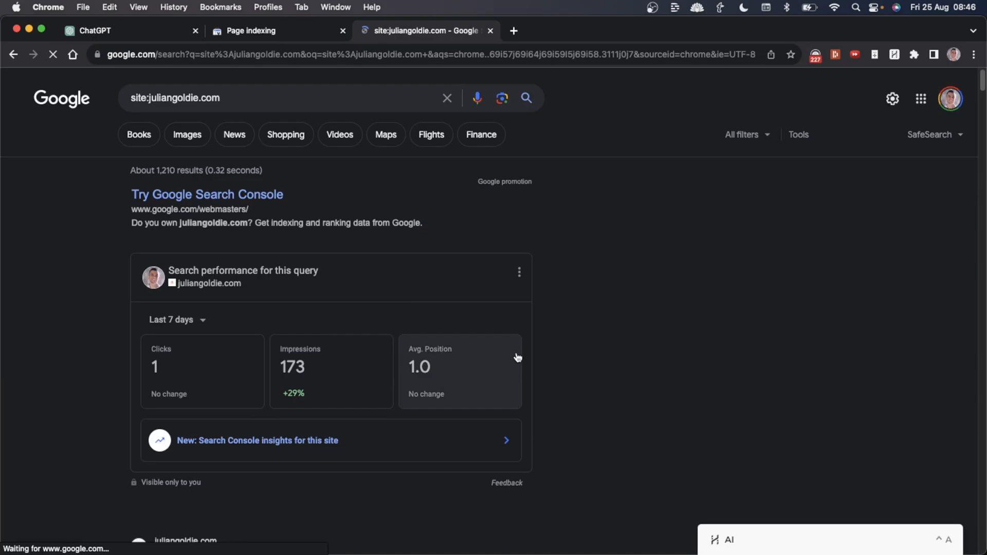
scroll(down, 3)
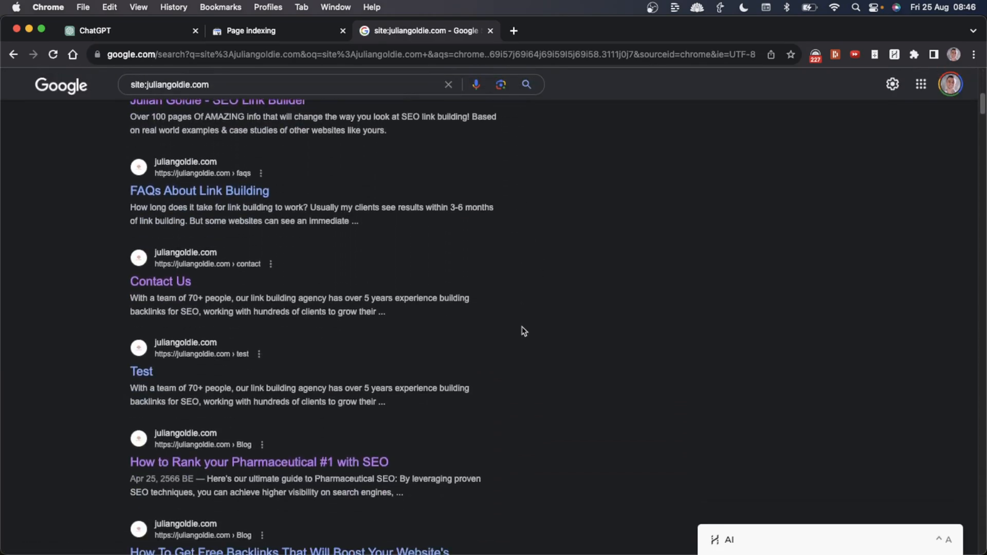
scroll(down, 3)
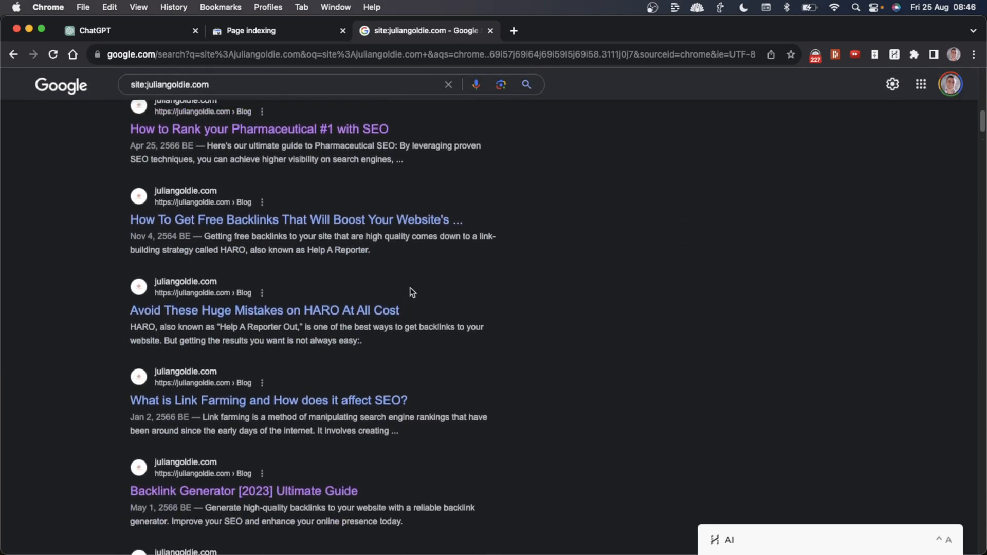
Copy the academia-backlinks URL from the not-indexed examples in Search Console.
click(265, 30)
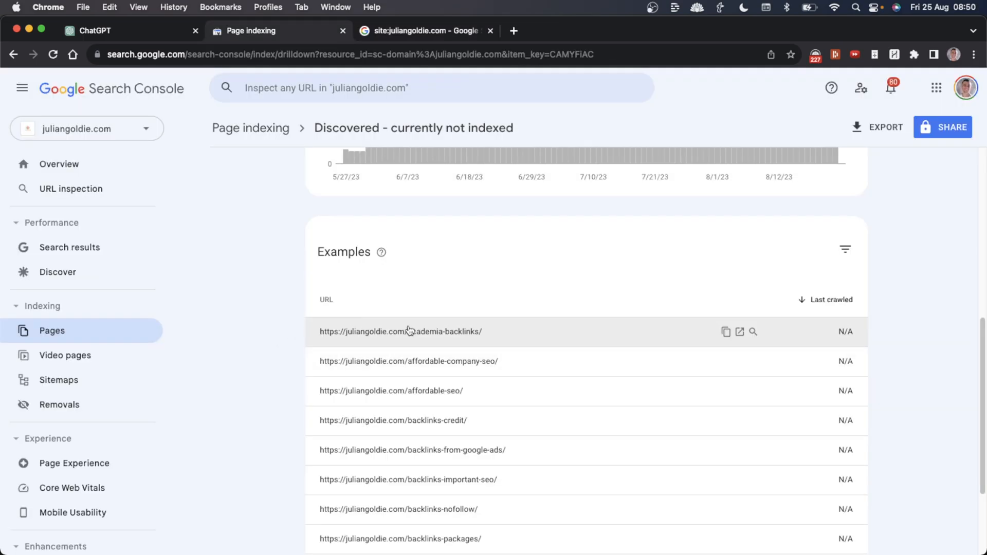
mouse_move(395, 321)
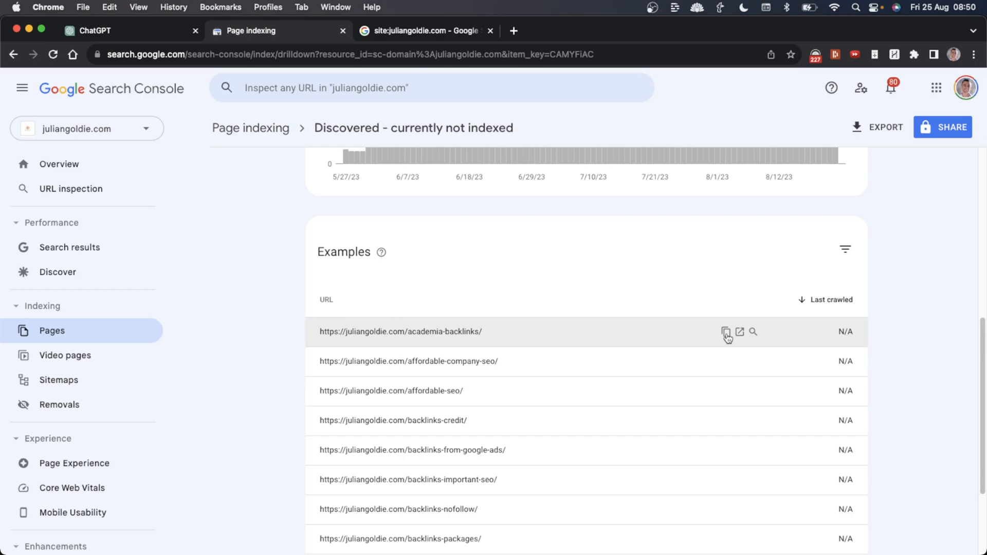
click(726, 332)
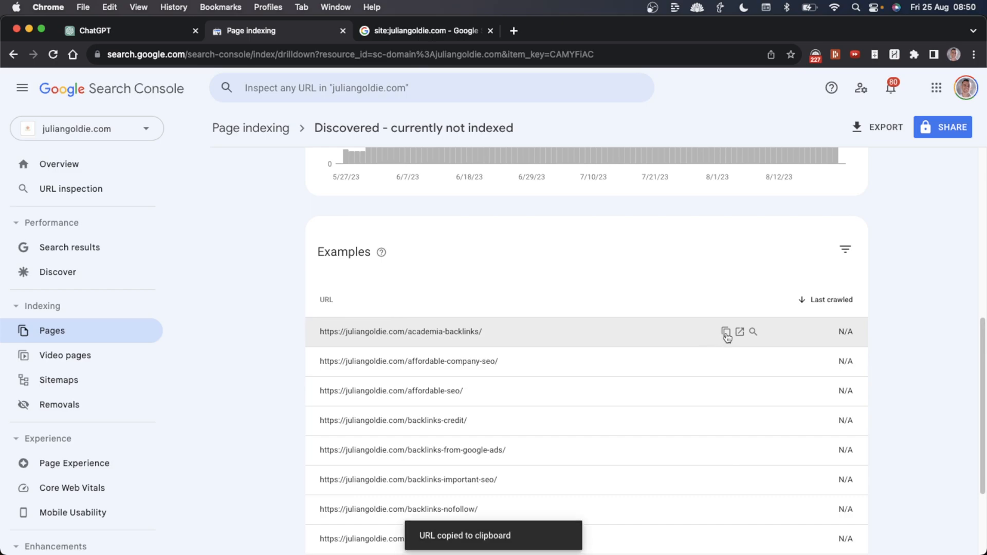
mouse_move(297, 339)
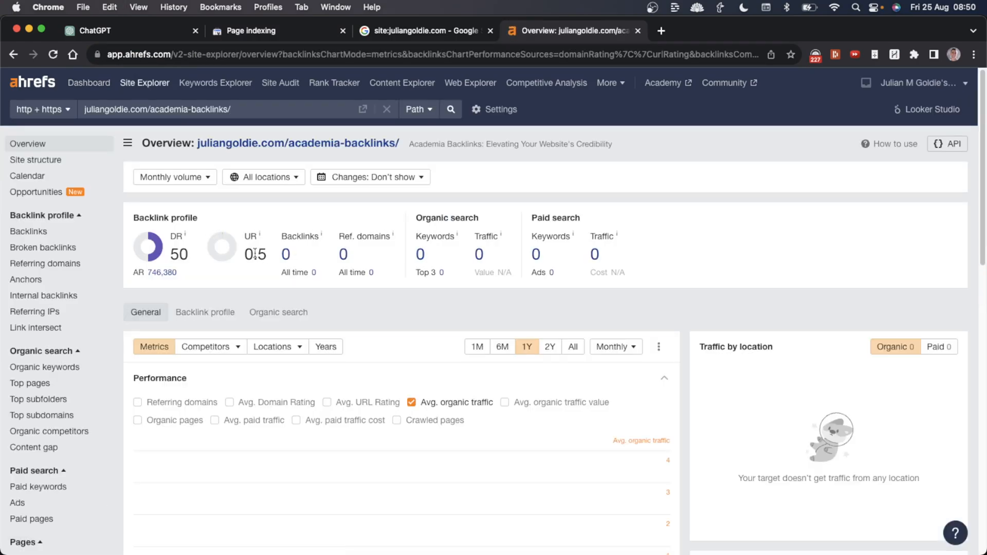
mouse_move(257, 237)
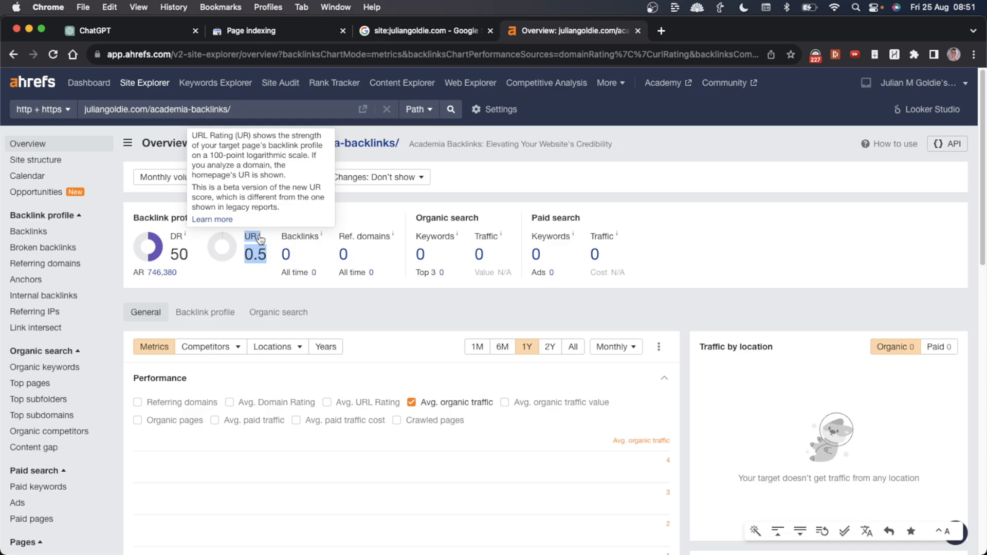
Check the URL Rating help in Ahrefs Site Explorer, then close the Ahrefs tabs.
click(212, 219)
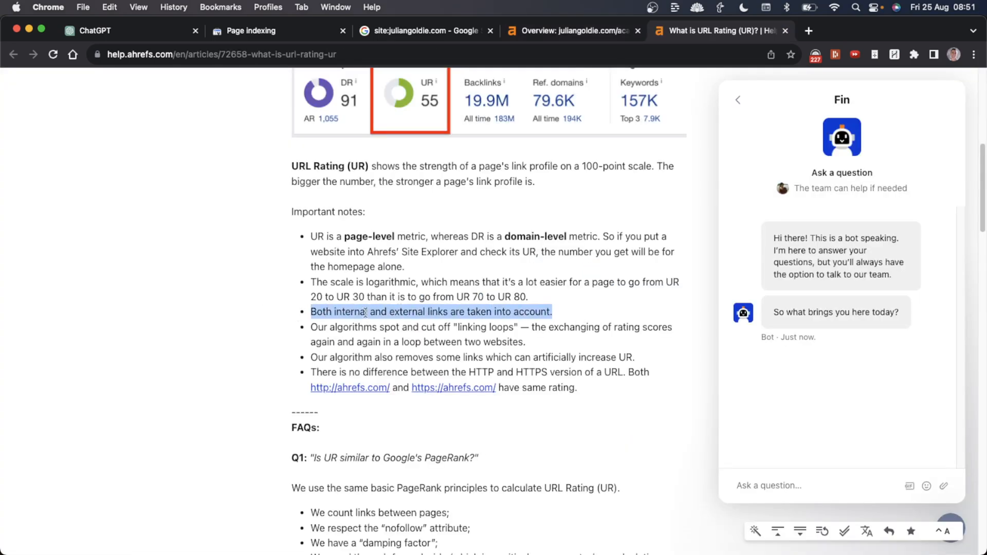
click(573, 30)
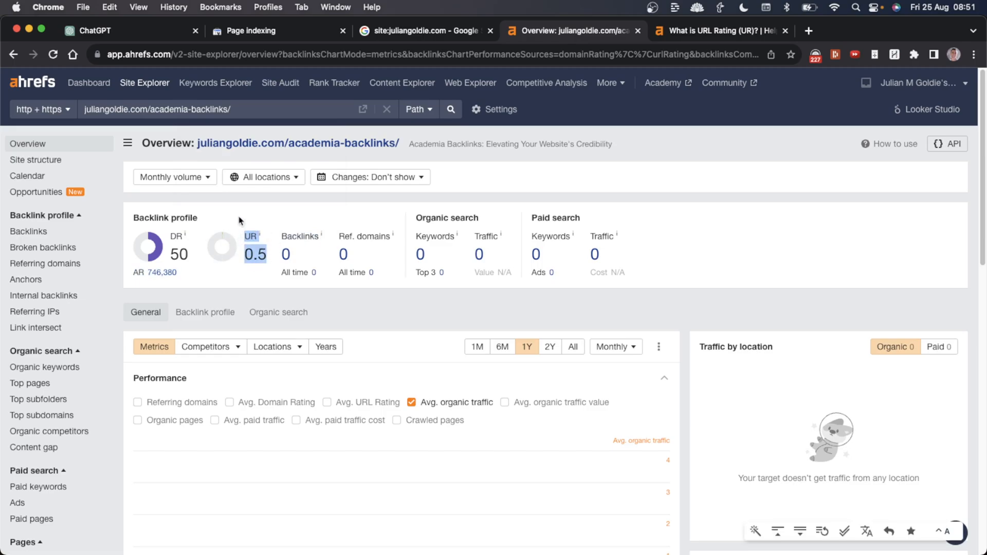
click(785, 30)
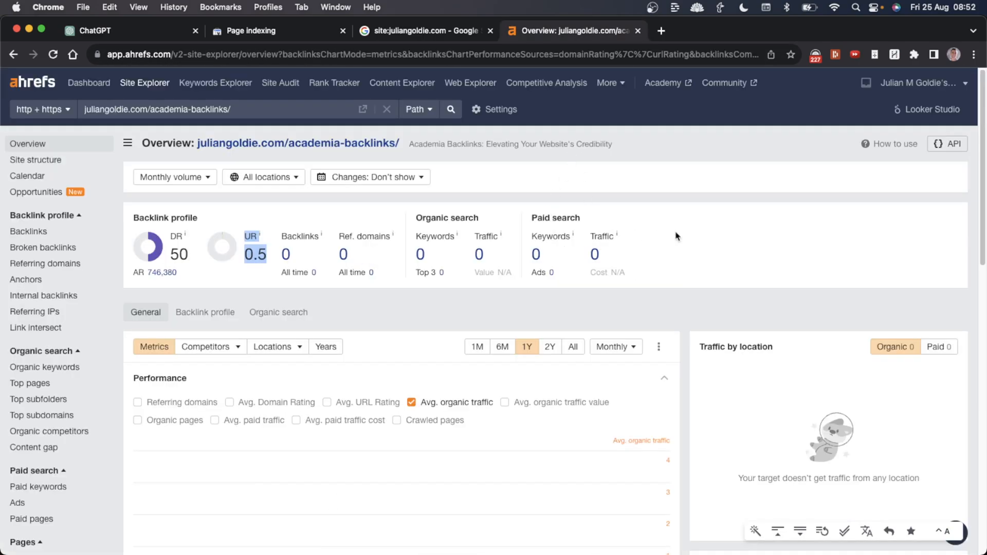
mouse_move(638, 30)
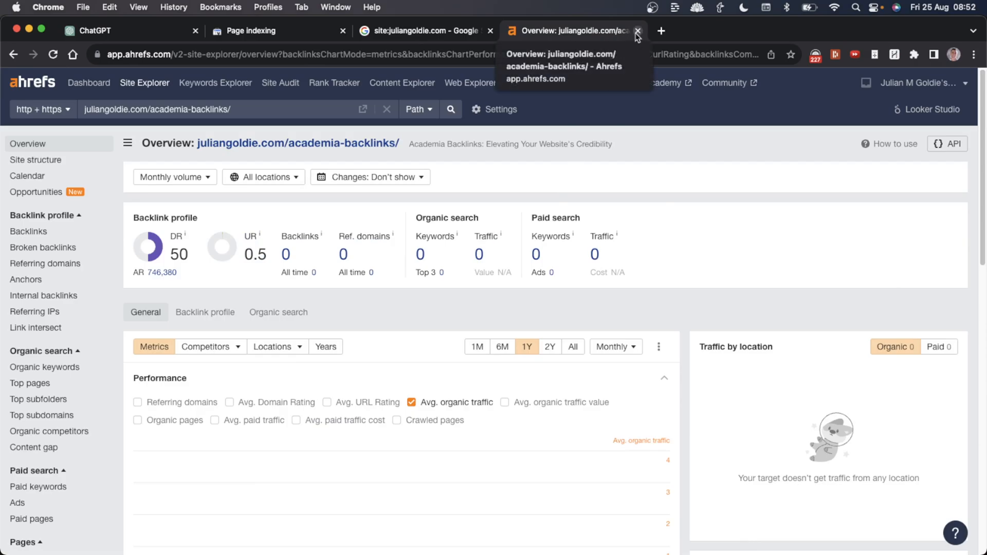
Close the Ahrefs overview and scroll HARPA's list of pages suited to link to academia-backlinks.
click(637, 30)
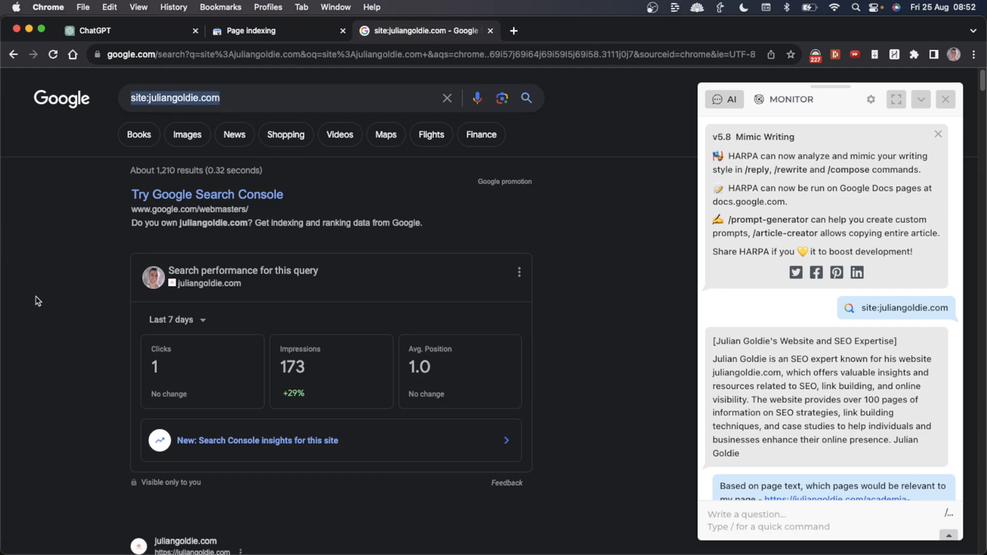
scroll(down, 3)
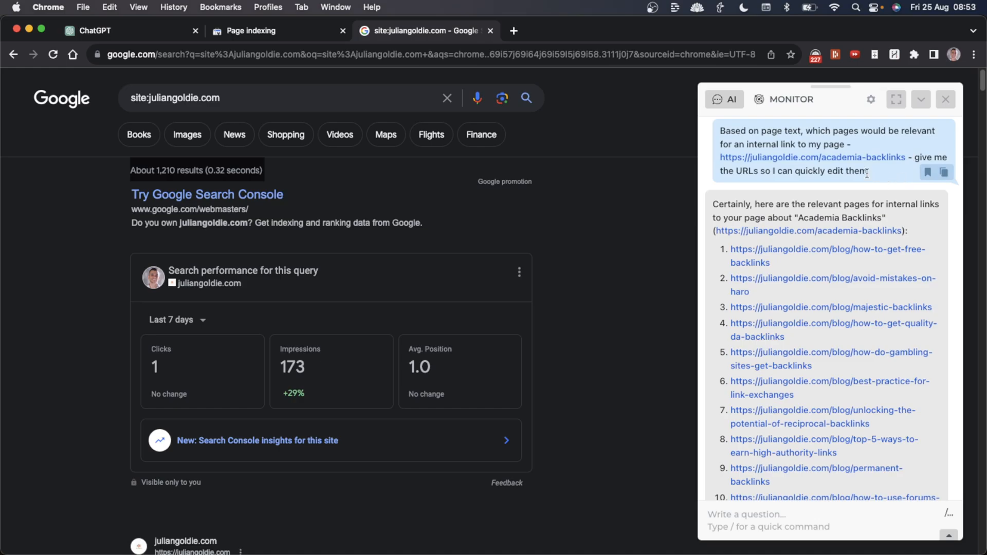
scroll(down, 3)
text(how to get free)
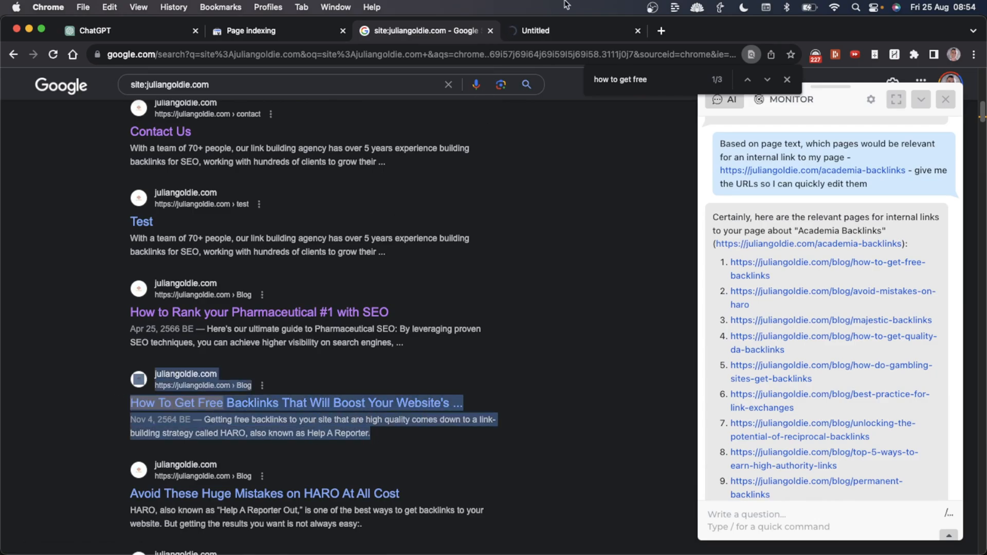
Open the How To Get Free Backlinks post, review HARPA's FAQ paragraph, then return to the indexing report.
click(296, 403)
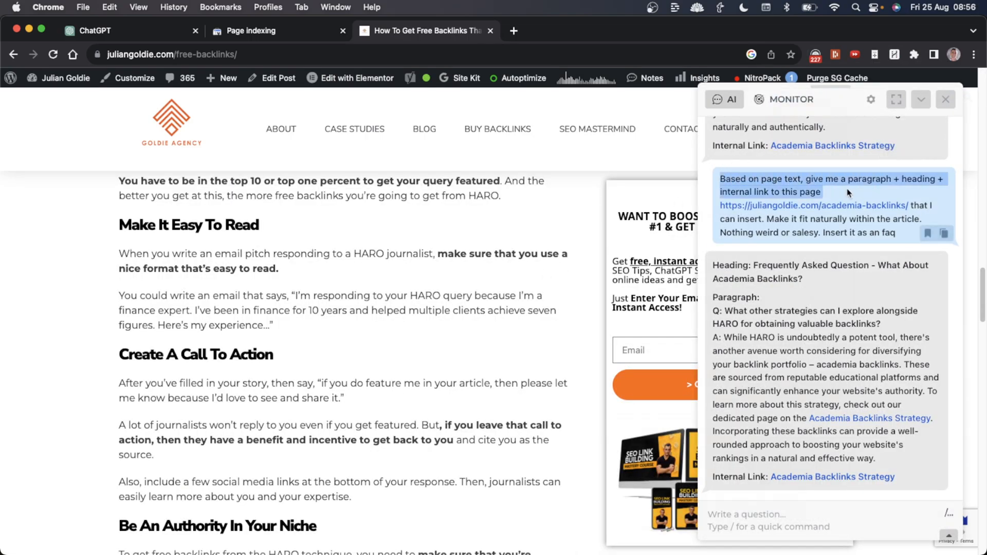
mouse_move(722, 208)
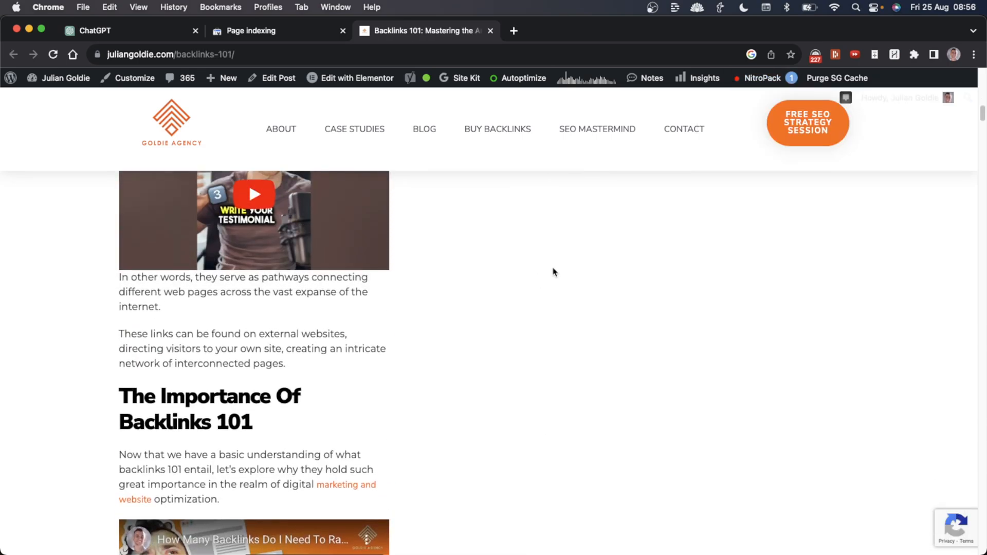
scroll(down, 3)
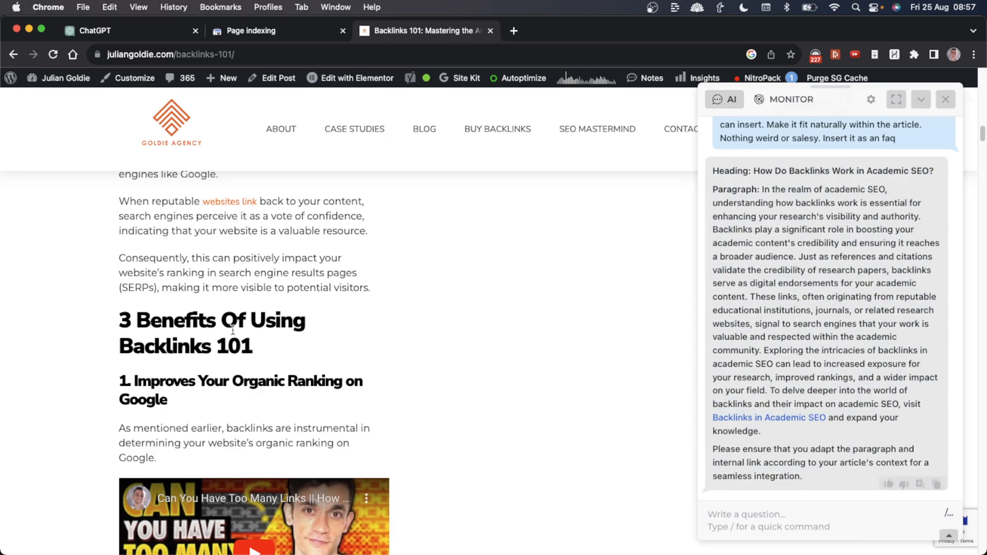
scroll(down, 3)
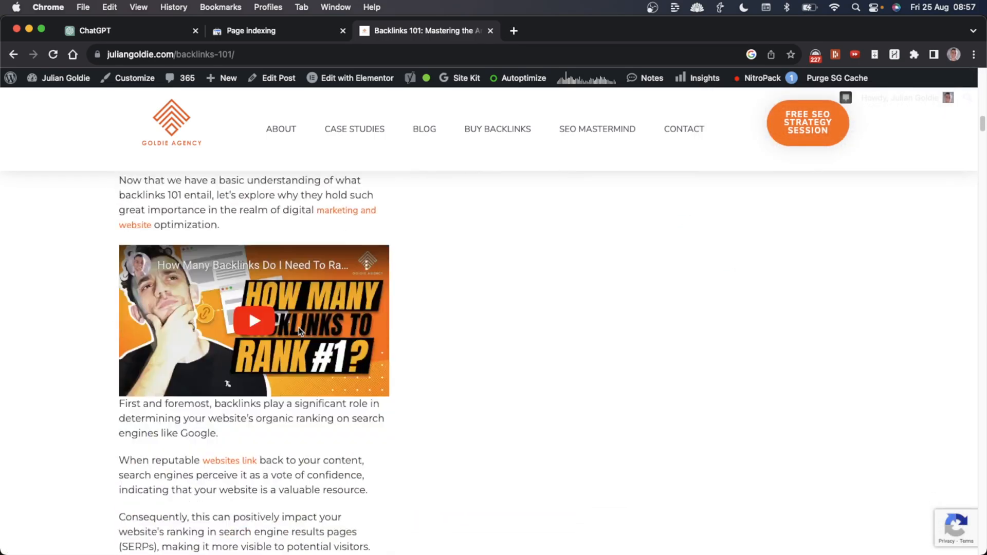
click(250, 30)
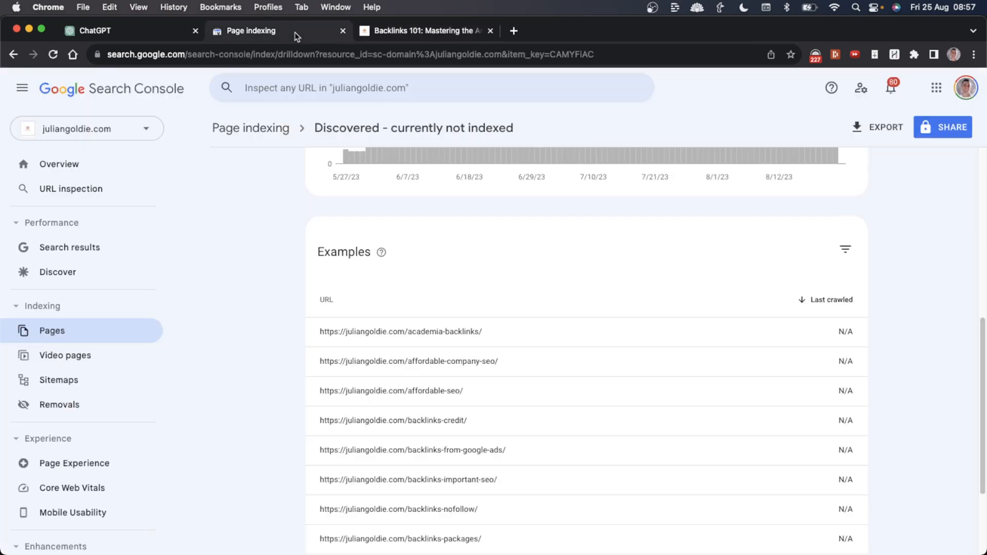
scroll(up, 3)
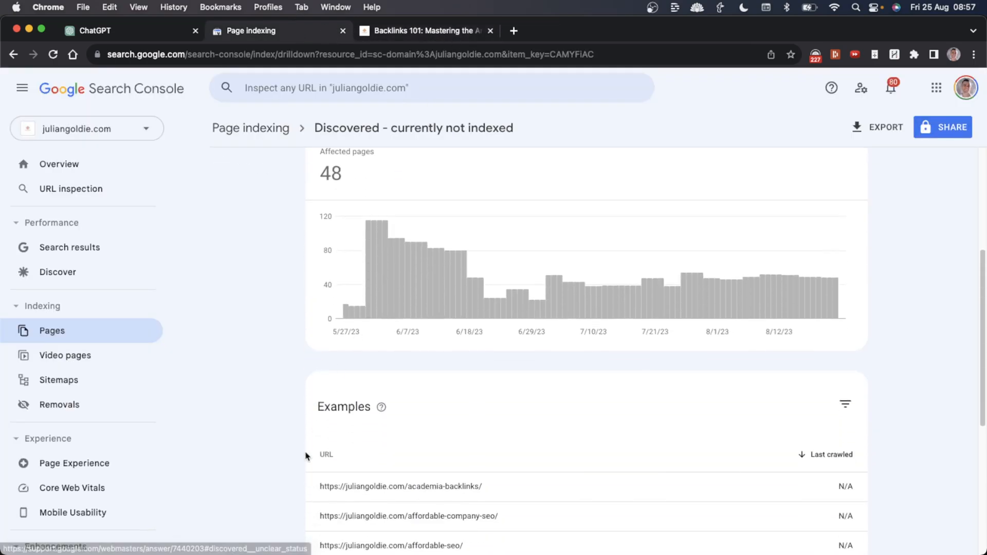
mouse_move(298, 447)
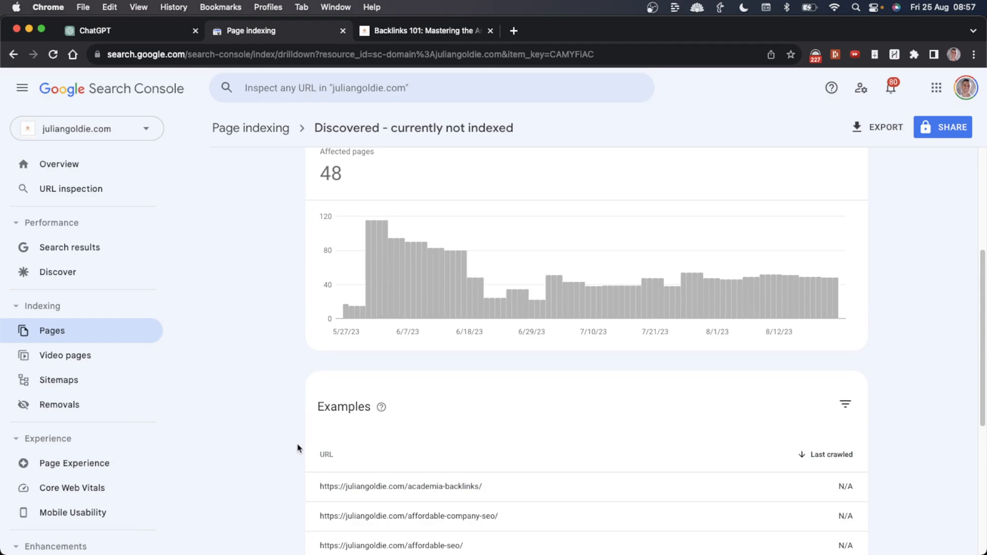
mouse_move(291, 405)
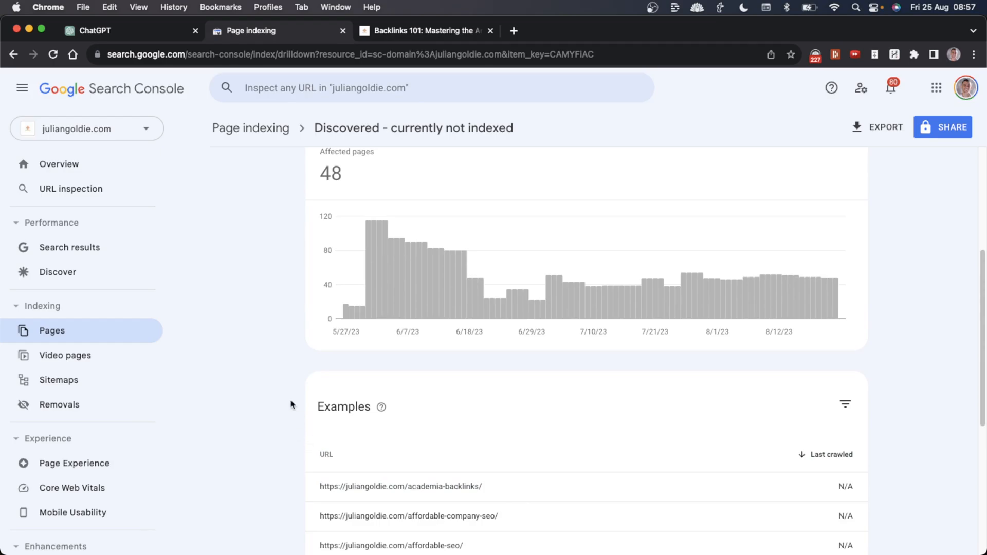
click(70, 243)
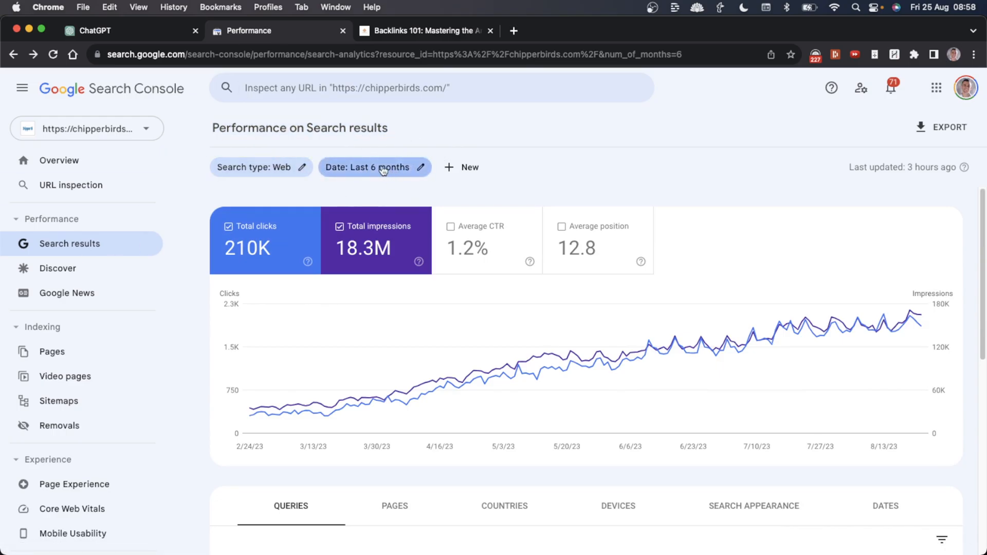
mouse_move(462, 167)
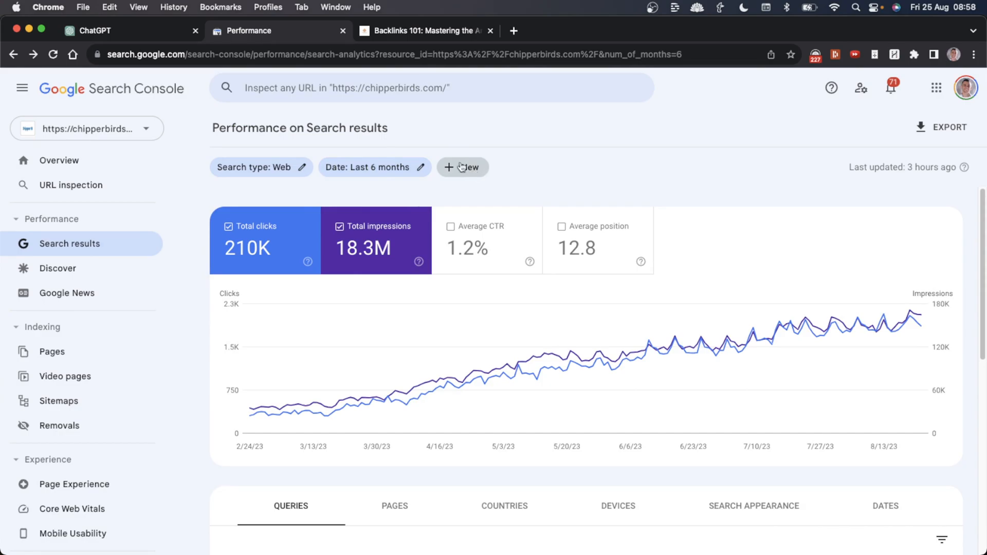
Filter chipperbirds.com performance to queries containing 'best' and show the top pages.
click(461, 167)
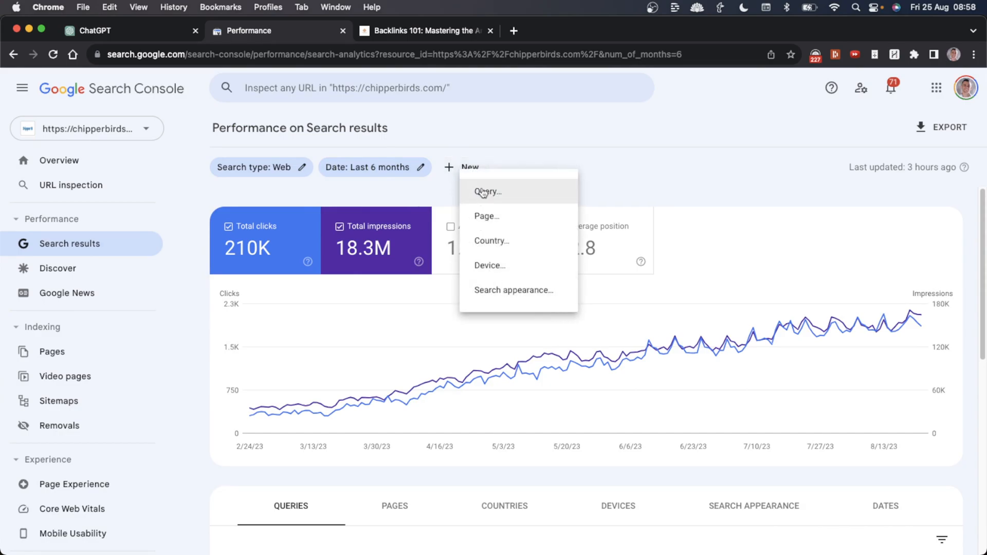
click(488, 192)
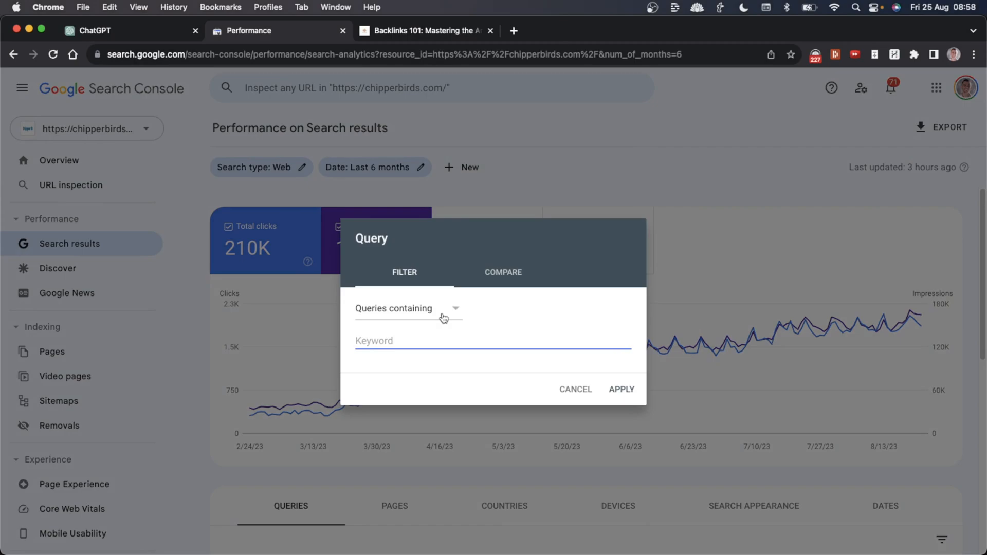
text(best)
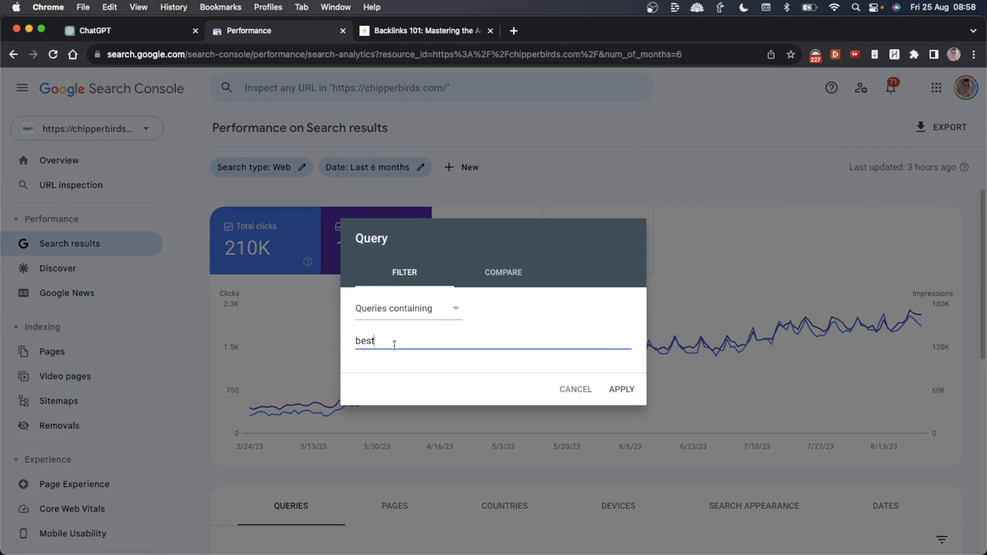
double_click(364, 340)
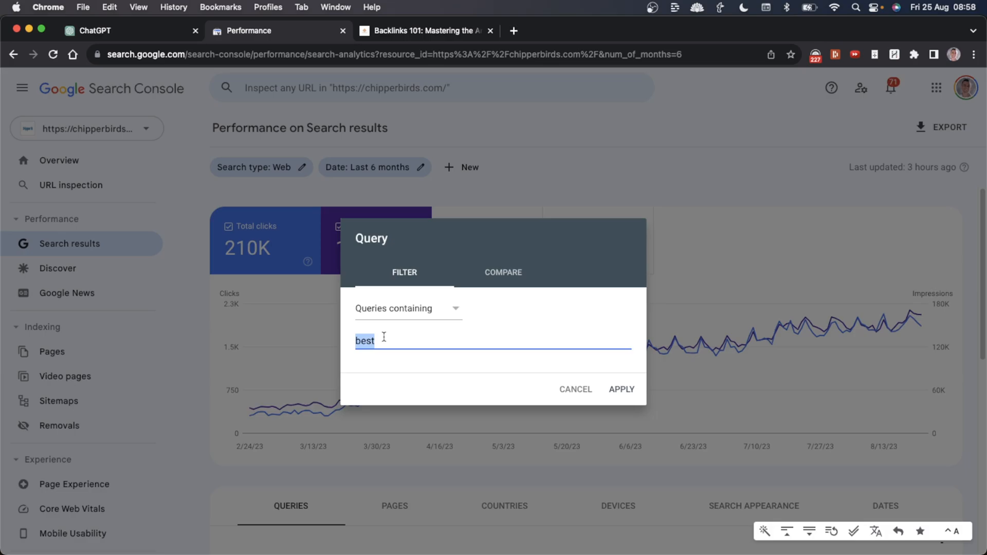
mouse_move(621, 395)
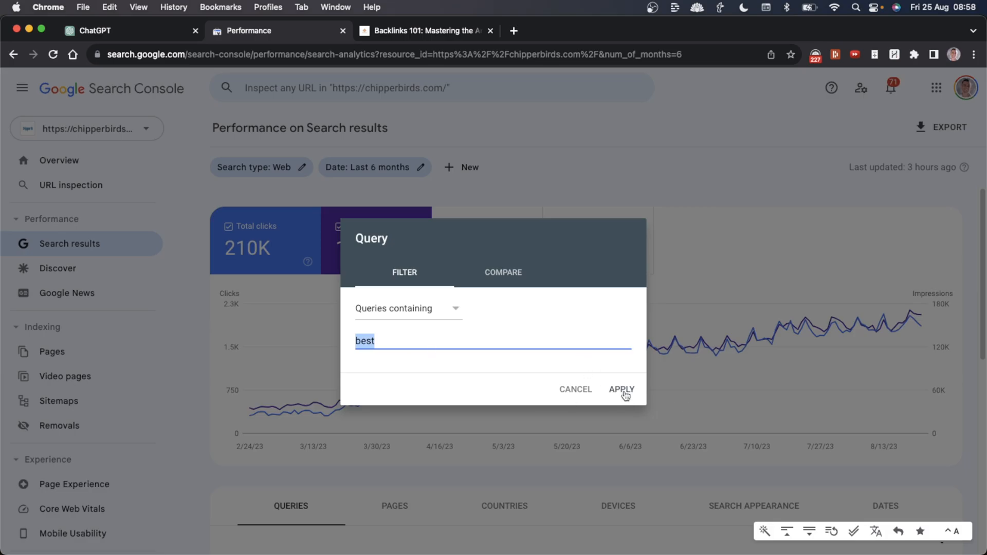
click(621, 389)
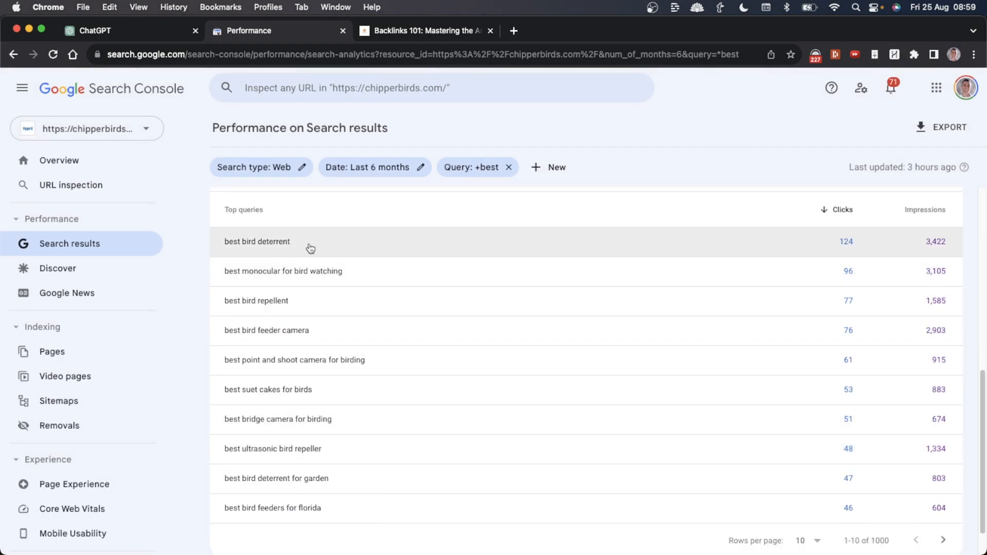
mouse_move(833, 212)
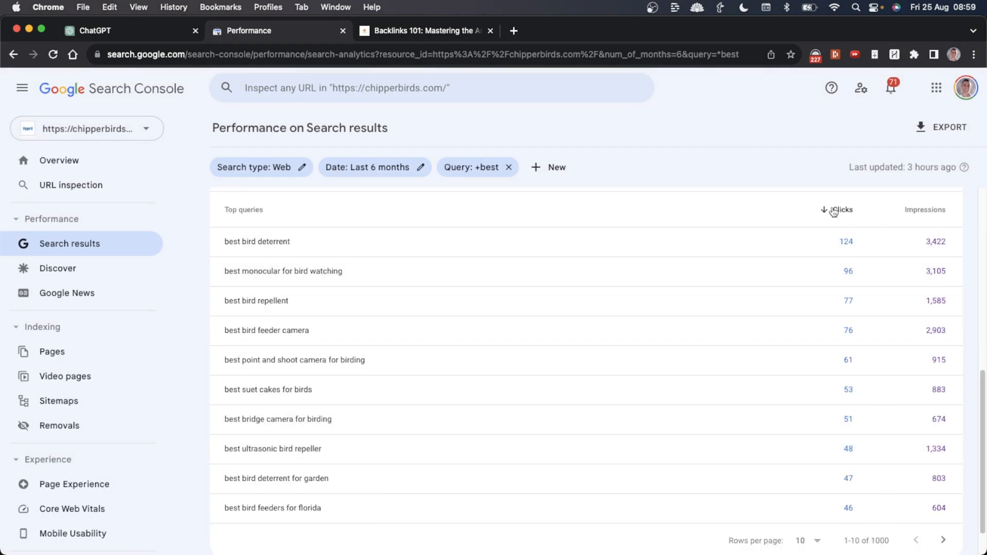
mouse_move(307, 240)
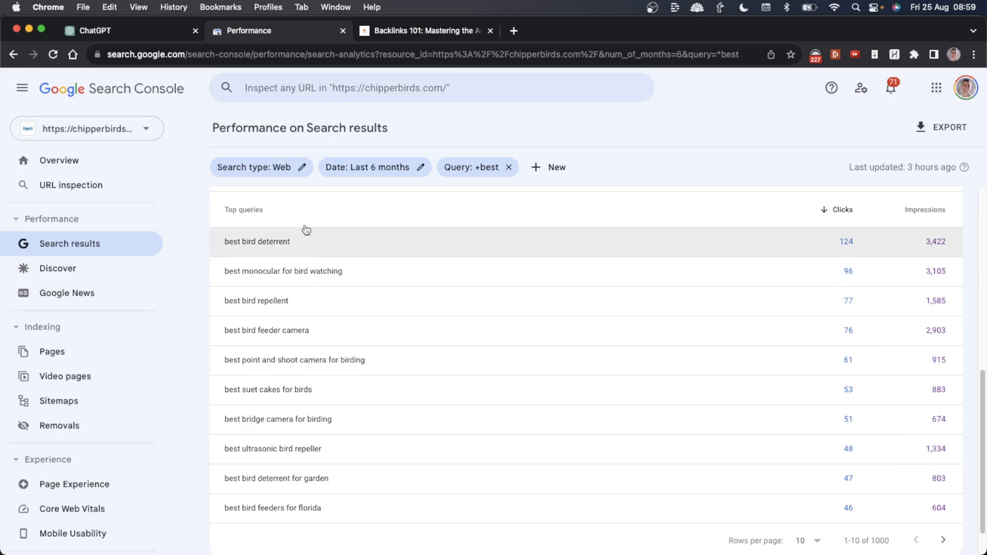
click(394, 208)
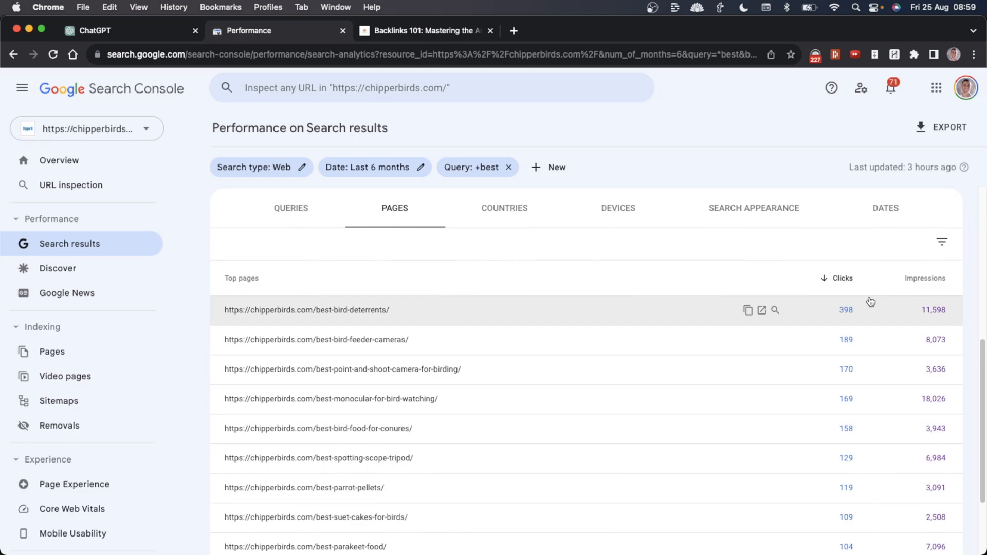
mouse_move(647, 317)
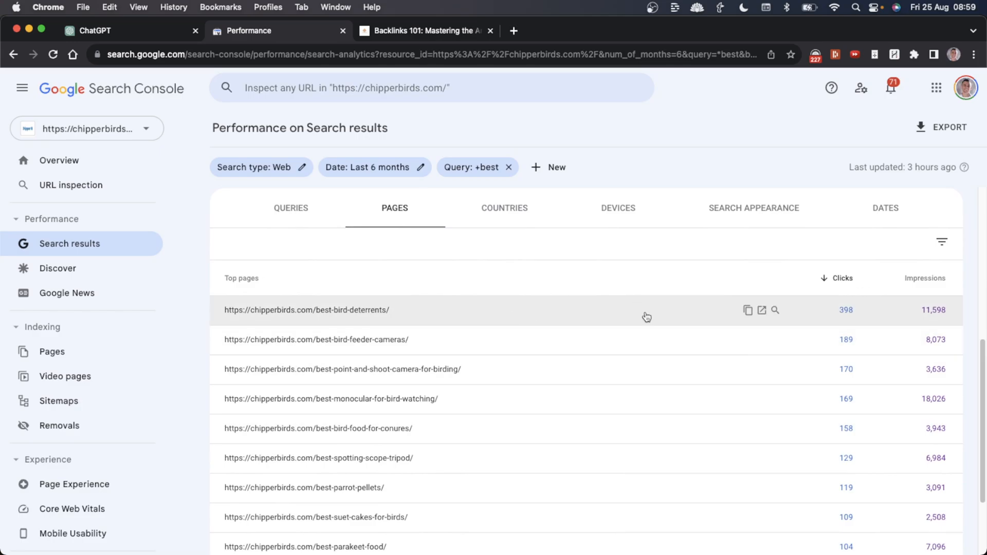
mouse_move(764, 342)
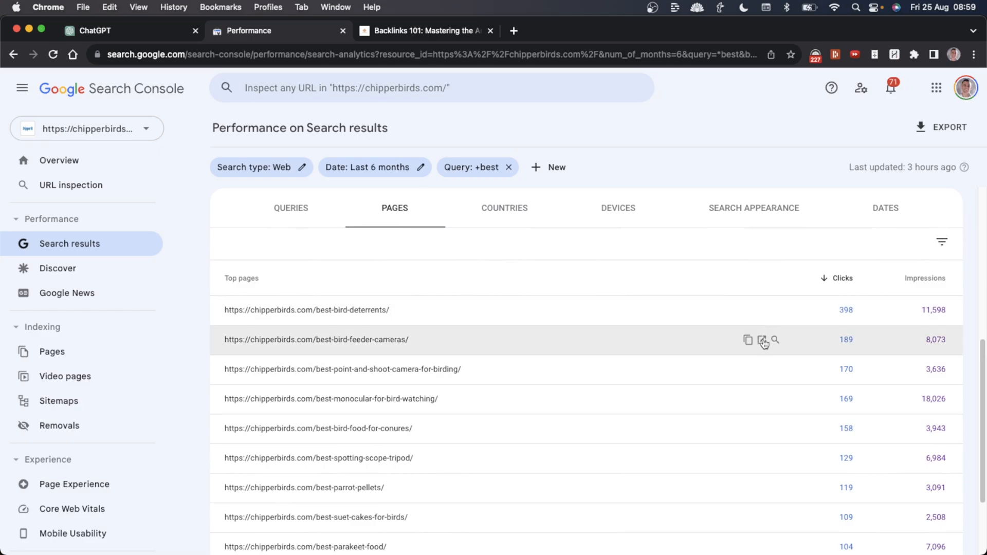
Open the Top 10 Best Bird Deterrents 2023 guide and scroll through it back to the introduction.
scroll(down, 3)
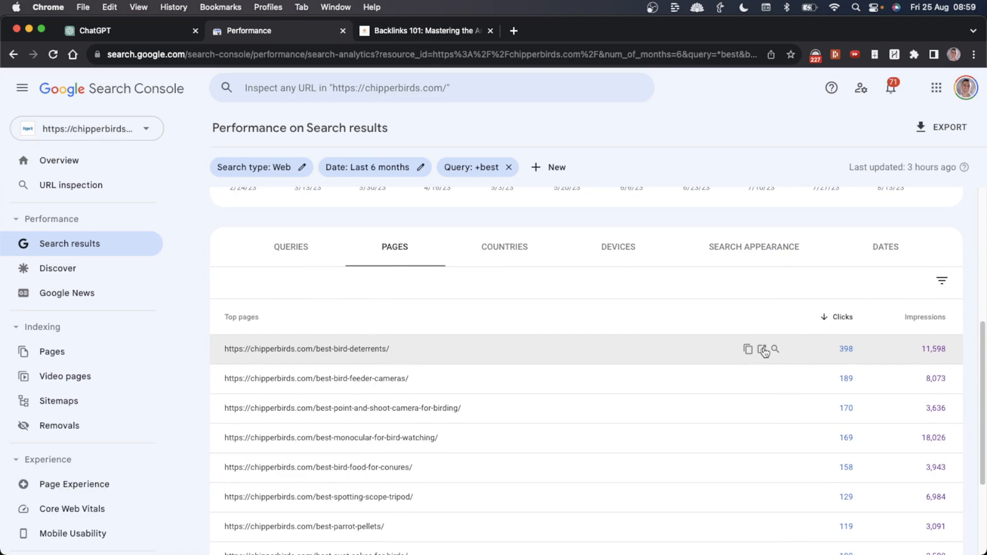
click(761, 348)
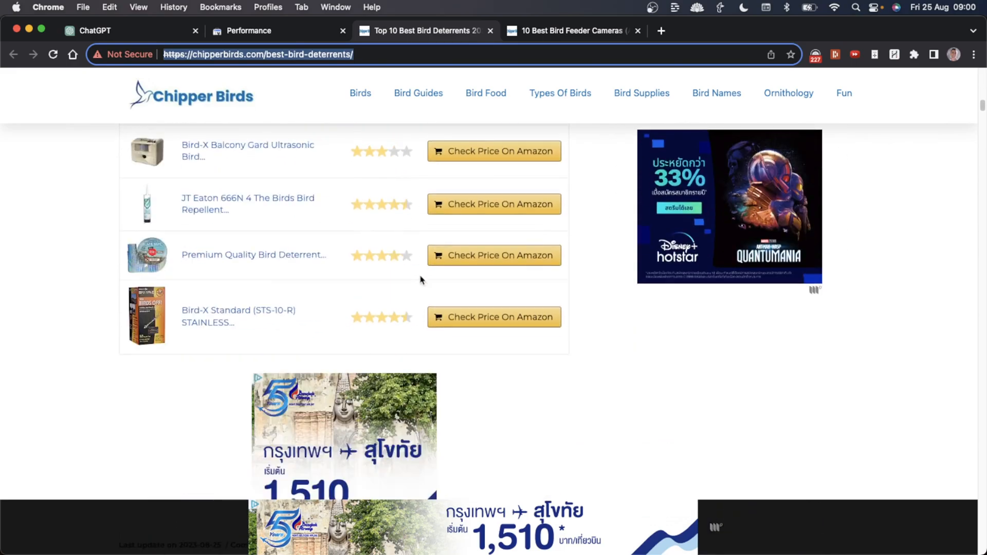
scroll(up, 3)
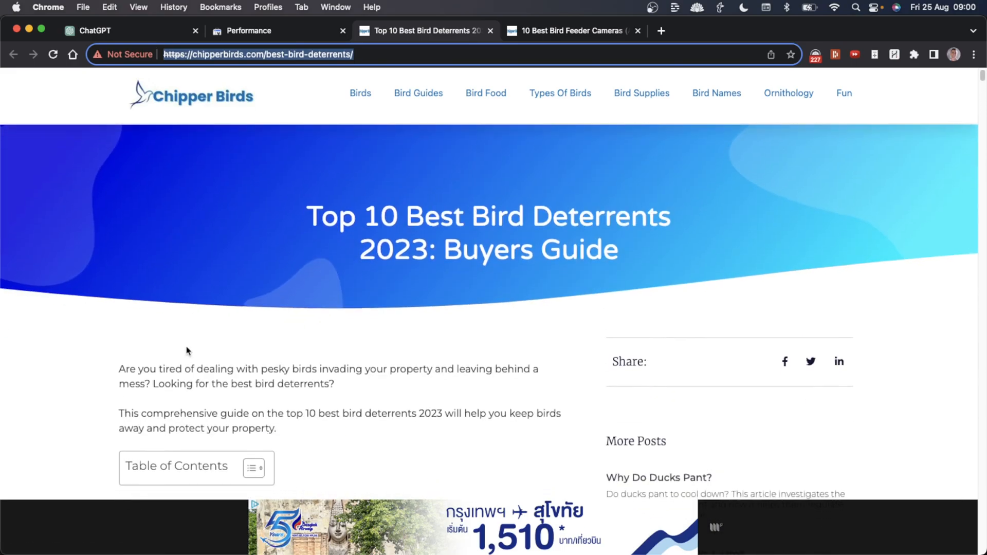
scroll(down, 3)
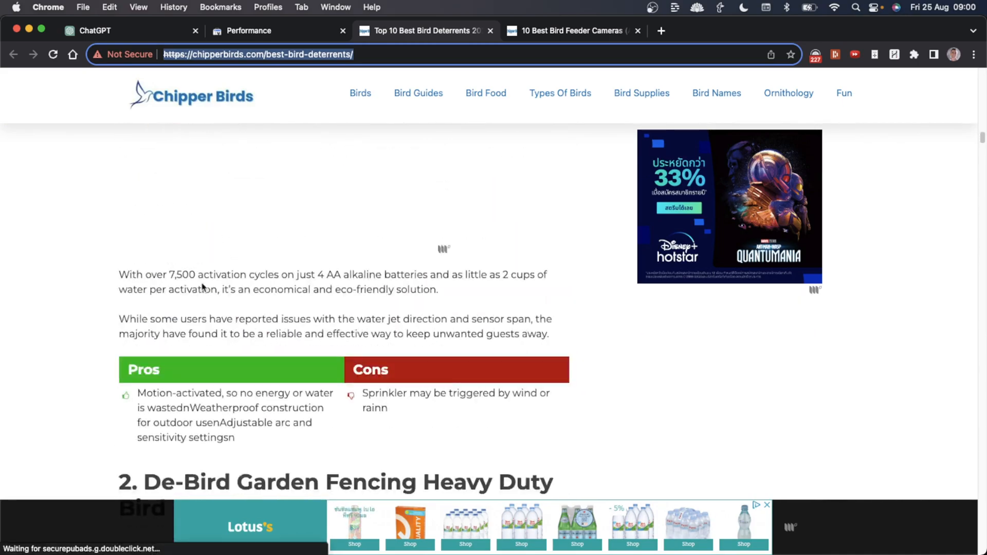
scroll(up, 3)
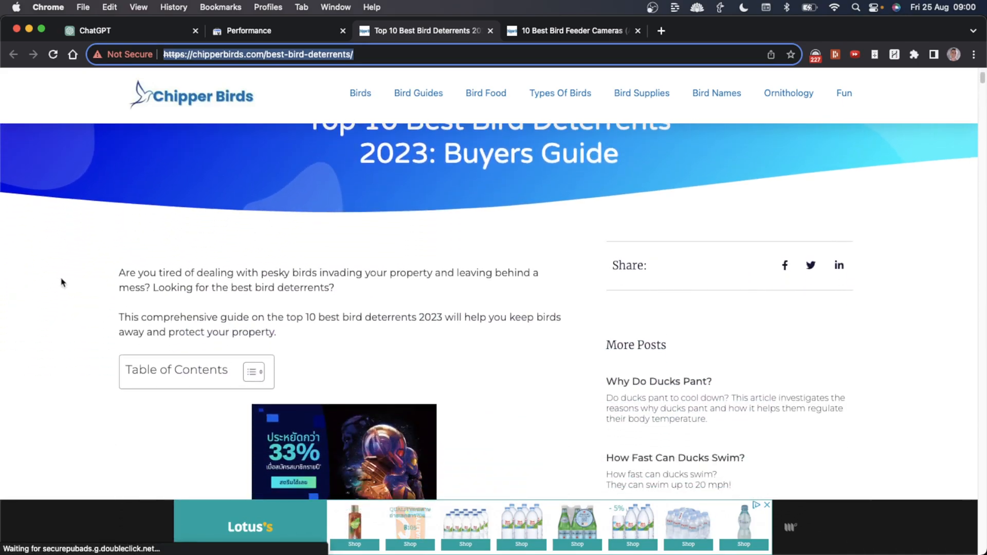
scroll(down, 3)
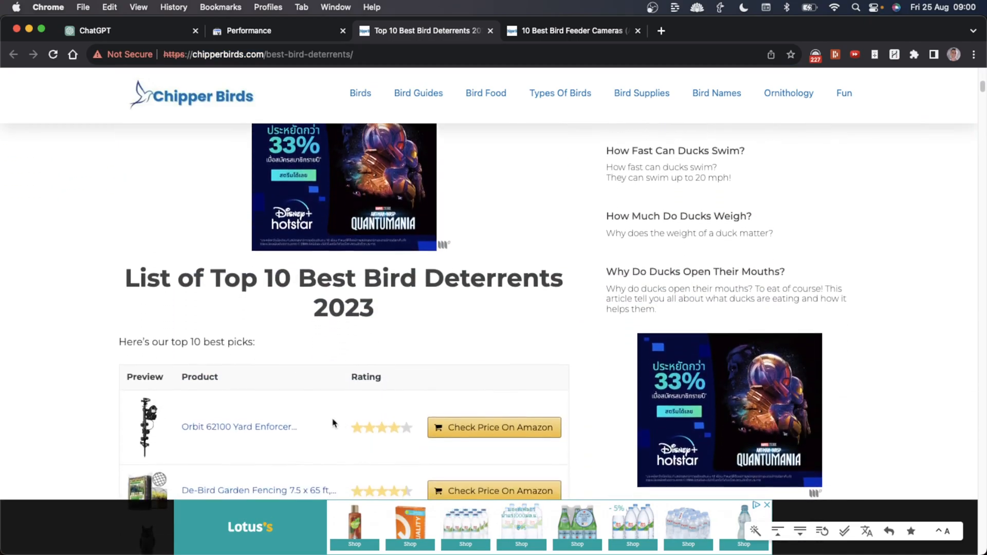
scroll(down, 3)
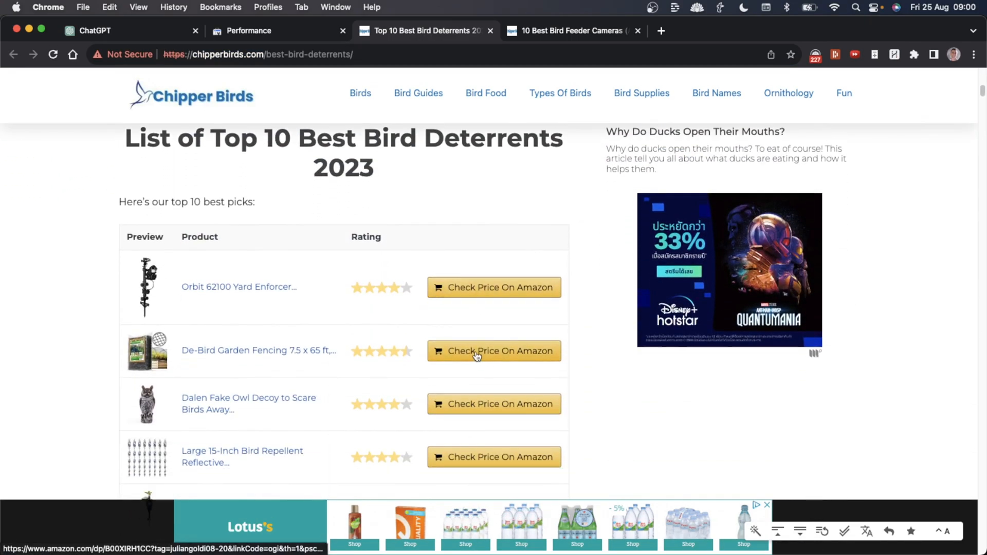
scroll(down, 3)
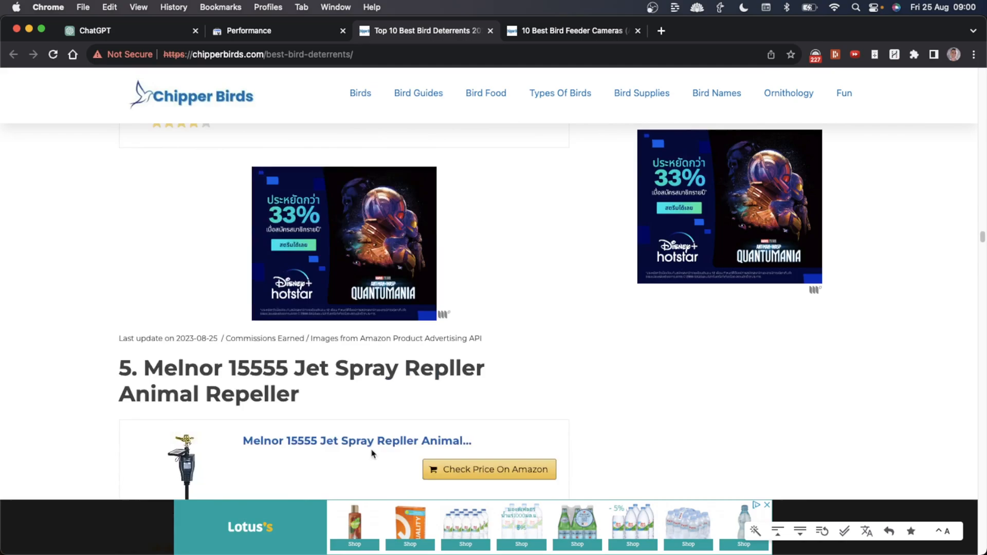
scroll(up, 3)
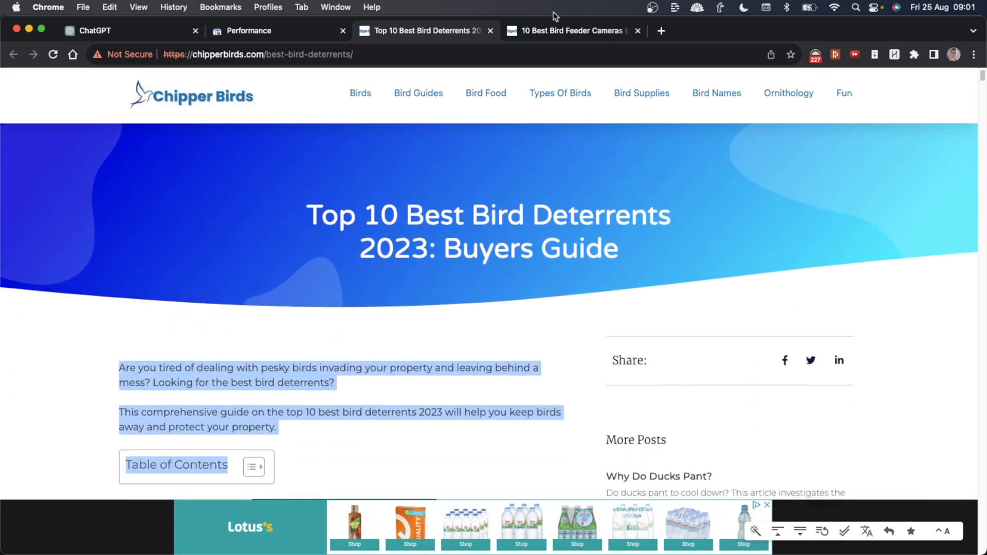
Switch to the Best Bird Feeder Cameras 2023 article, close the Amazon product page, and read through it.
click(573, 30)
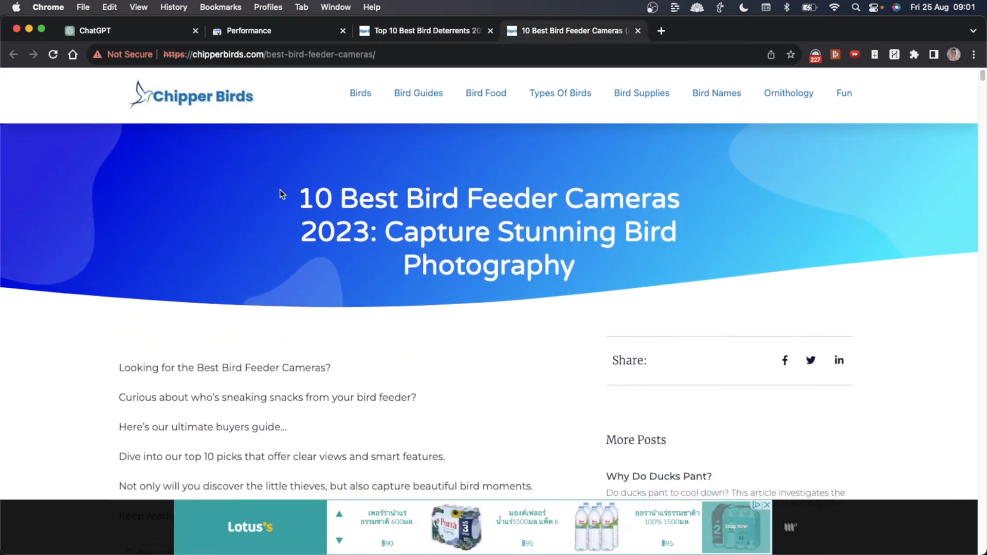
scroll(down, 3)
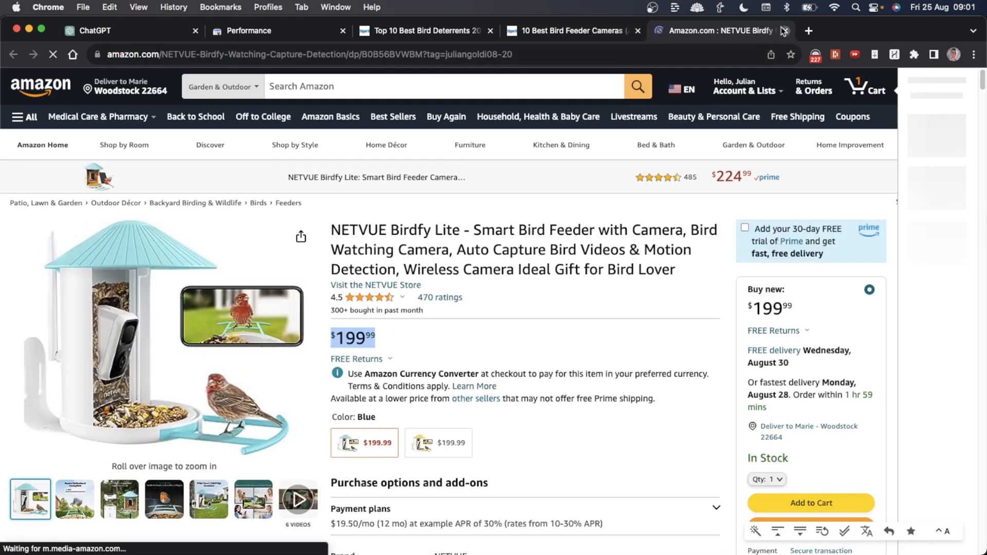
click(785, 30)
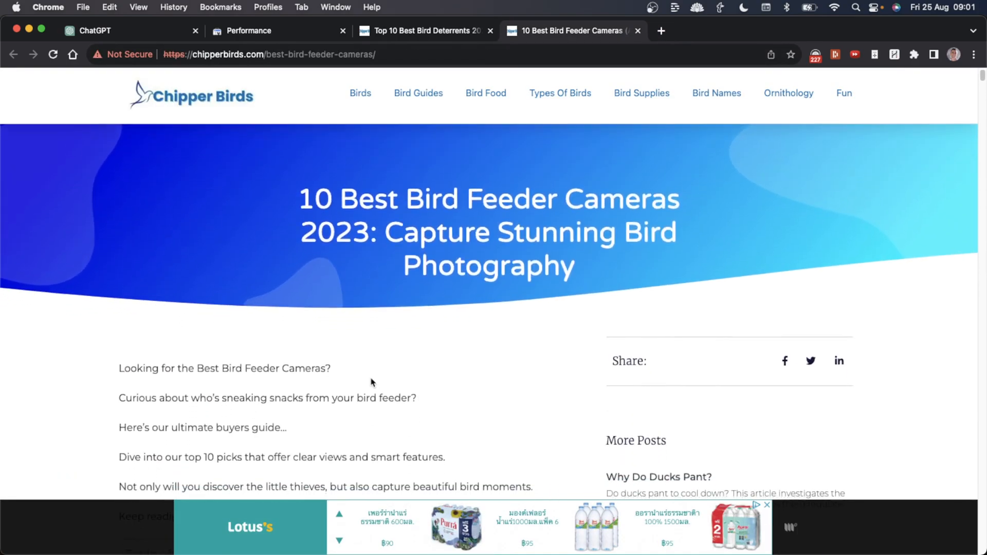
scroll(down, 3)
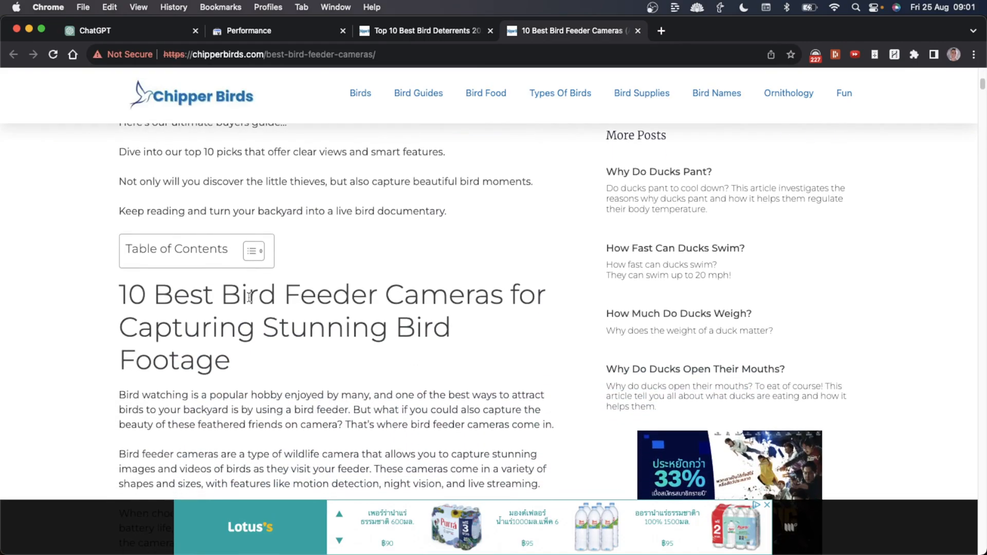
scroll(down, 3)
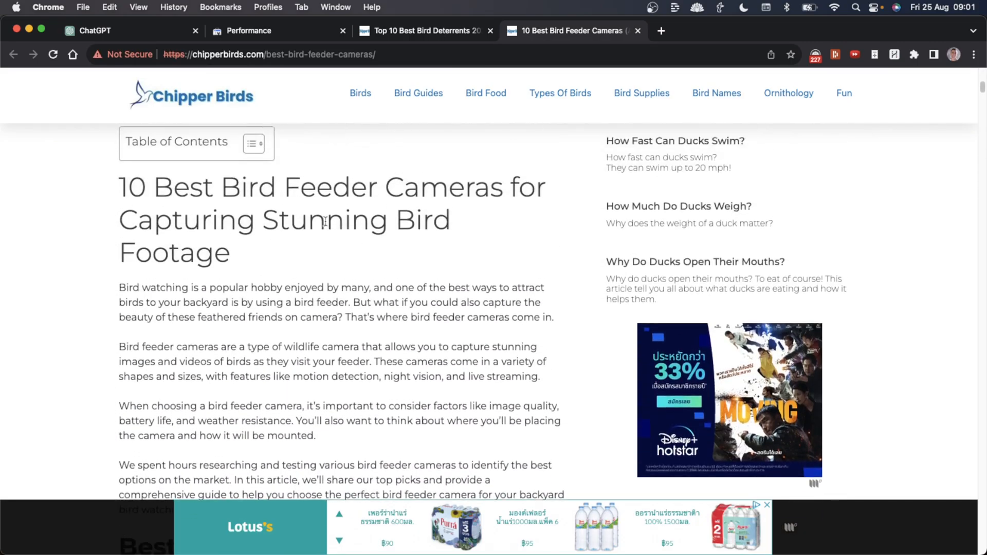
scroll(down, 3)
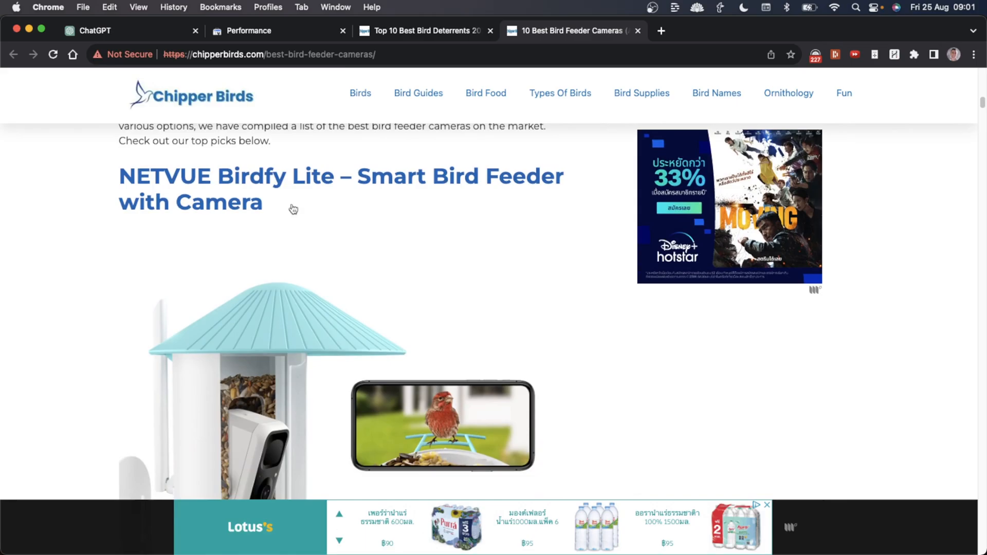
scroll(down, 3)
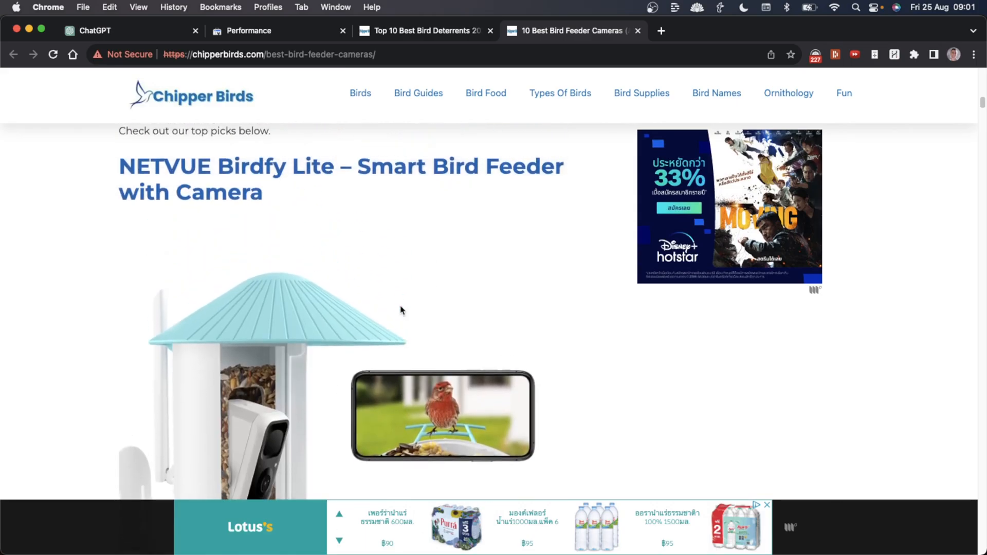
scroll(down, 3)
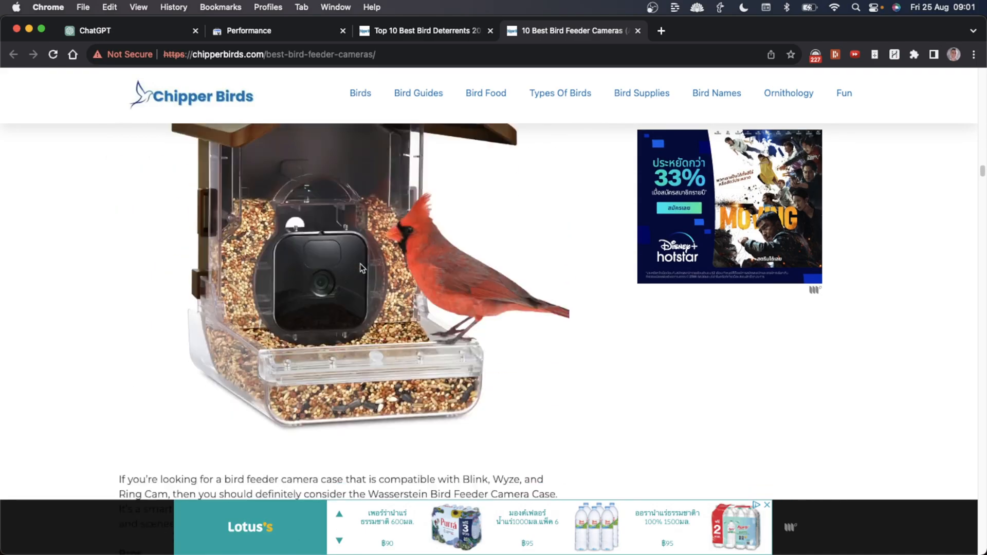
scroll(up, 3)
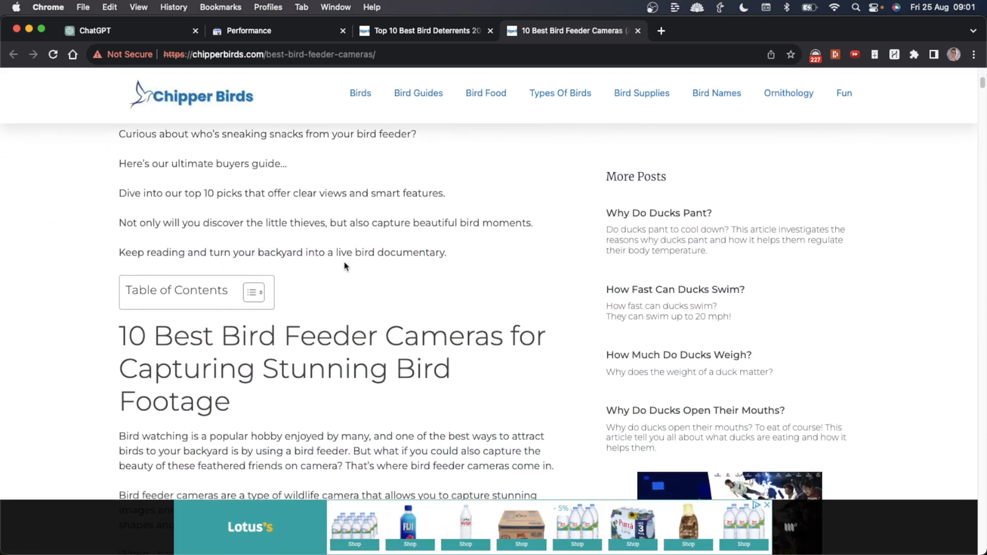
Close the bird deterrents article and scroll back up through the feeder cameras page and HARPA's table code.
click(490, 30)
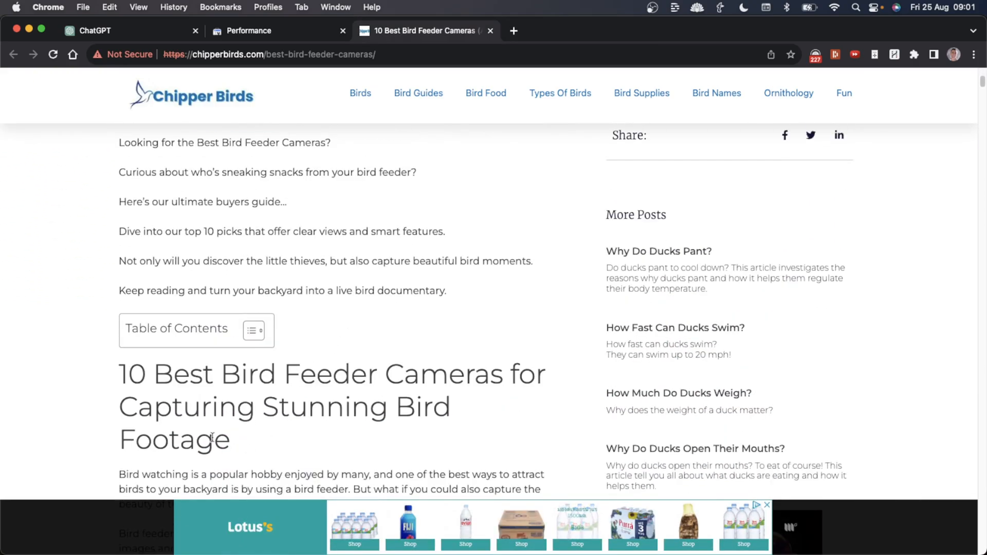
scroll(down, 3)
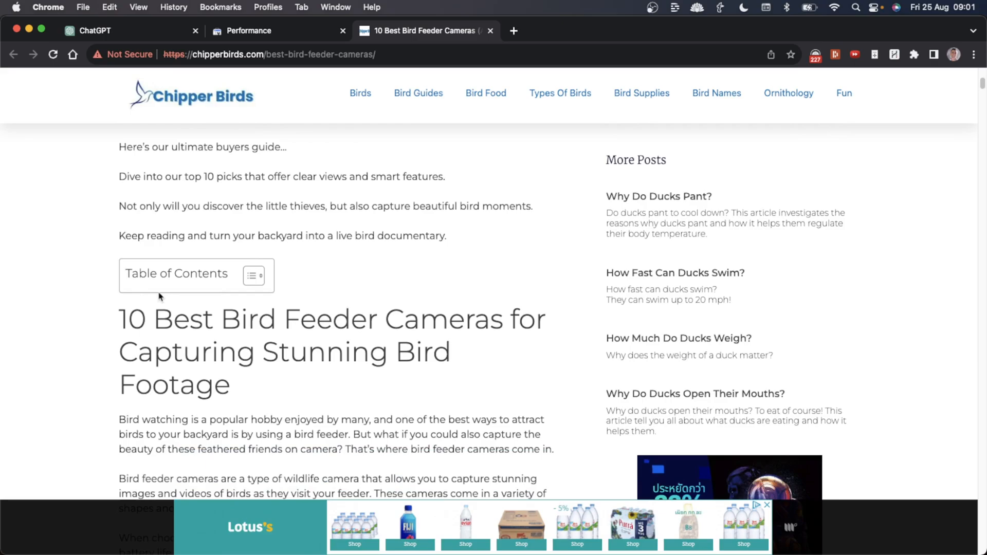
scroll(up, 3)
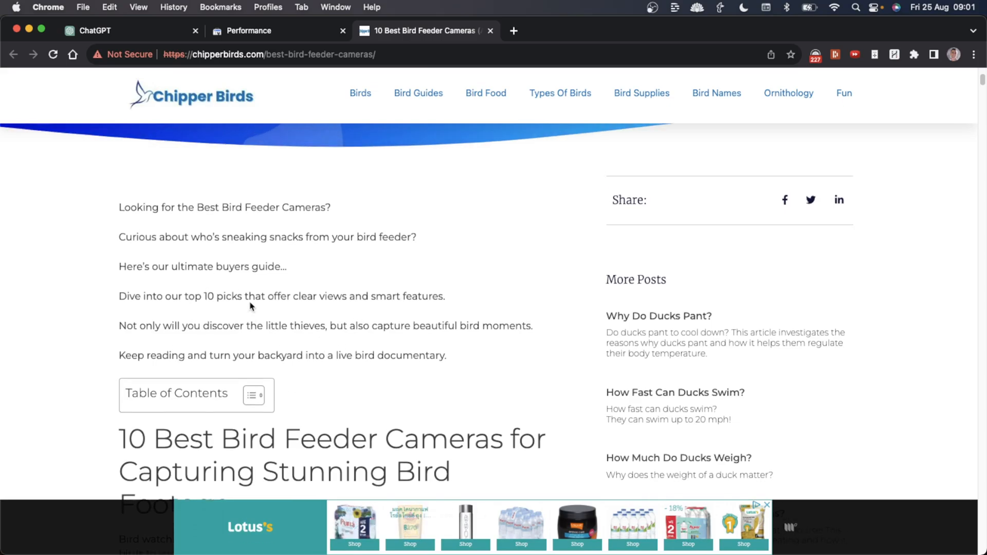
scroll(up, 3)
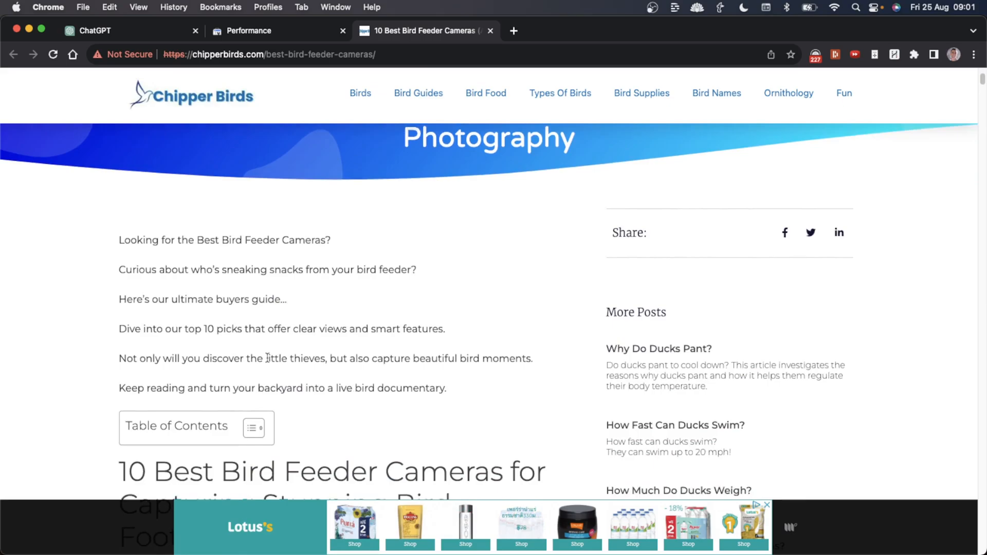
scroll(up, 3)
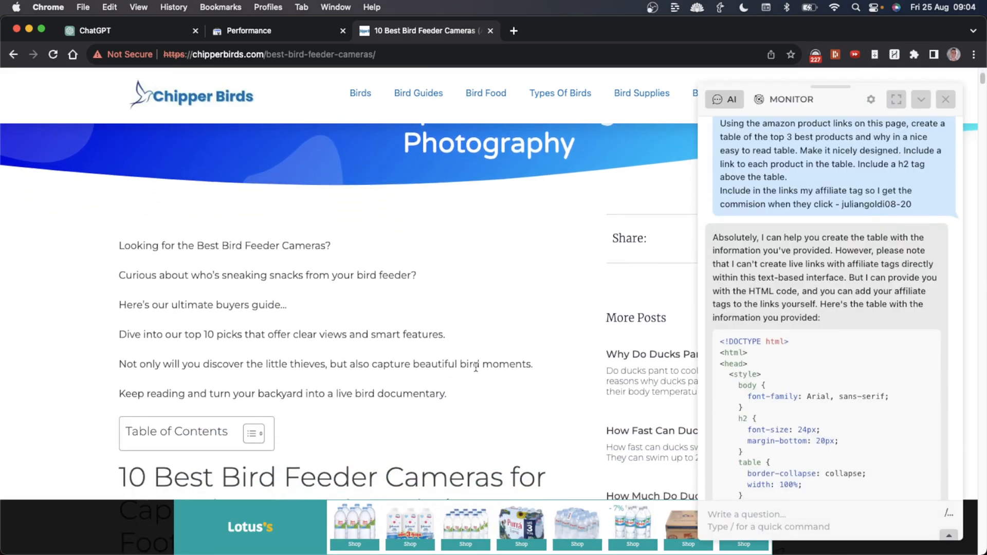
Review HARPA's Top 3 Best Bird Feeder Cameras HTML table with Amazon links and copy the code.
scroll(up, 3)
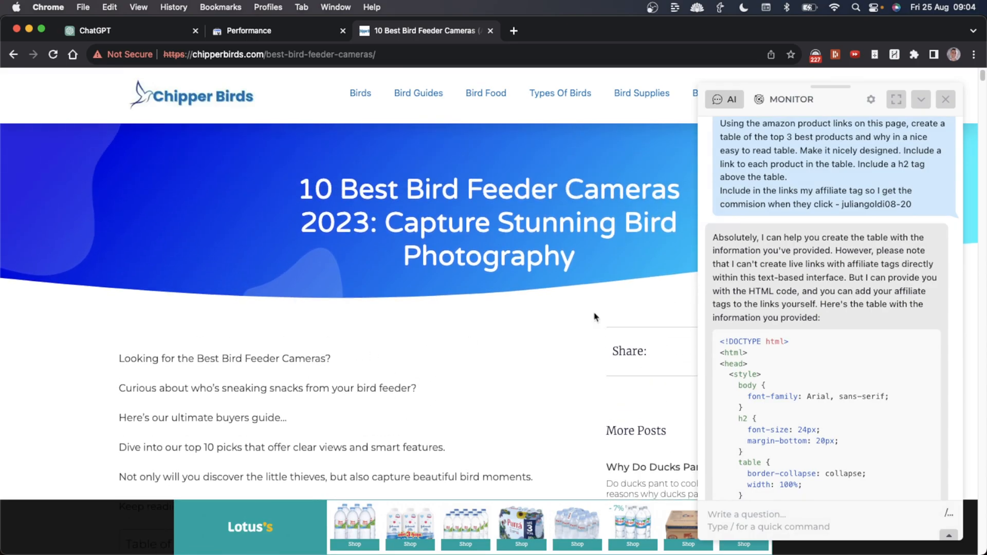
scroll(up, 3)
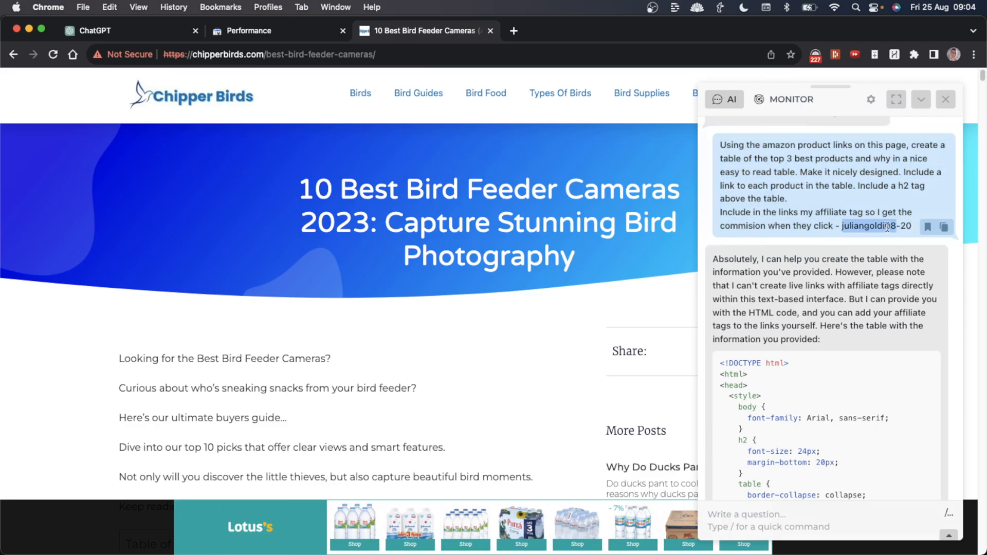
scroll(down, 3)
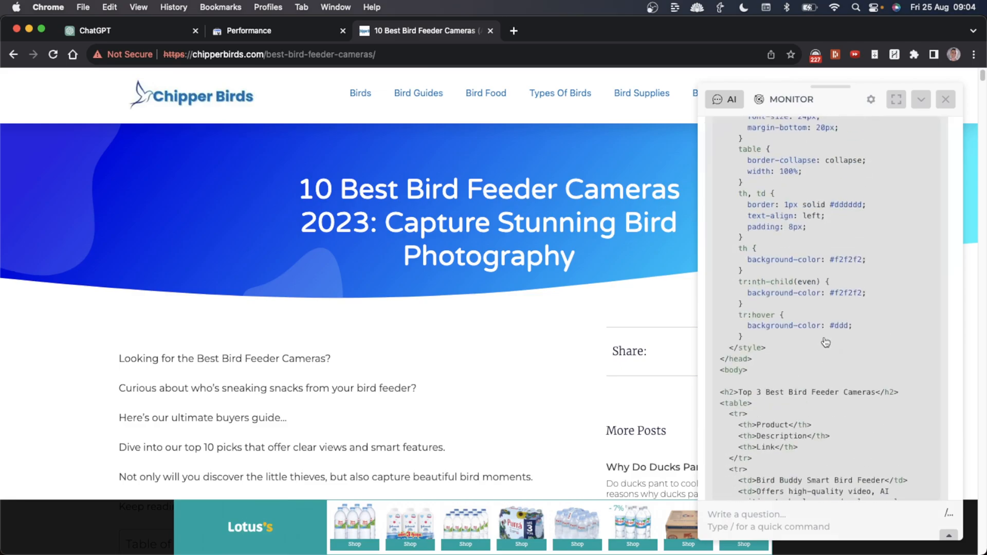
scroll(down, 3)
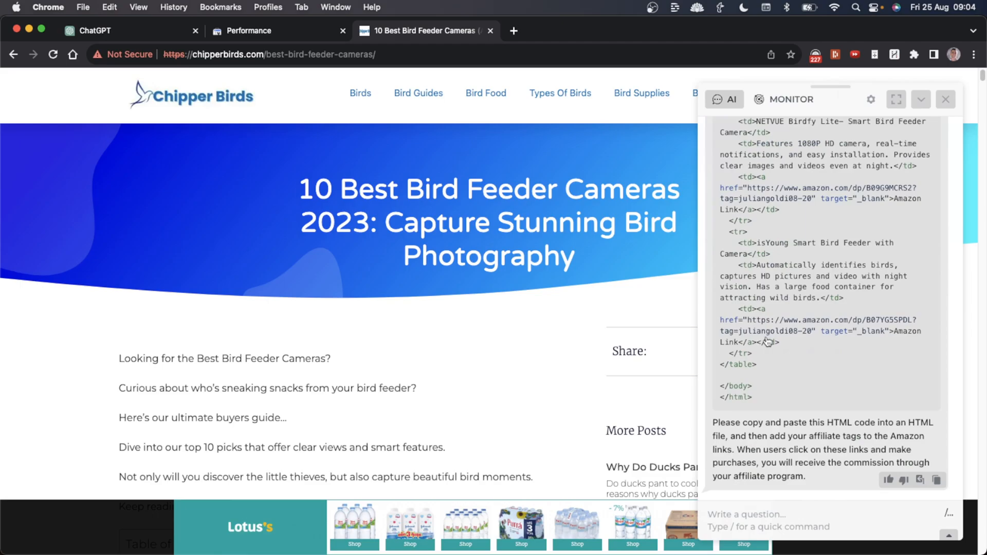
click(936, 481)
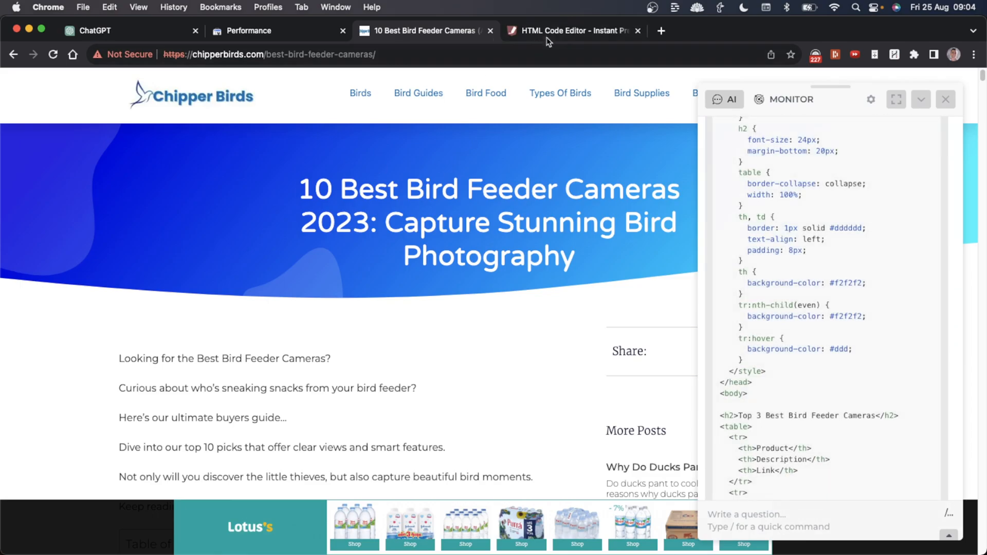
click(573, 30)
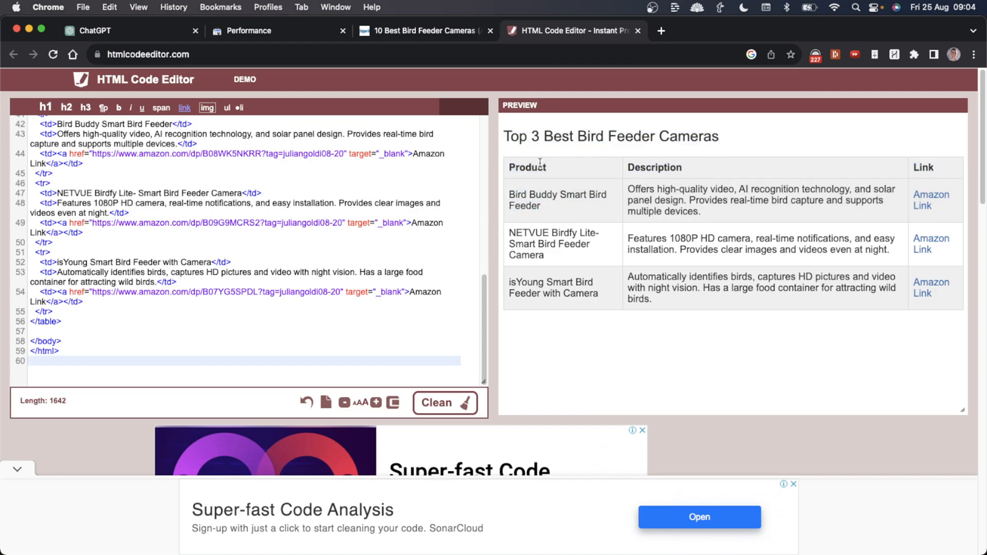
mouse_move(677, 291)
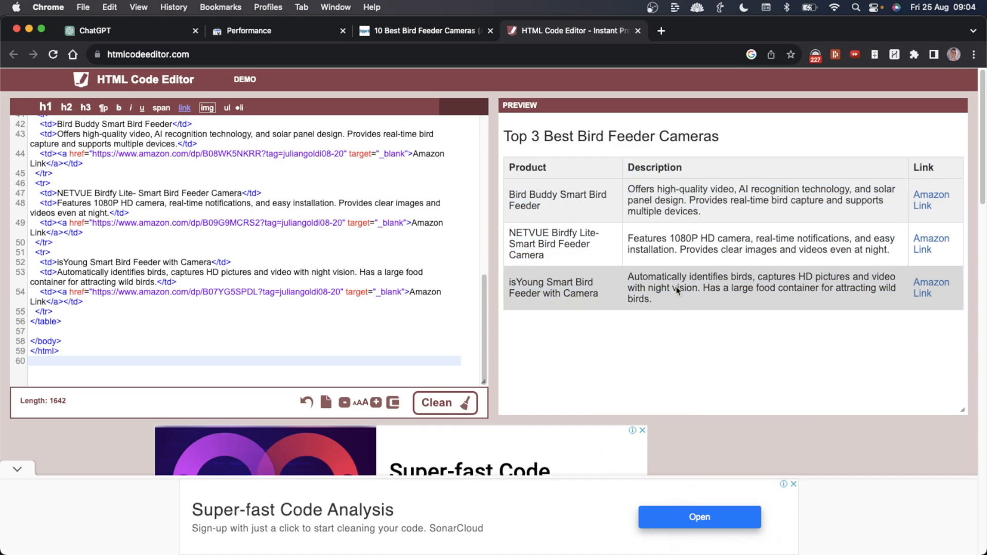
mouse_move(932, 200)
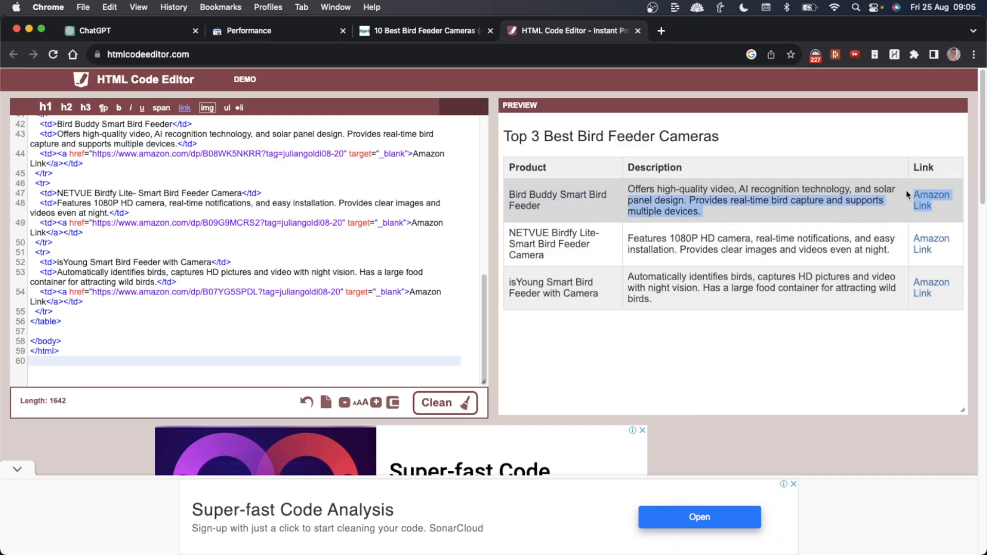
click(425, 30)
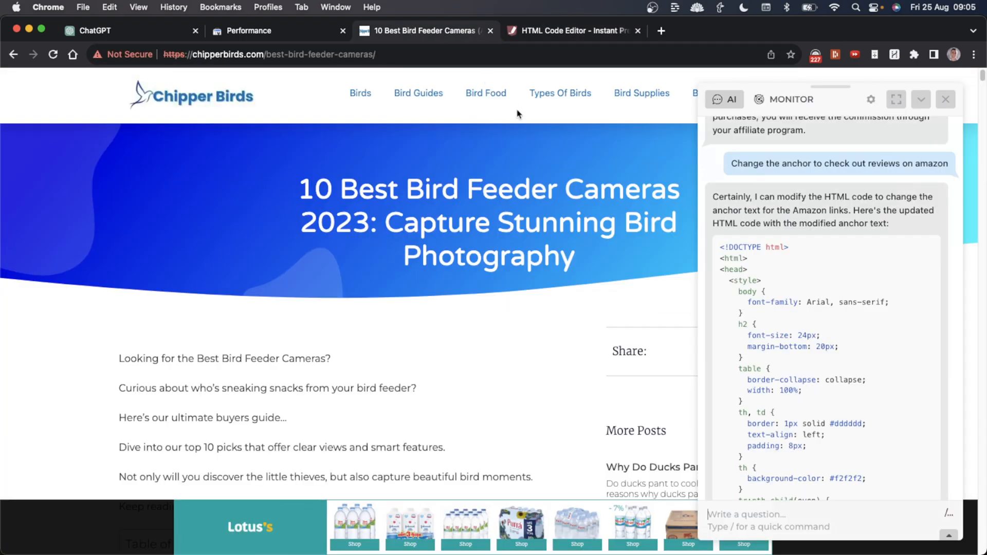
mouse_move(826, 167)
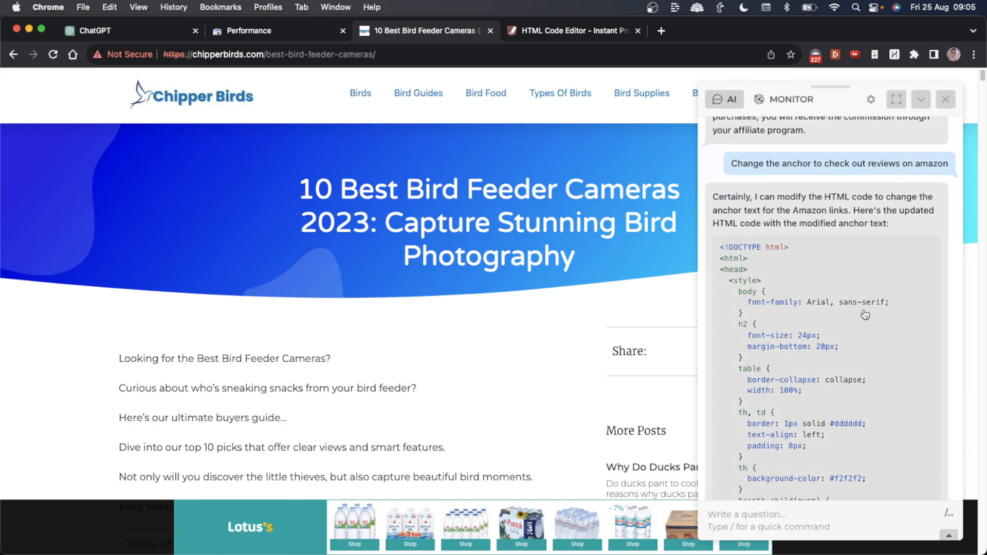
click(571, 30)
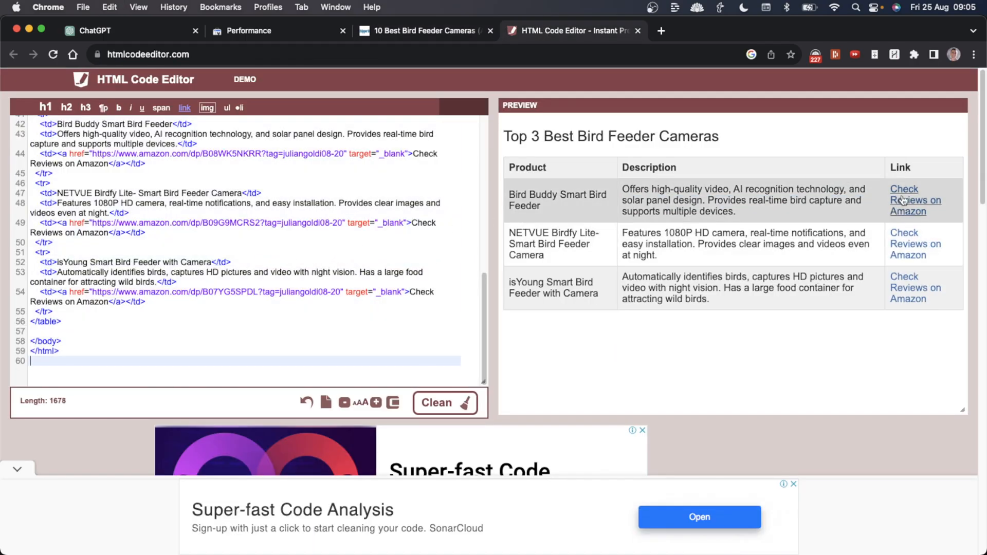
mouse_move(916, 200)
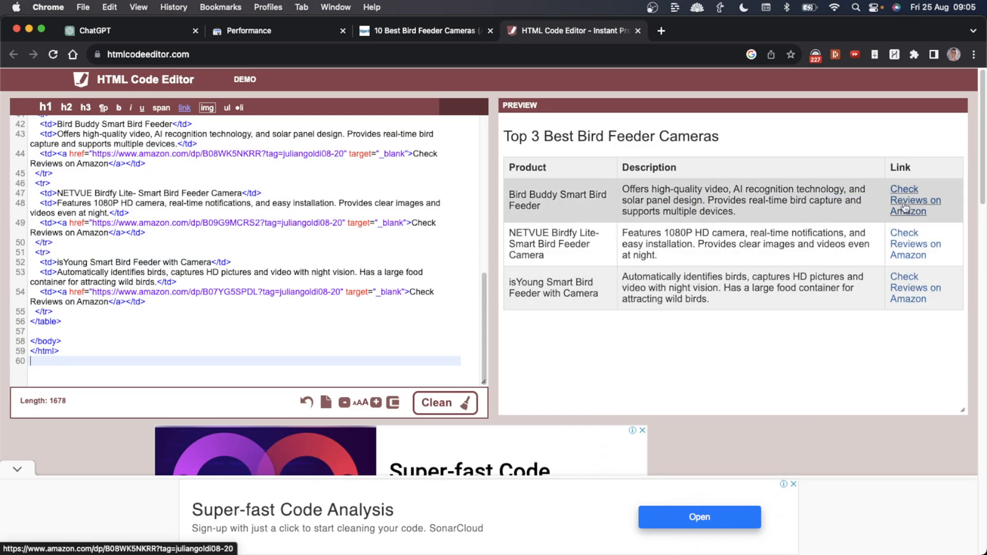
click(425, 30)
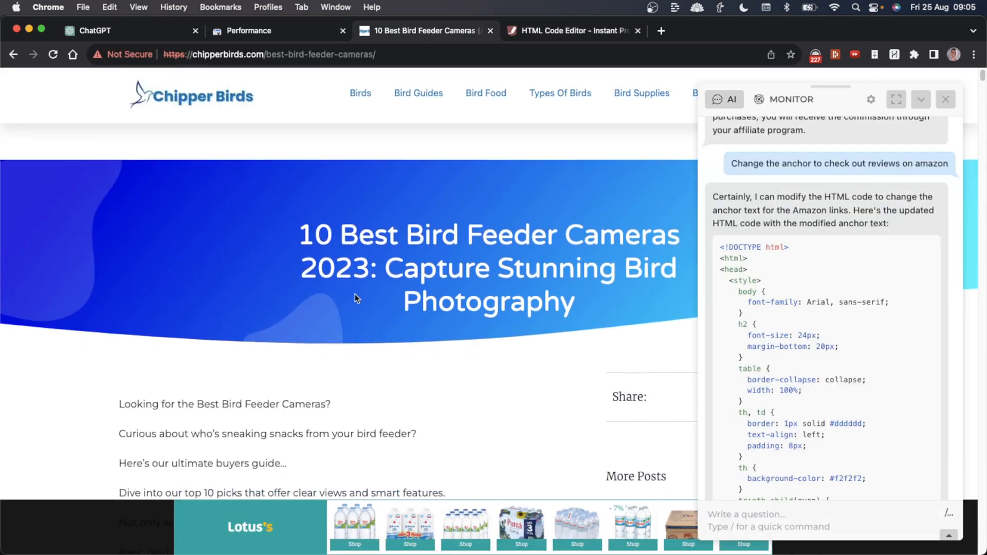
scroll(down, 3)
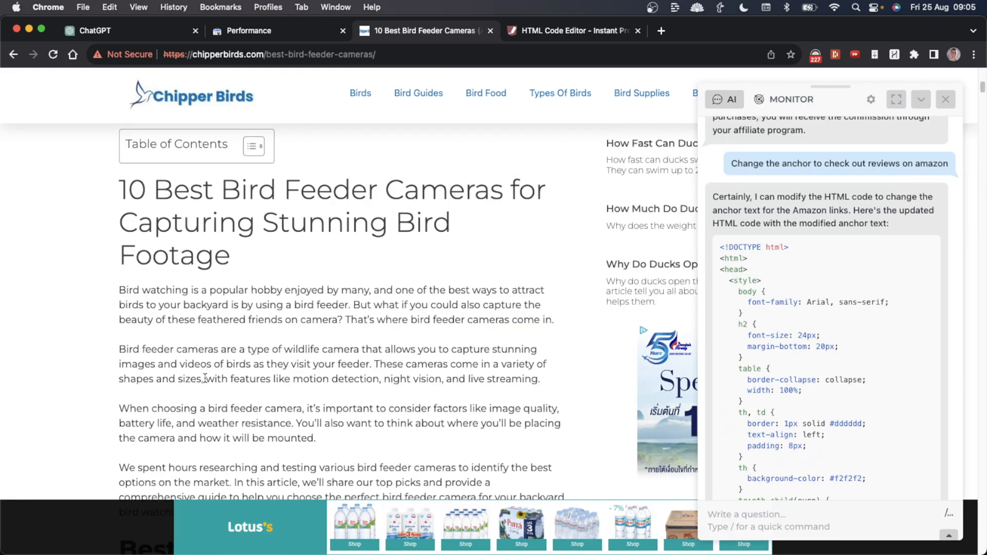
Glance at the performance report, then return to the HTML Code Editor's bird feeder cameras table preview.
click(277, 30)
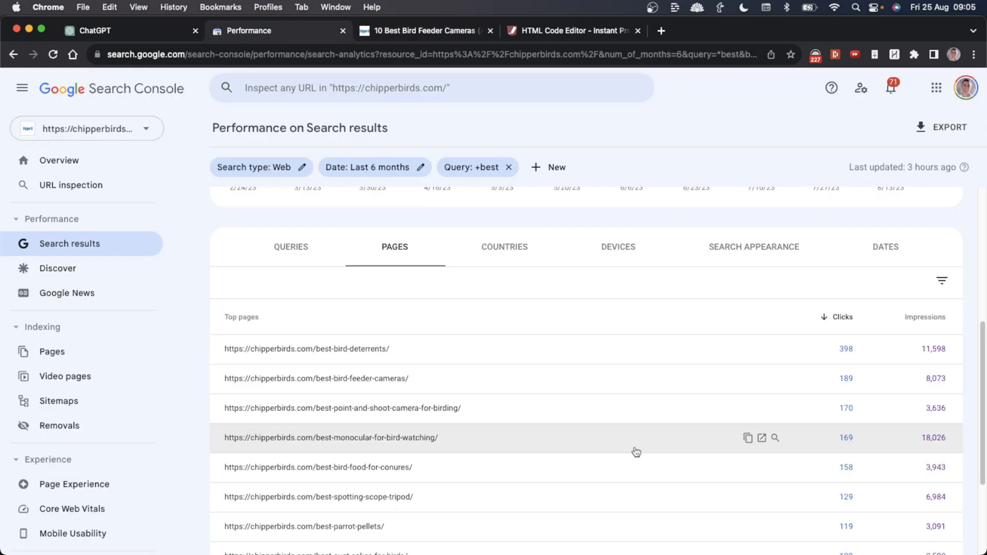
mouse_move(399, 349)
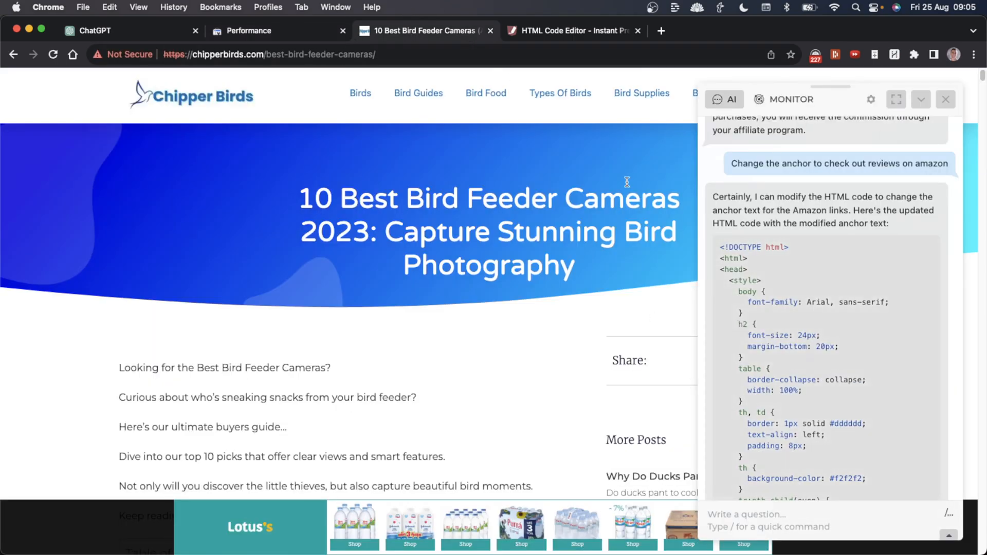
scroll(down, 3)
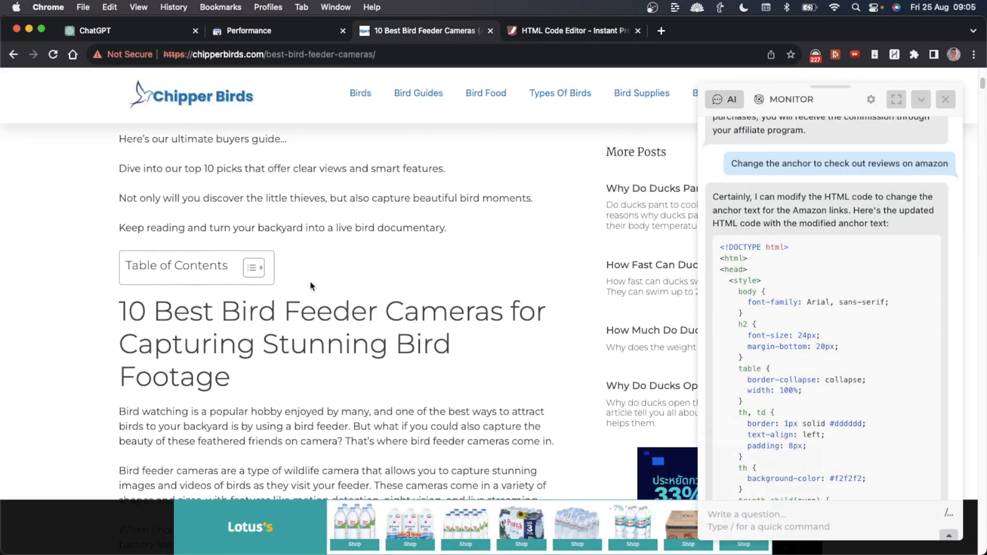
click(573, 30)
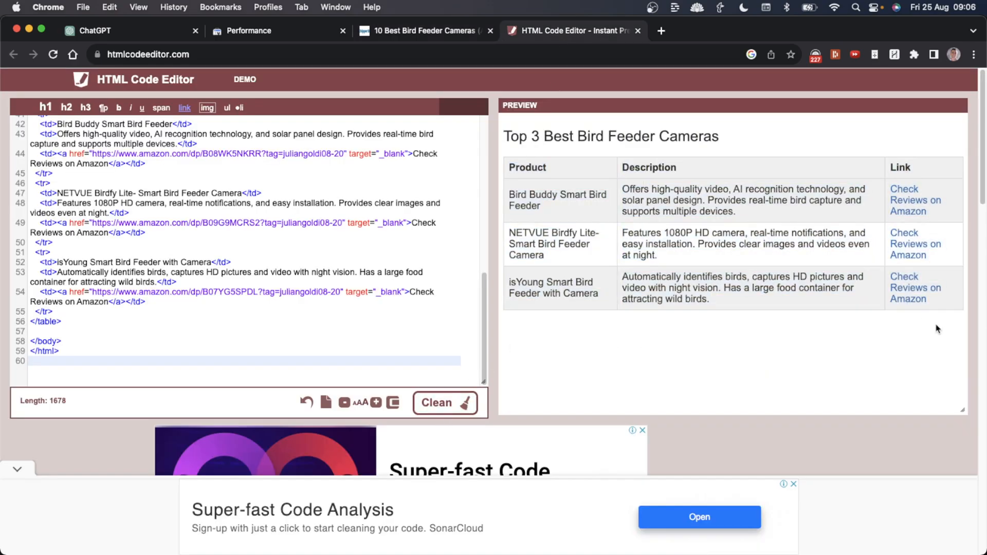
mouse_move(475, 197)
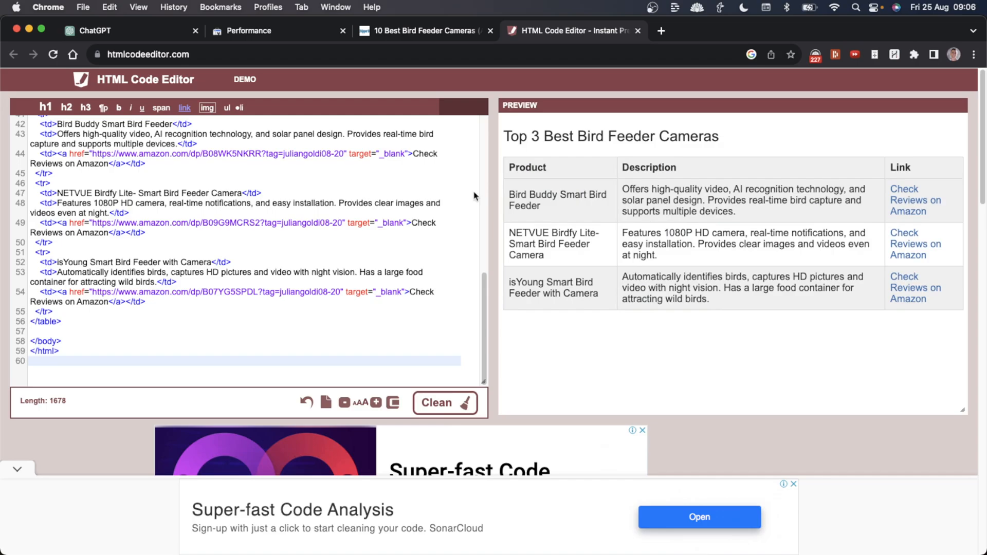
mouse_move(688, 178)
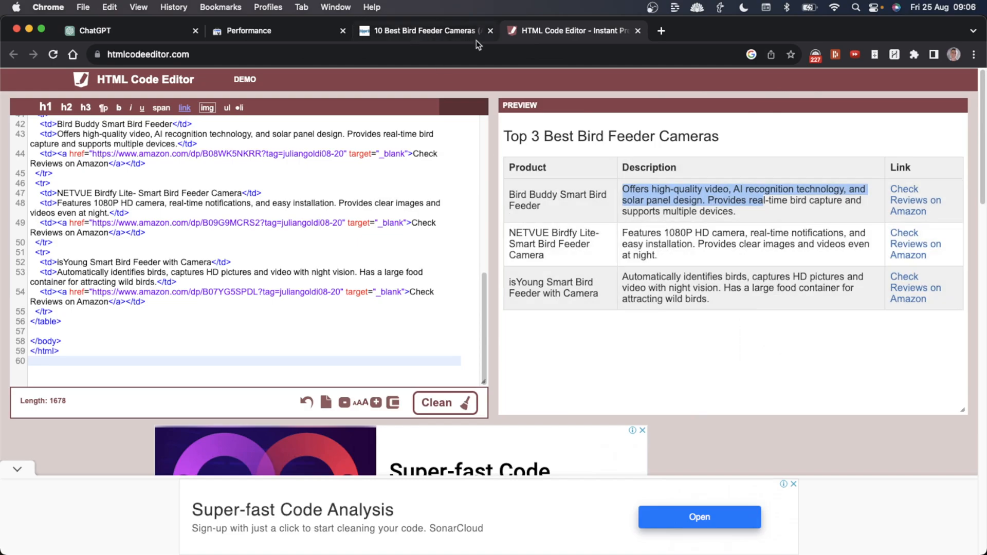
Close the article and editor tabs and sort chipperbirds.com pages from fewest clicks upward.
click(252, 30)
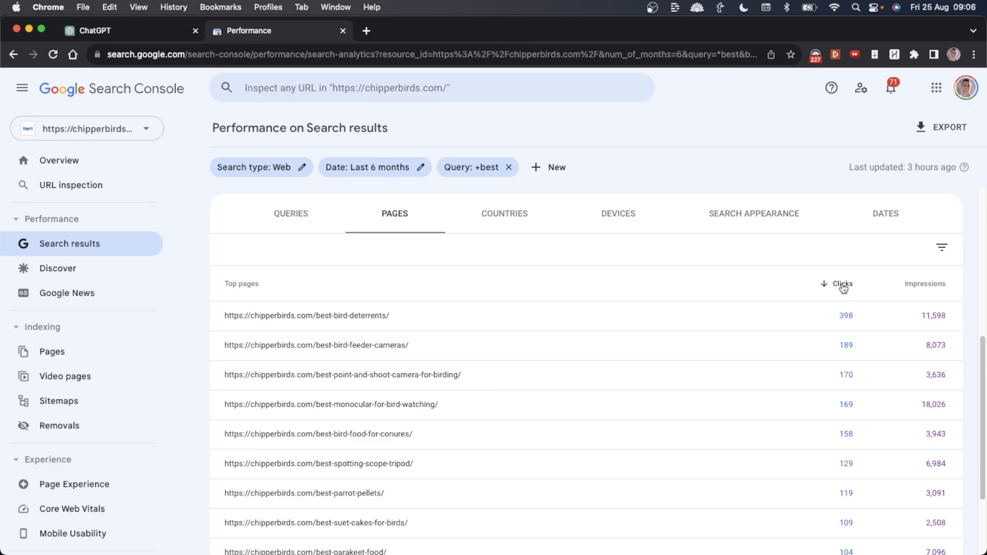
click(843, 284)
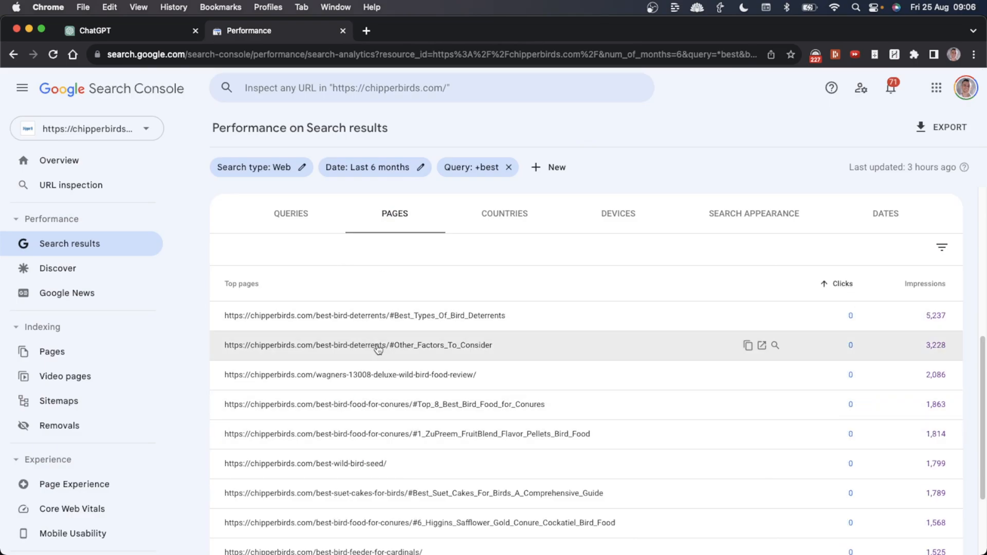
scroll(down, 3)
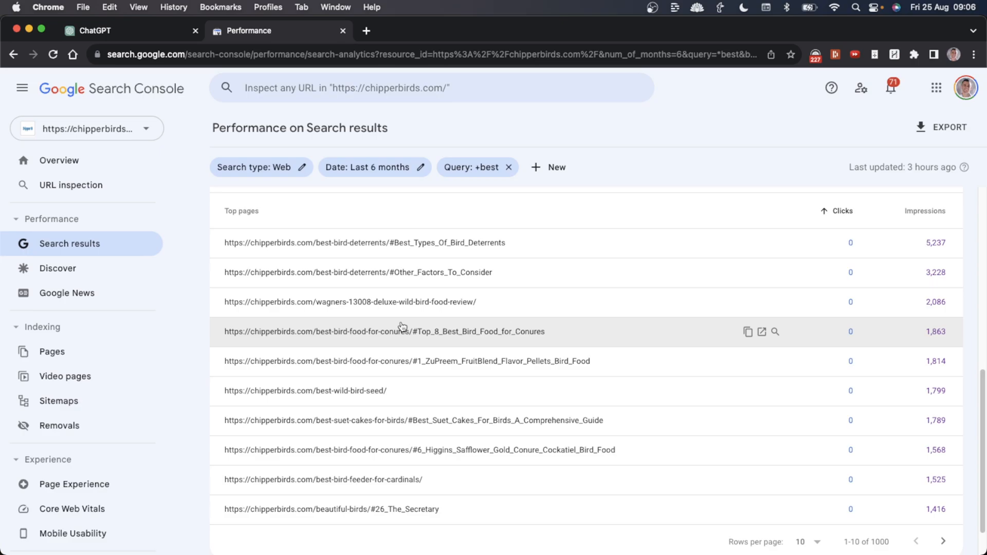
mouse_move(392, 397)
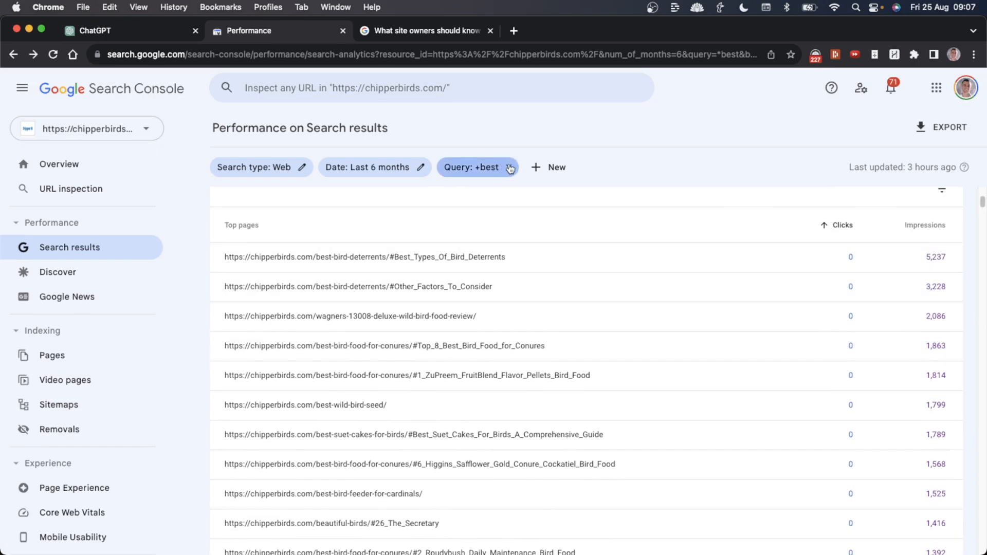
Remove the +best query filter and look over the full list of low-click pages.
click(510, 166)
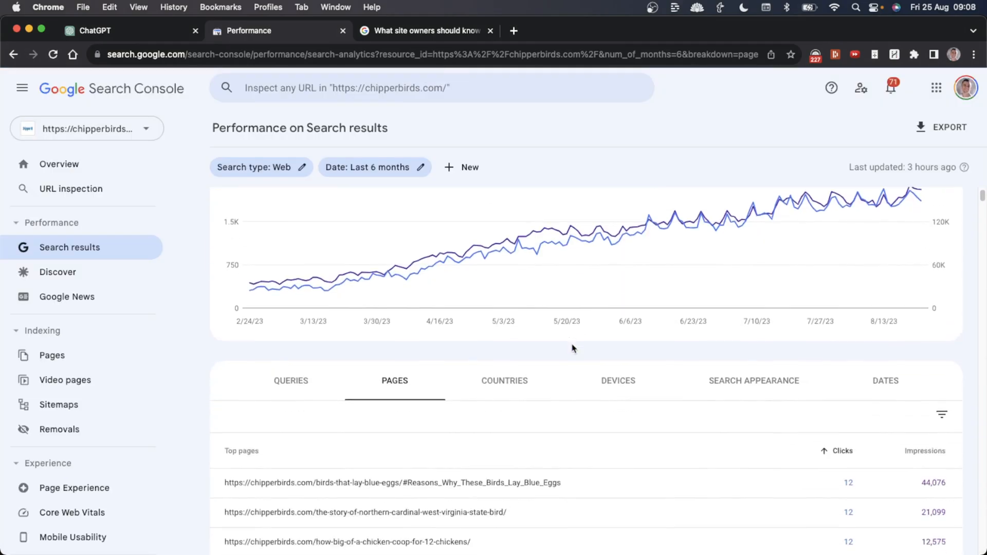
scroll(down, 3)
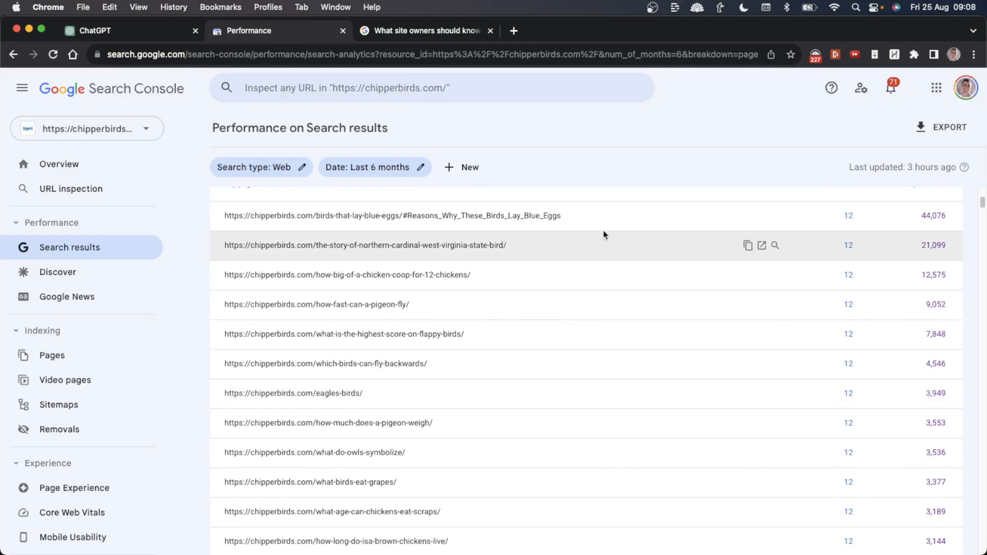
scroll(up, 3)
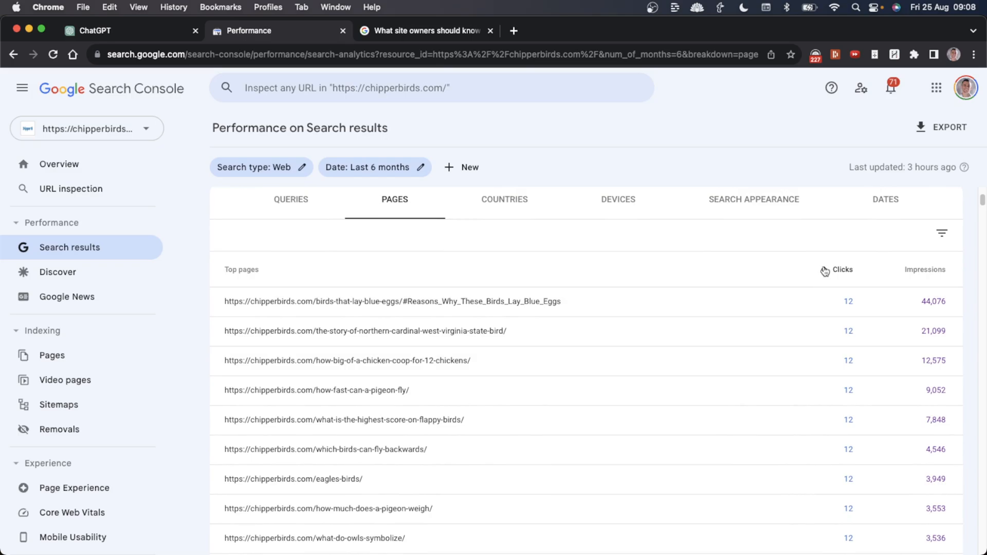
Open the How Fast Can A Pigeon Fly page, proceeding past the chipperbirds.com privacy warning.
click(316, 390)
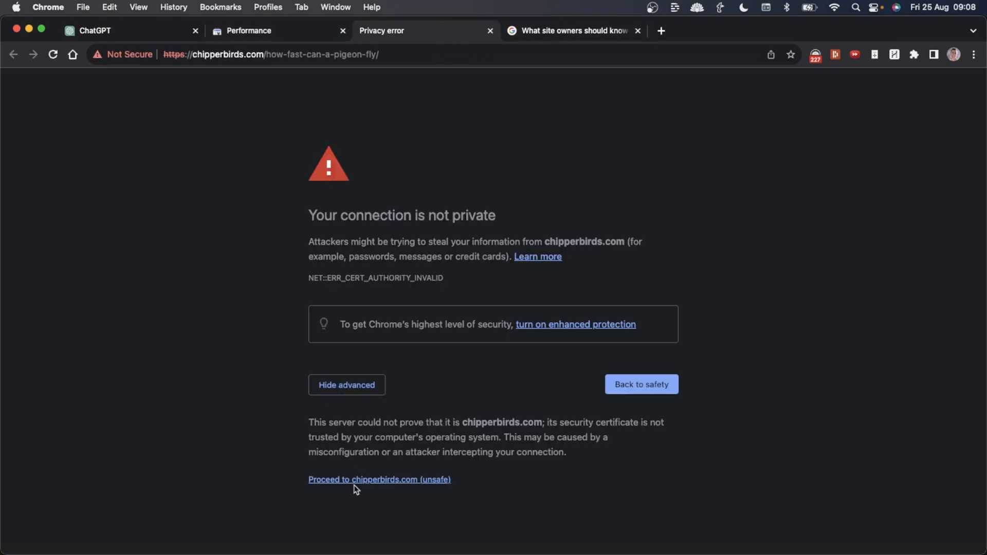
click(380, 480)
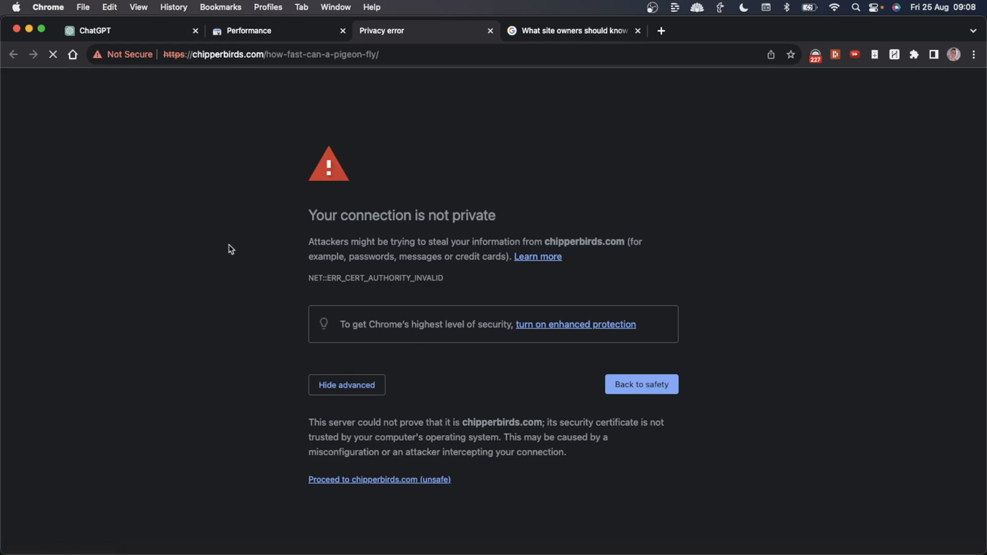
click(380, 479)
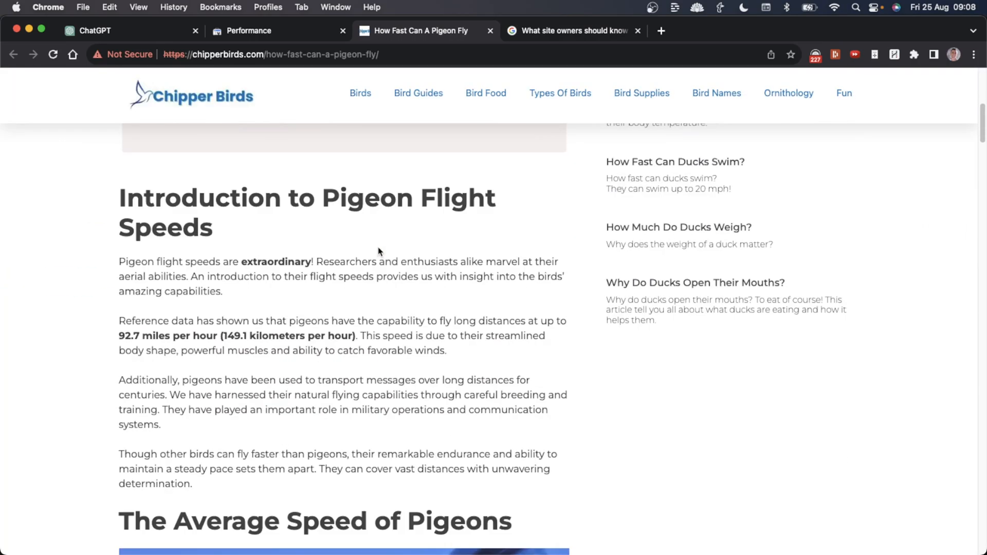
scroll(up, 3)
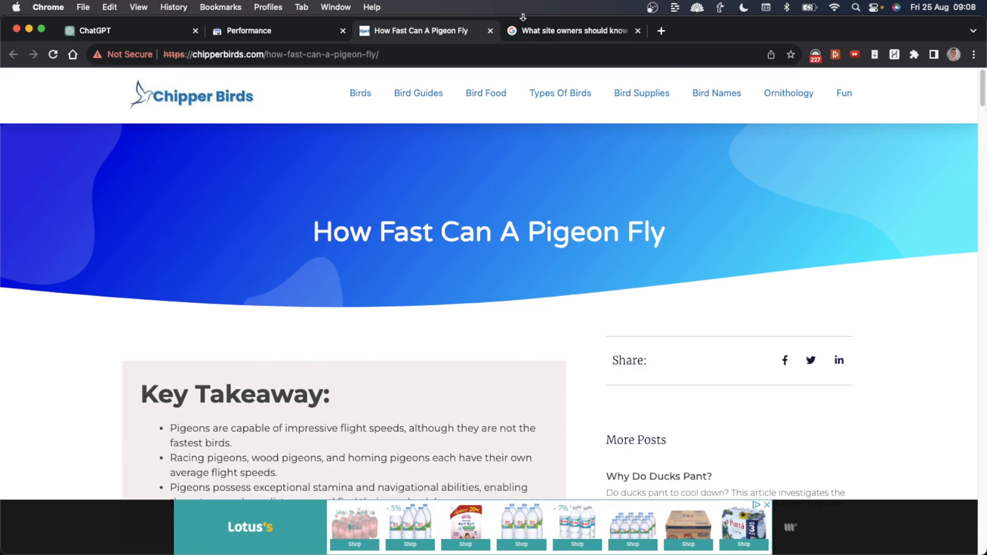
Flip between the pigeon article and Google's August 2019 core update guidance, scrolling the article.
click(574, 30)
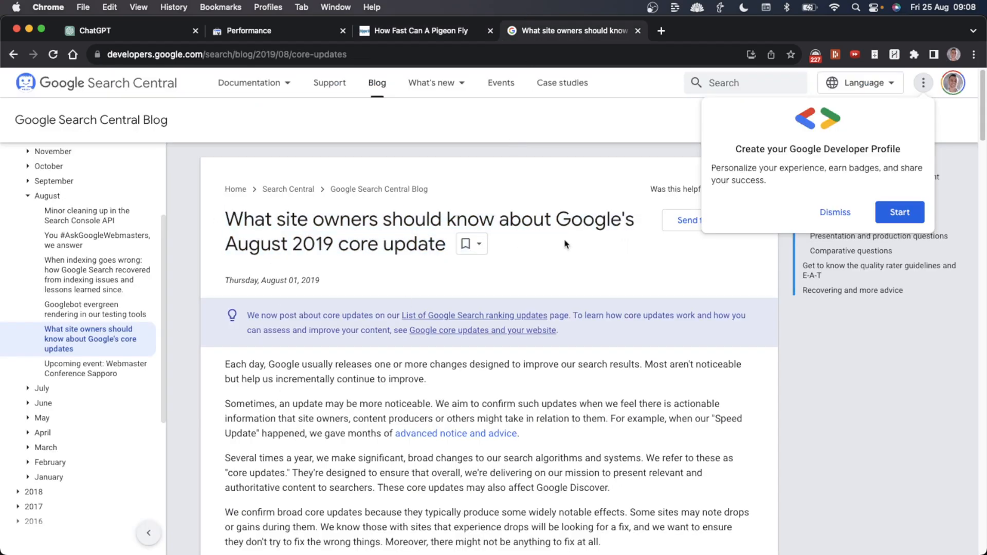
click(422, 30)
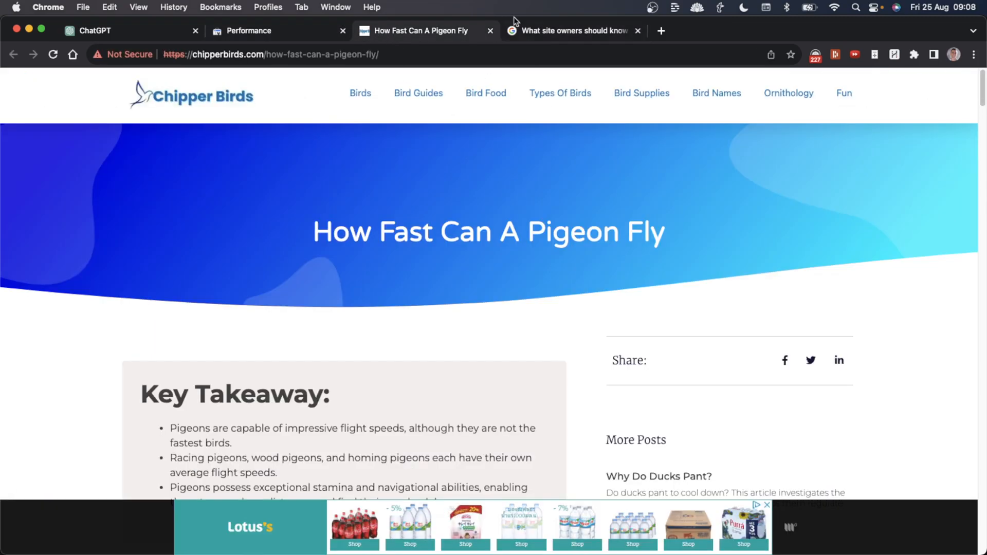
mouse_move(264, 371)
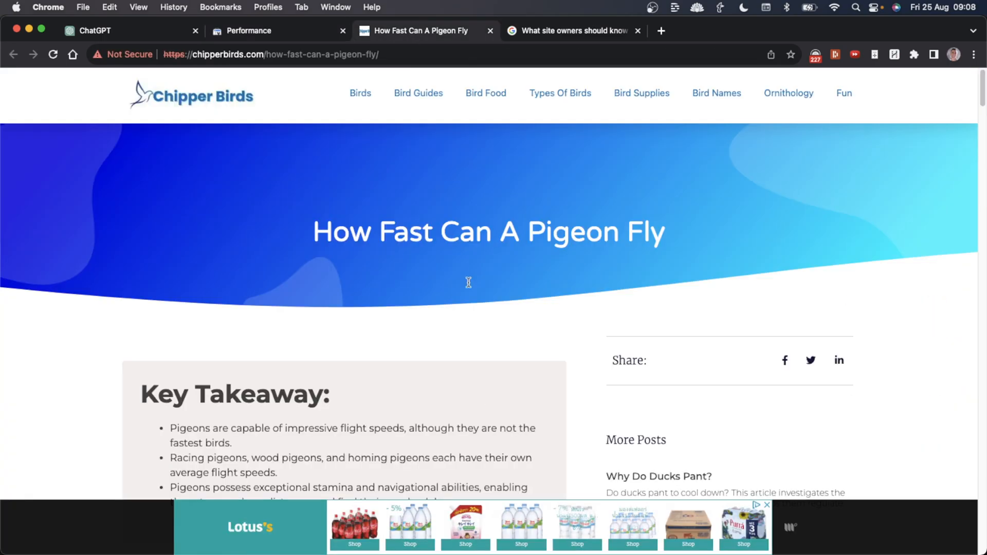
scroll(down, 3)
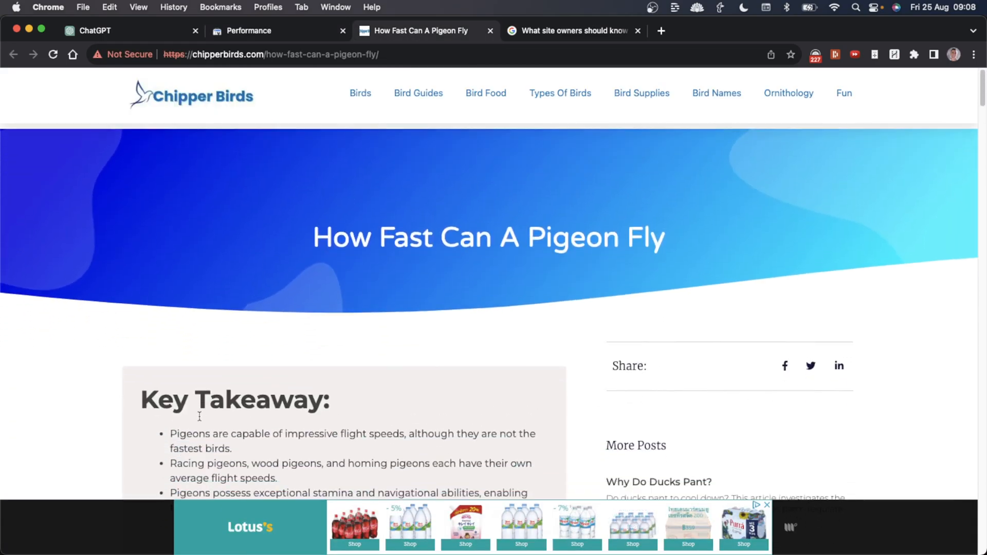
click(573, 31)
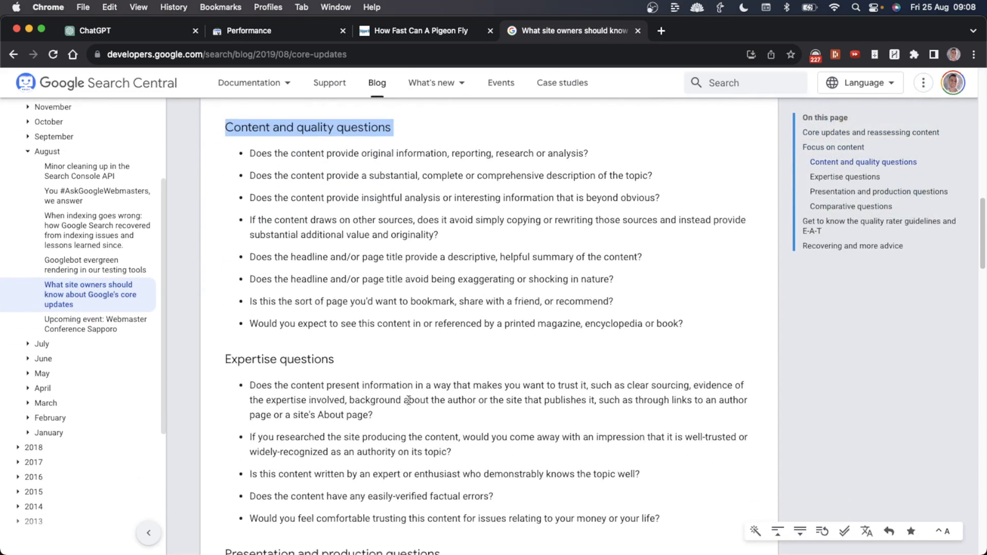
Read further down the core update quality questions, then return to the pigeon flight speed article.
scroll(down, 3)
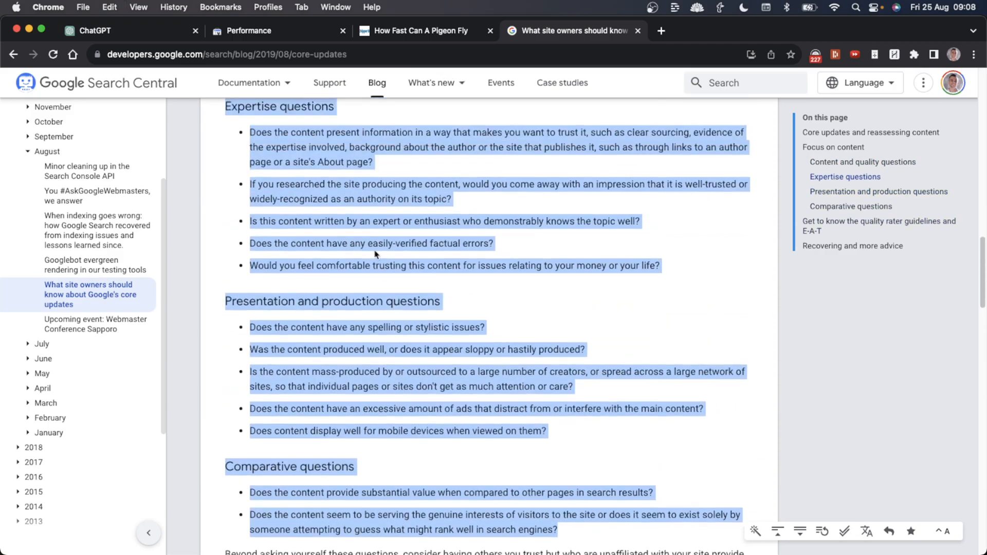
click(416, 30)
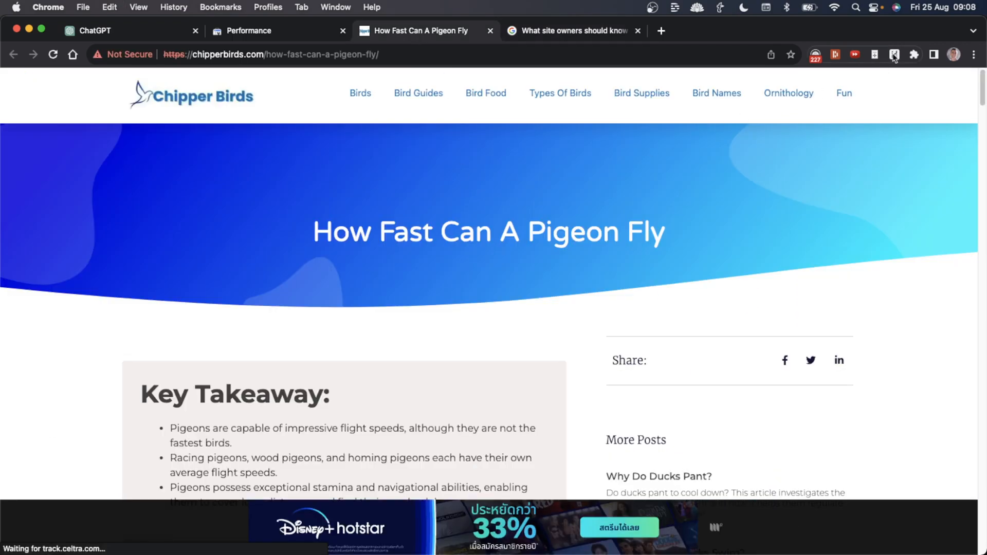
Reword the HARPA AI prompt to 'my content' and send it to score the pigeon article.
click(894, 55)
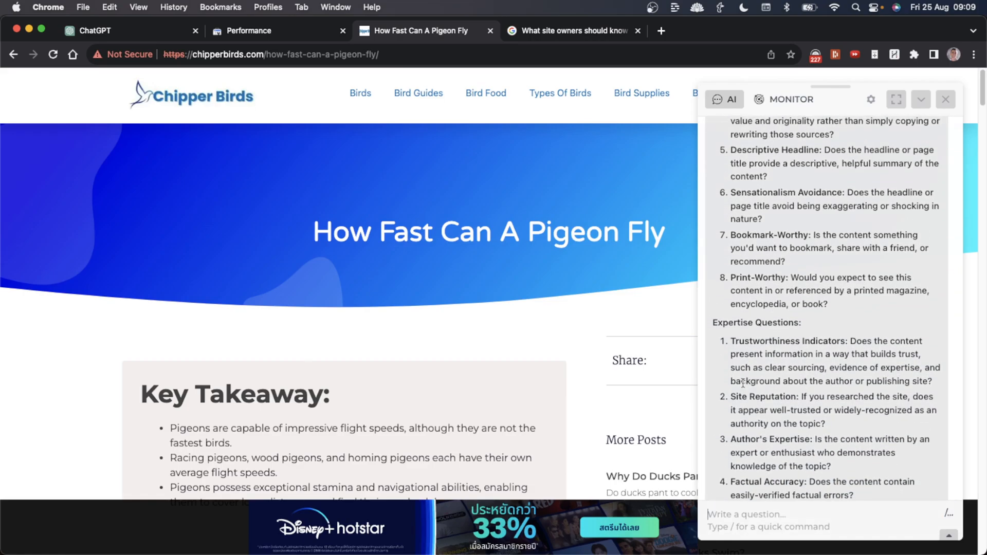
scroll(down, 3)
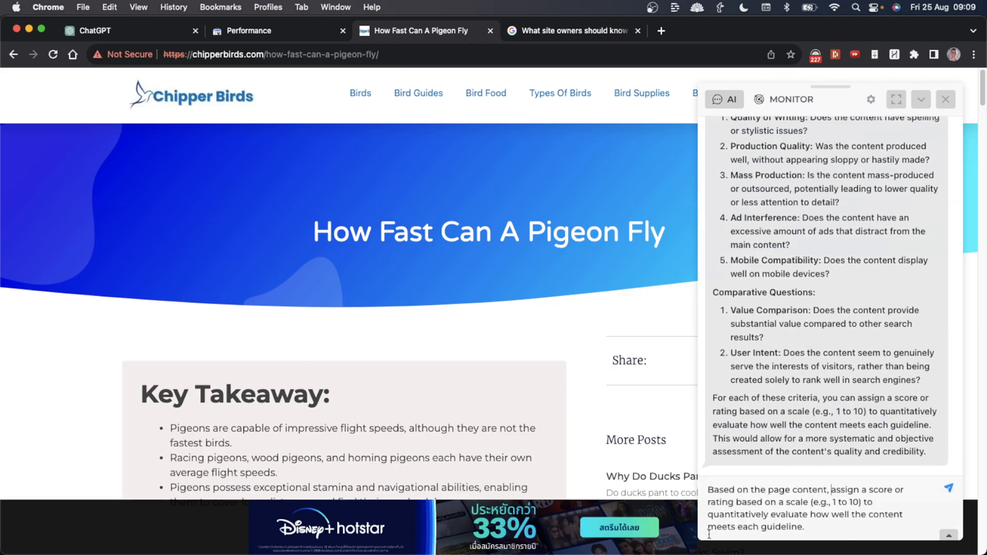
triple_click(819, 509)
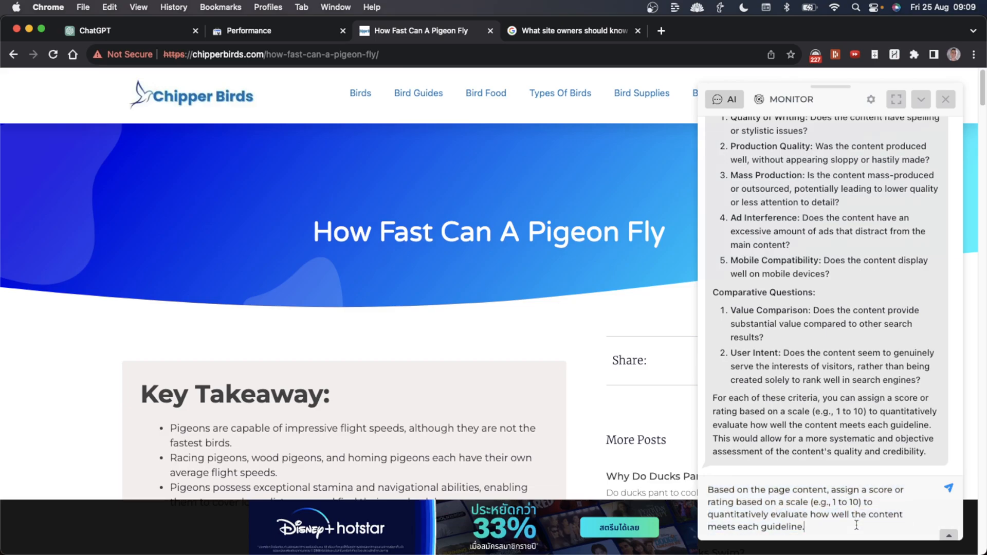
text(my)
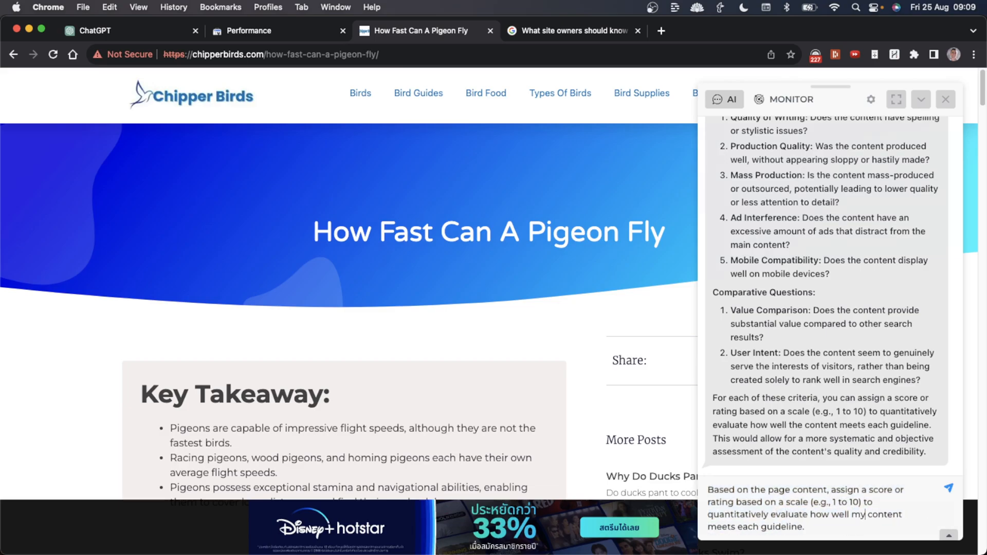
click(948, 488)
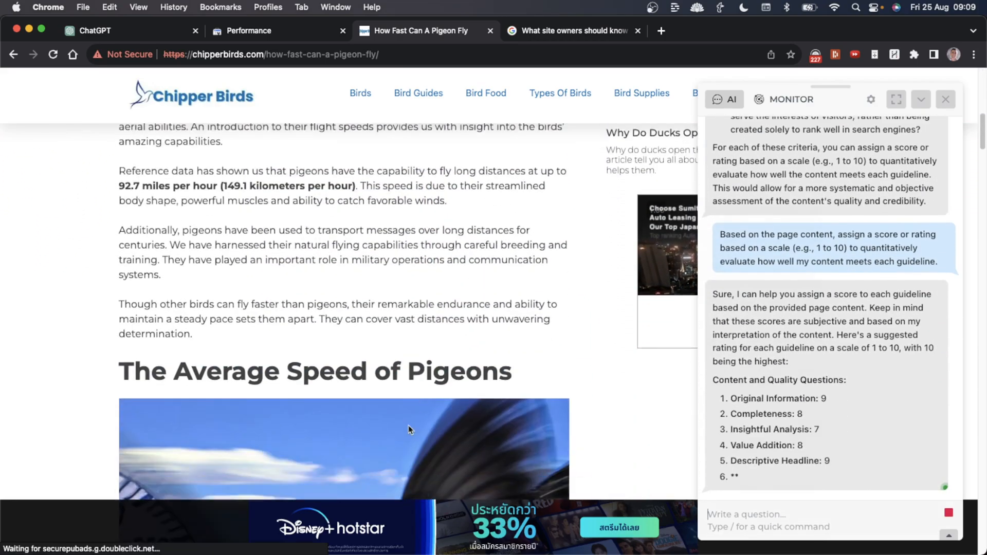
Review the 1–10 guideline scores, e.g. Original Information 9, Sensationalism Avoidance 10.
scroll(down, 3)
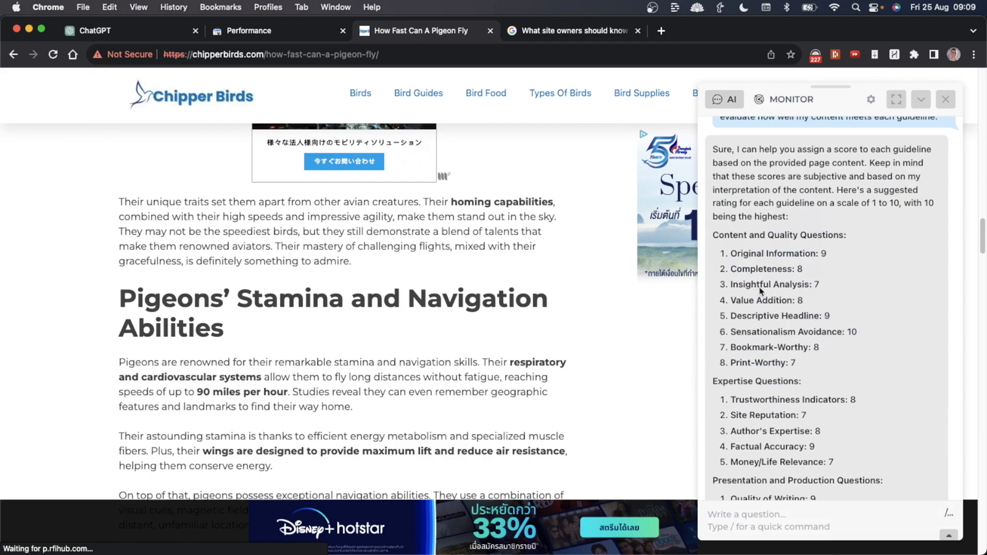
mouse_move(842, 385)
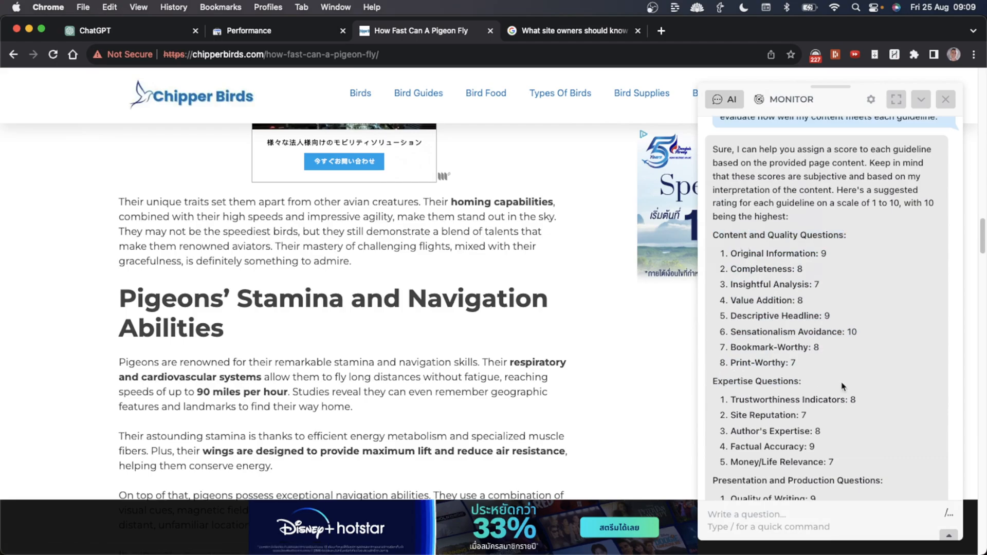
scroll(down, 3)
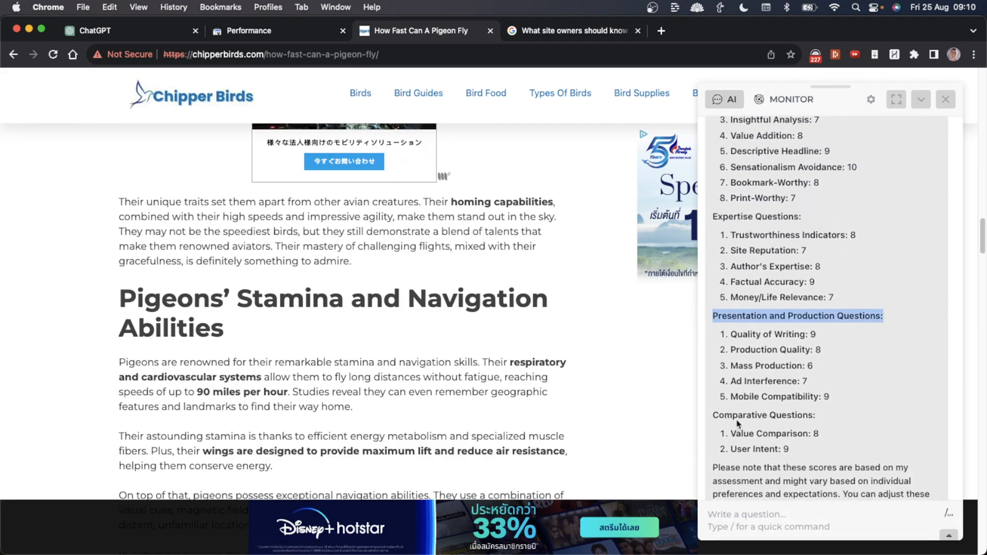
scroll(down, 3)
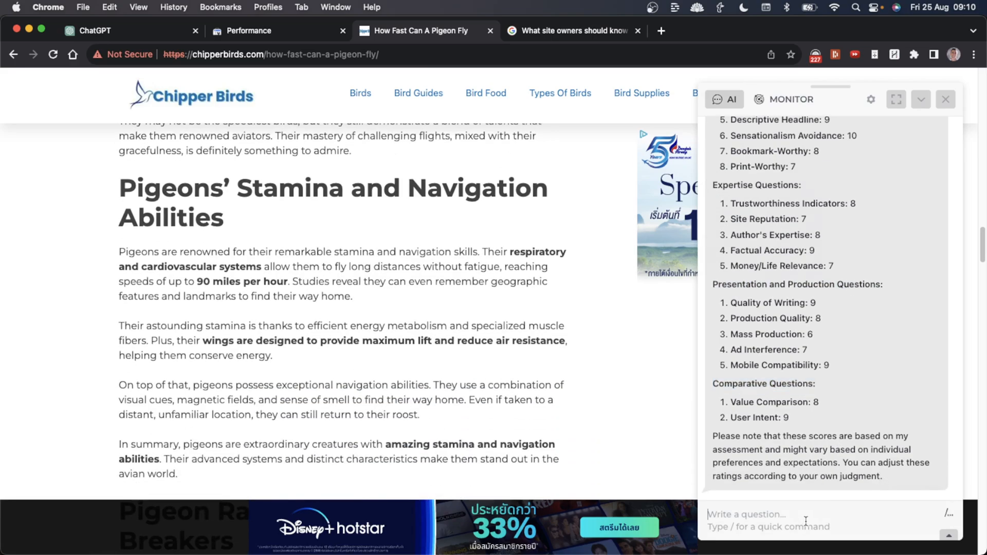
Get enhancement advice and a pigeon 'Fun Fact' call-out box in HTML and CSS from HARPA AI.
text(c)
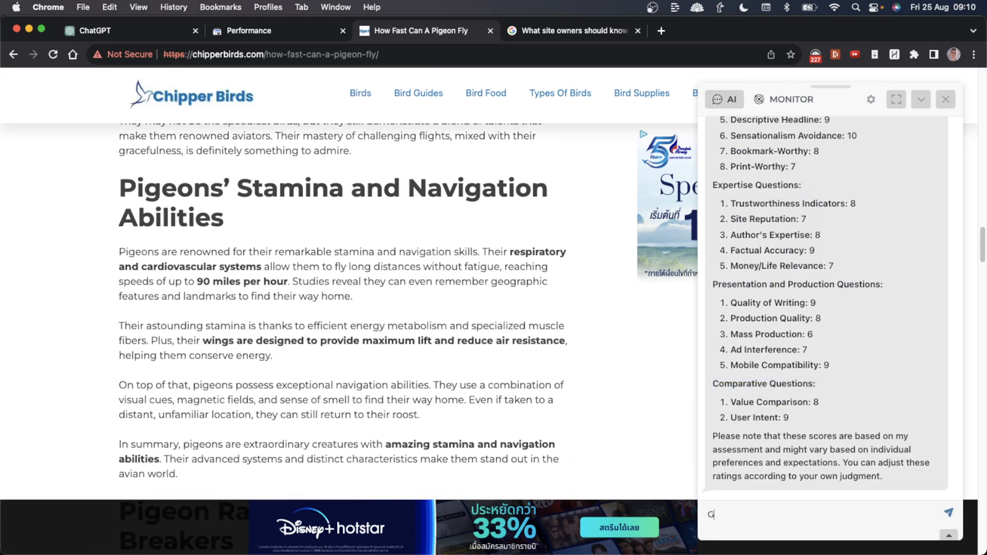
key(Return)
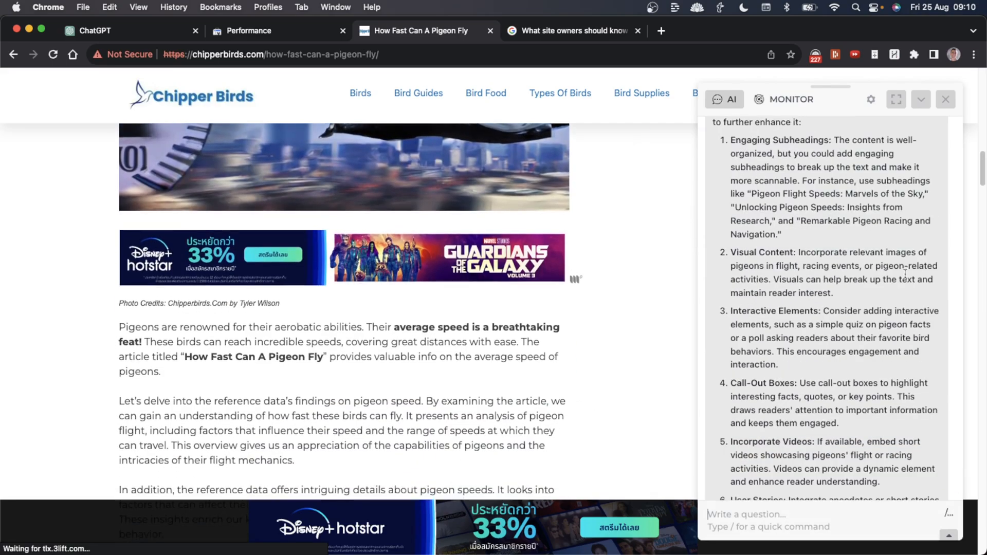
scroll(down, 3)
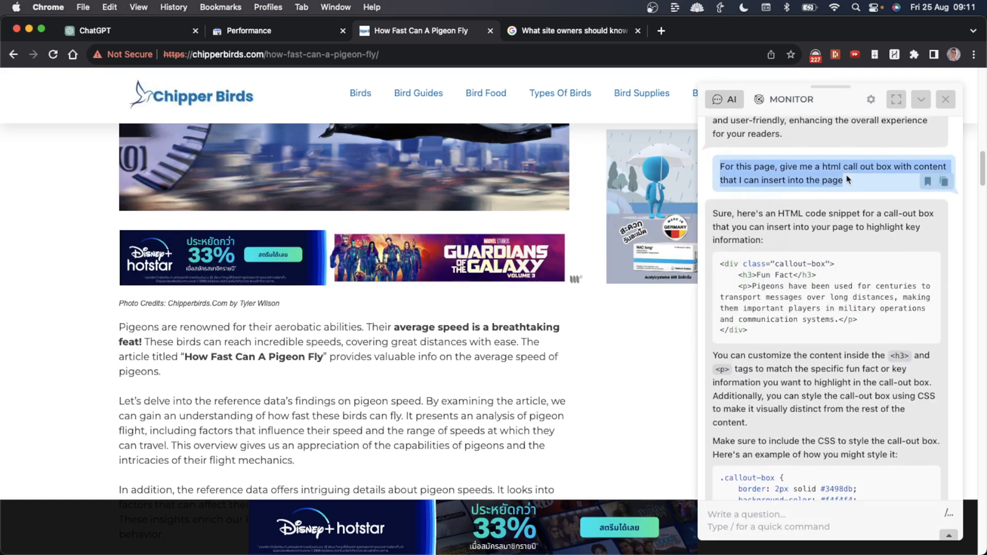
mouse_move(770, 176)
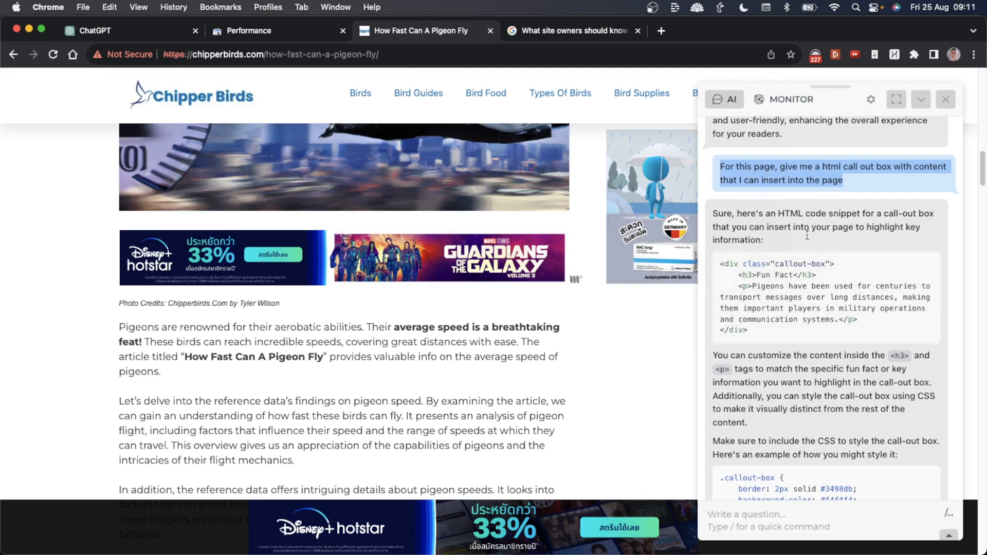
scroll(down, 3)
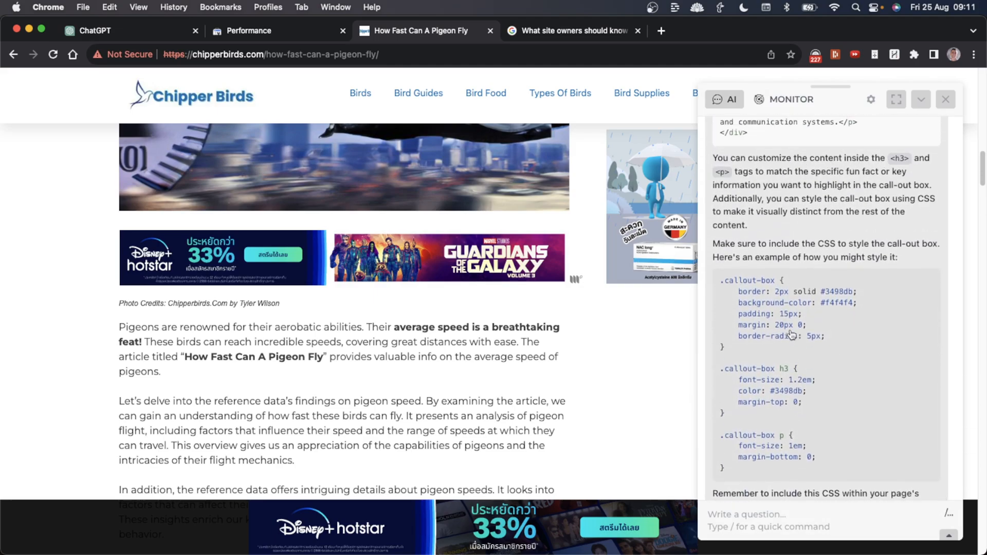
scroll(down, 3)
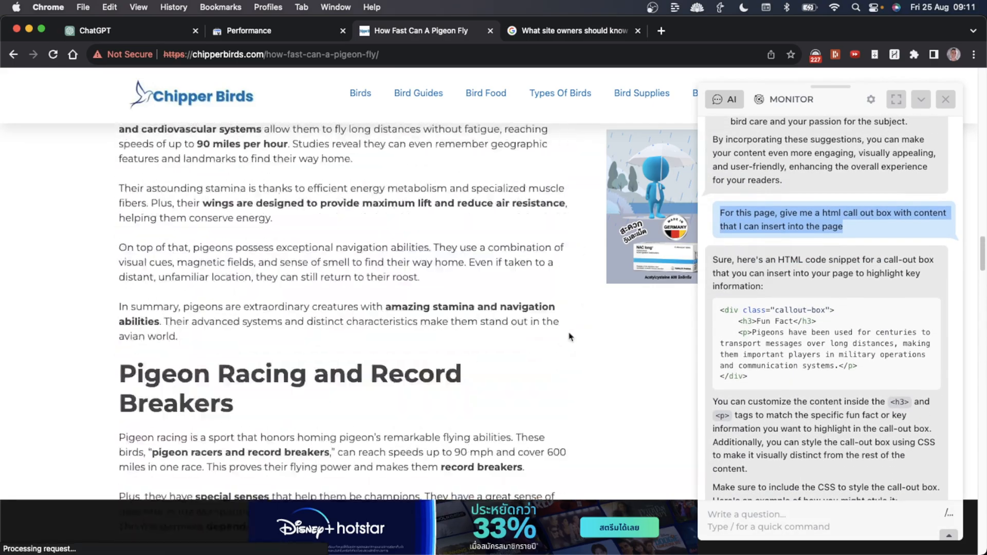
scroll(up, 3)
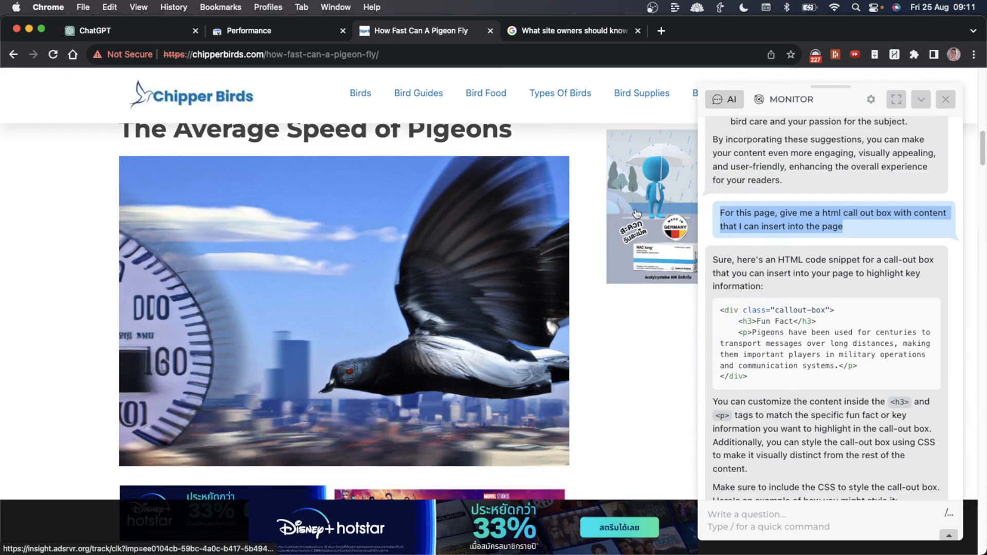
scroll(down, 3)
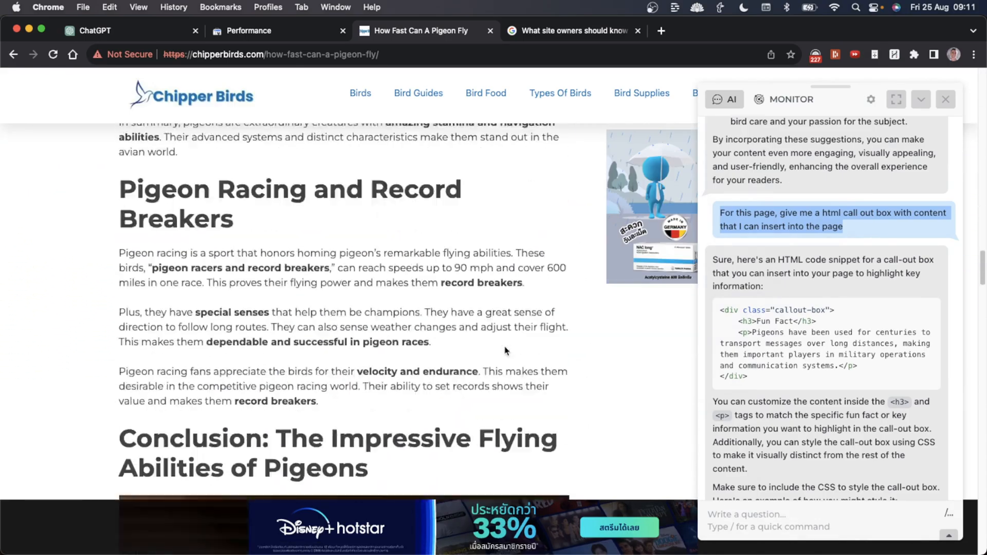
scroll(up, 3)
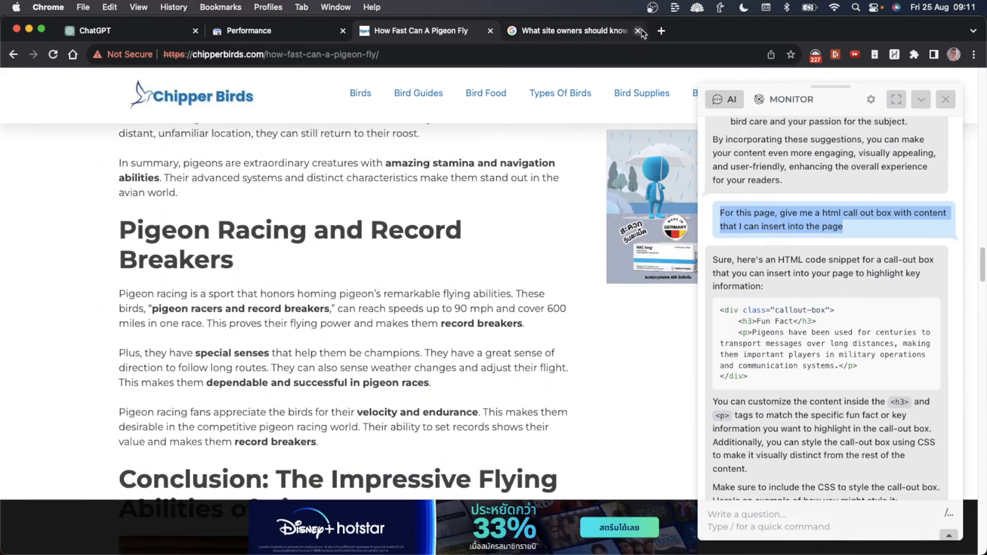
Close the Google guidelines post and return to the chipperbirds.com Performance page list.
click(639, 31)
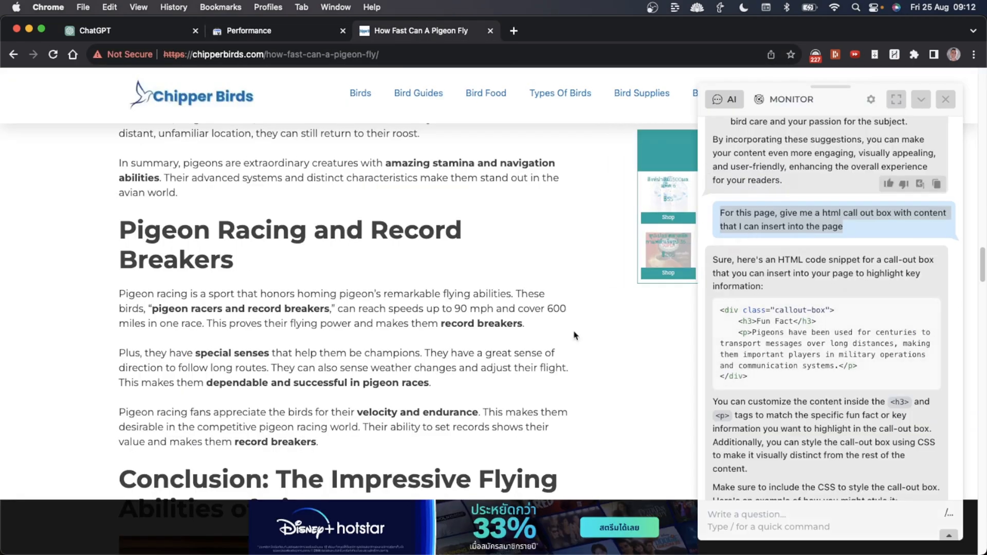
click(251, 29)
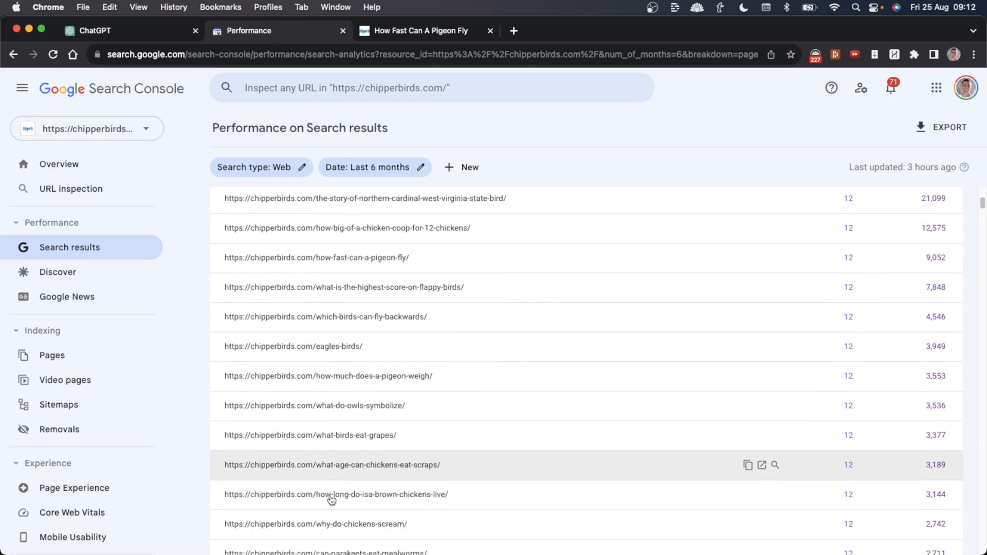
scroll(down, 3)
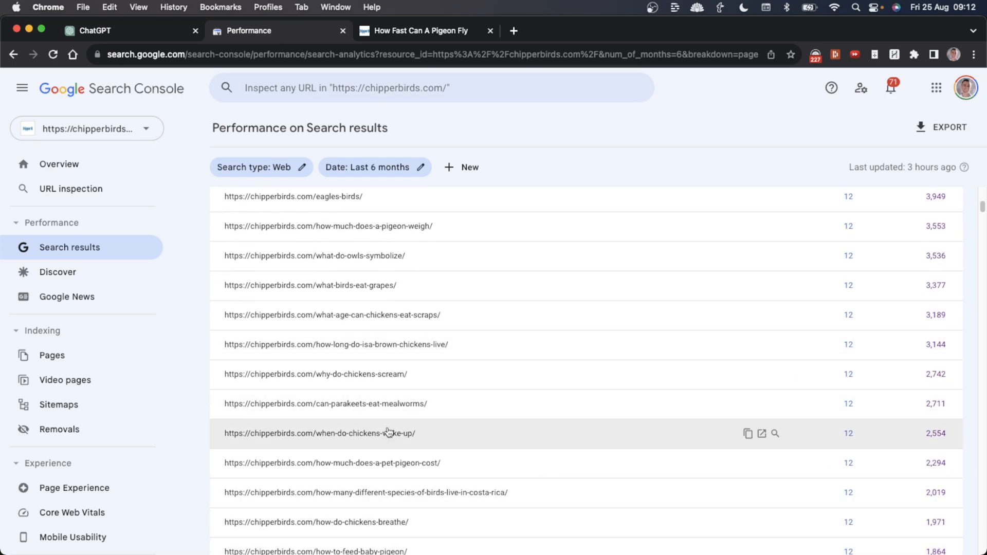
mouse_move(397, 433)
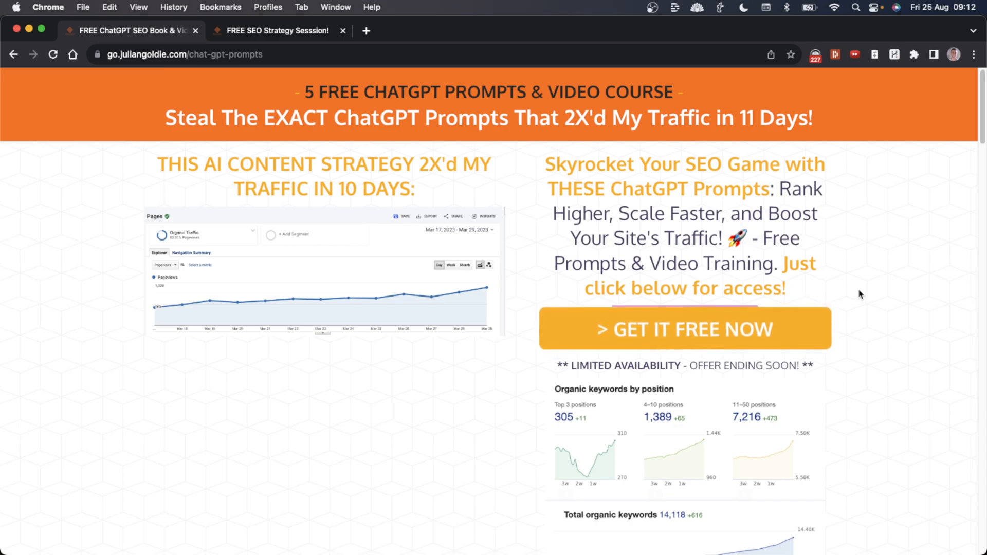
mouse_move(268, 82)
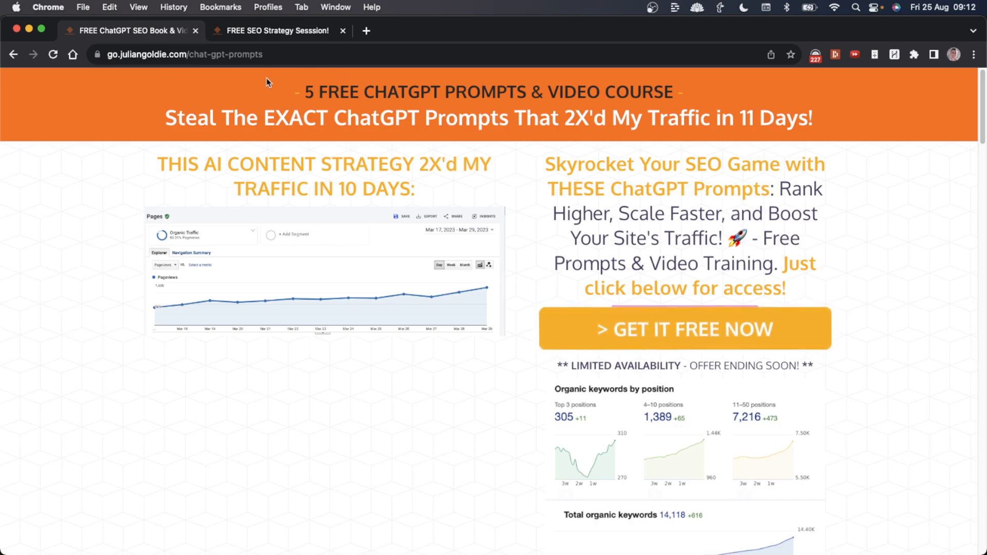
mouse_move(245, 120)
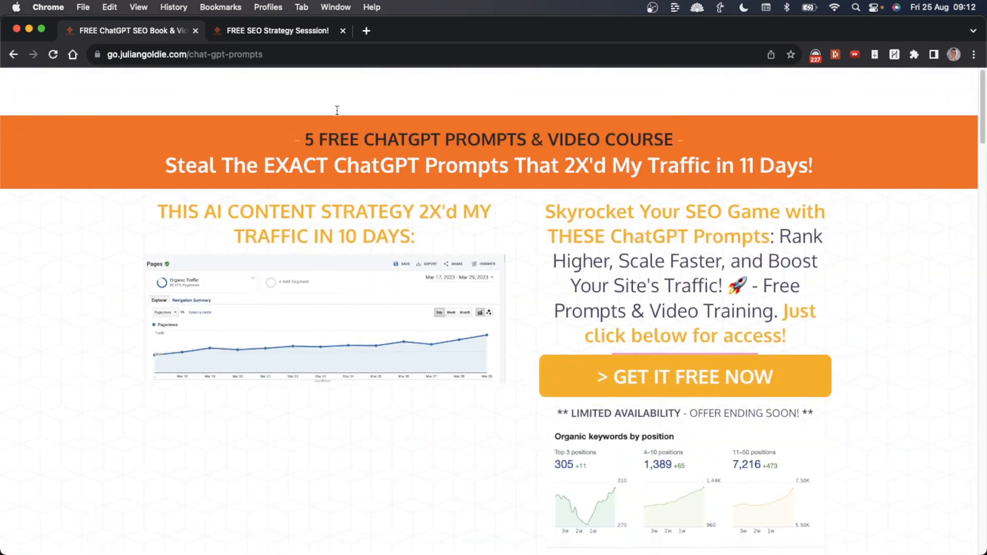
Switch to Julian Goldie's free SEO strategy session landing page and look it over.
click(277, 30)
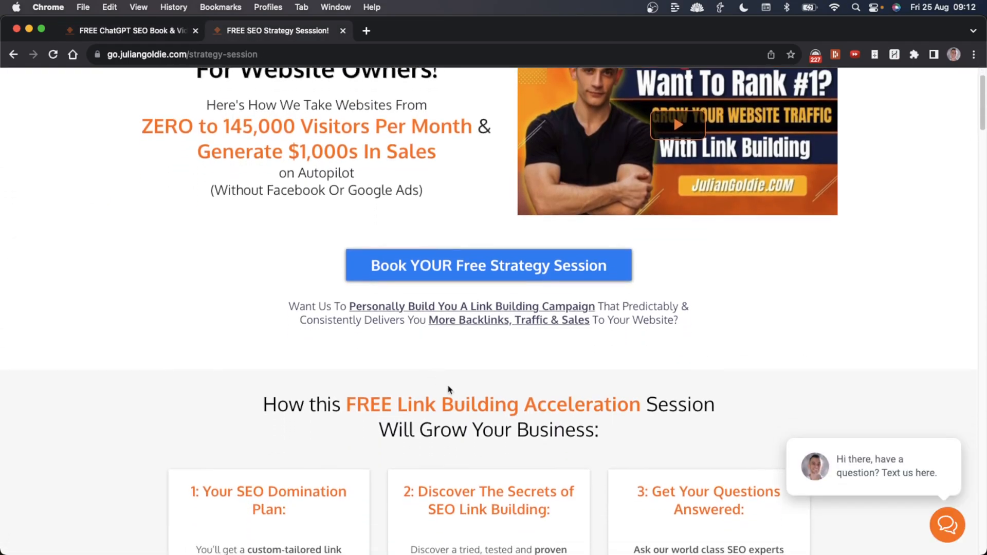
mouse_move(445, 367)
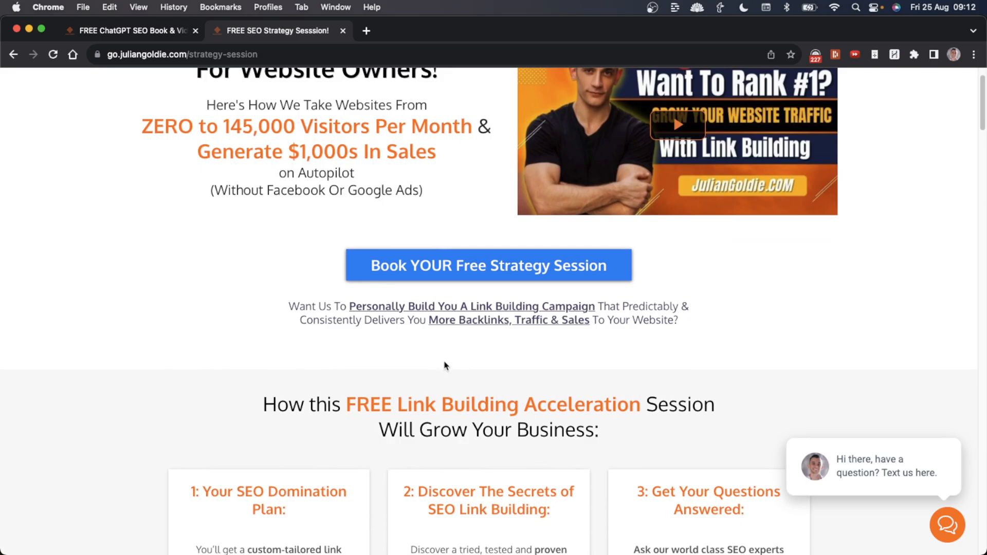
scroll(down, 3)
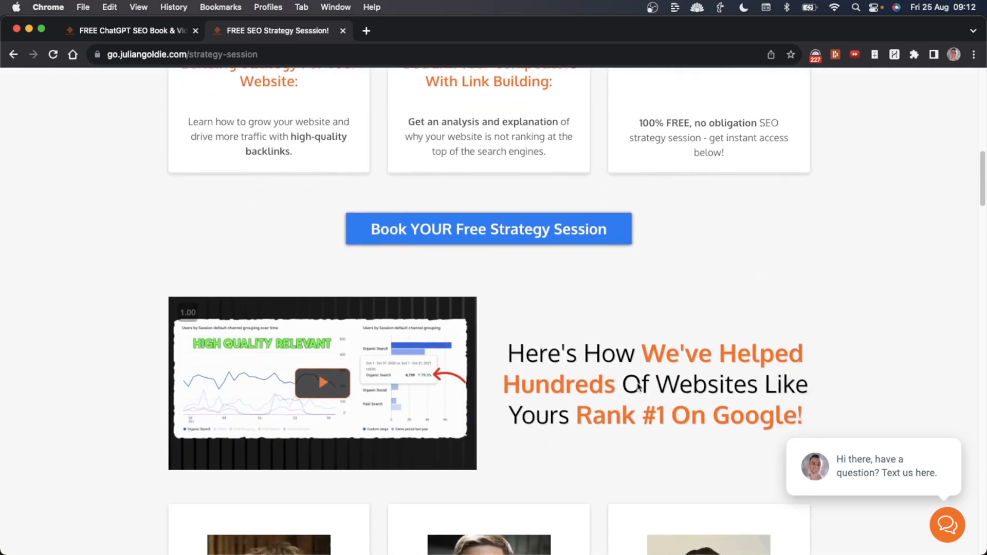
scroll(up, 3)
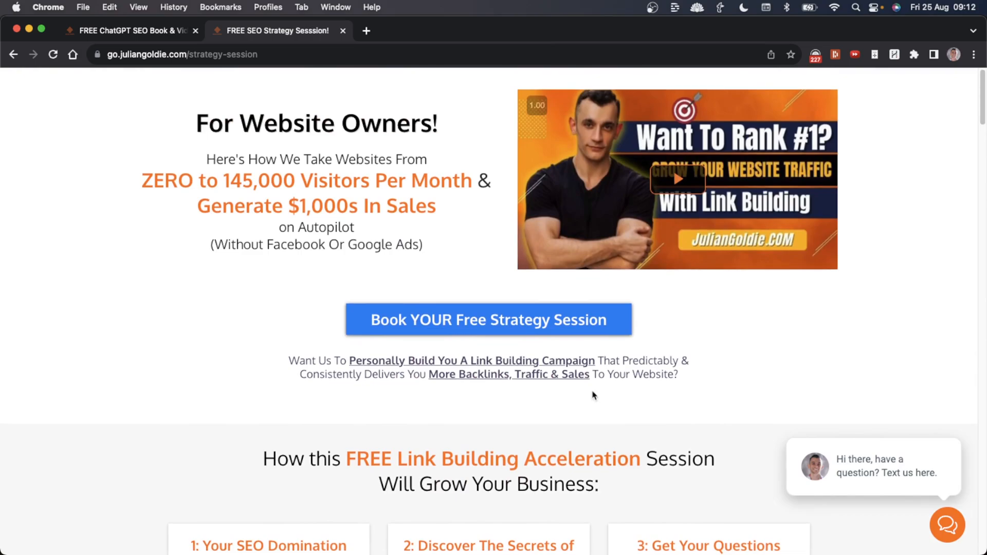